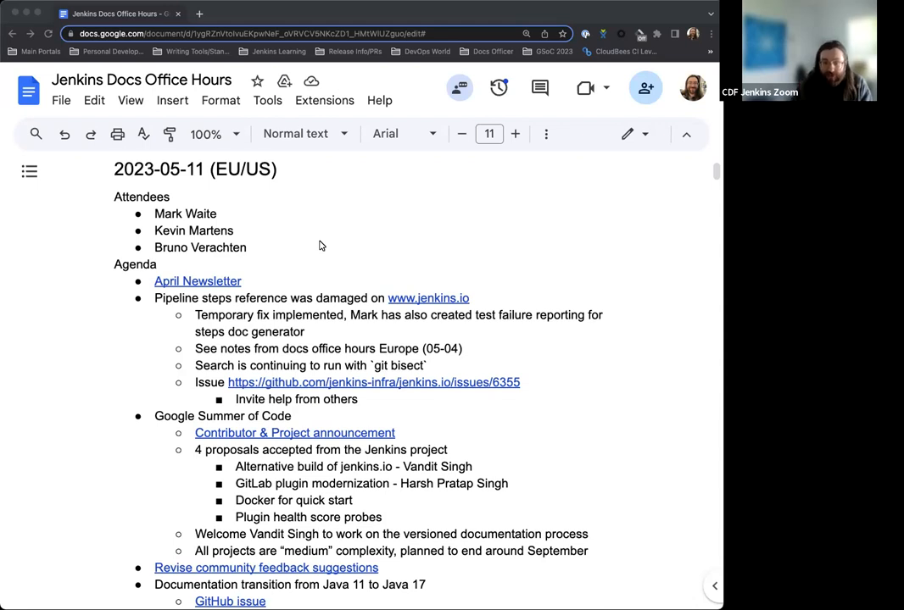
- Scroll through the Jenkins.io blog to locate the April Newsletter post
scroll(down, 3)
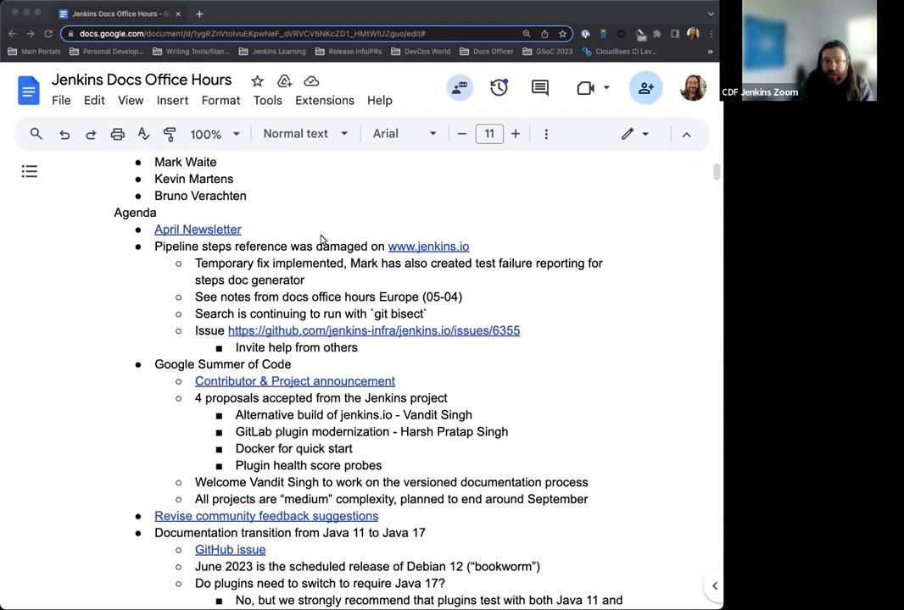
scroll(down, 3)
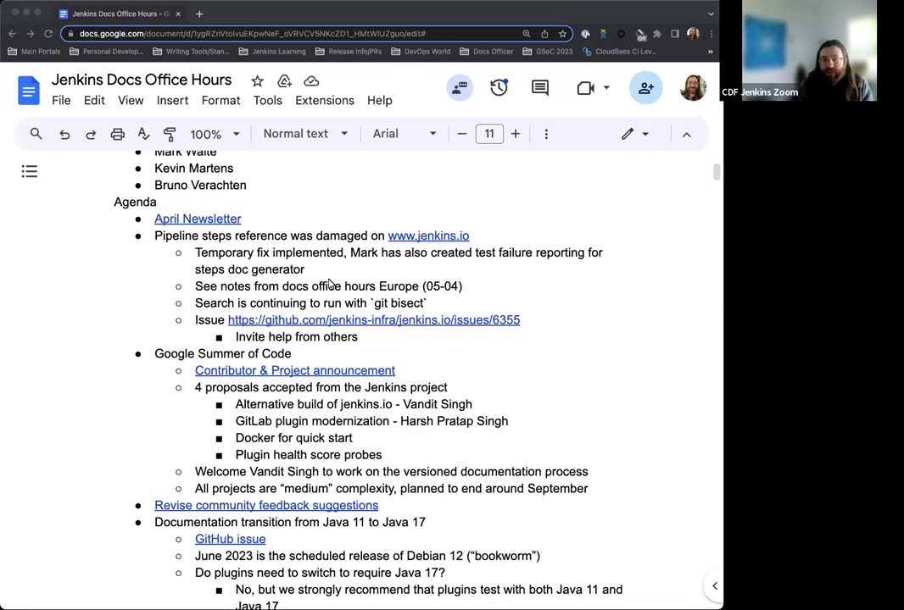
scroll(down, 3)
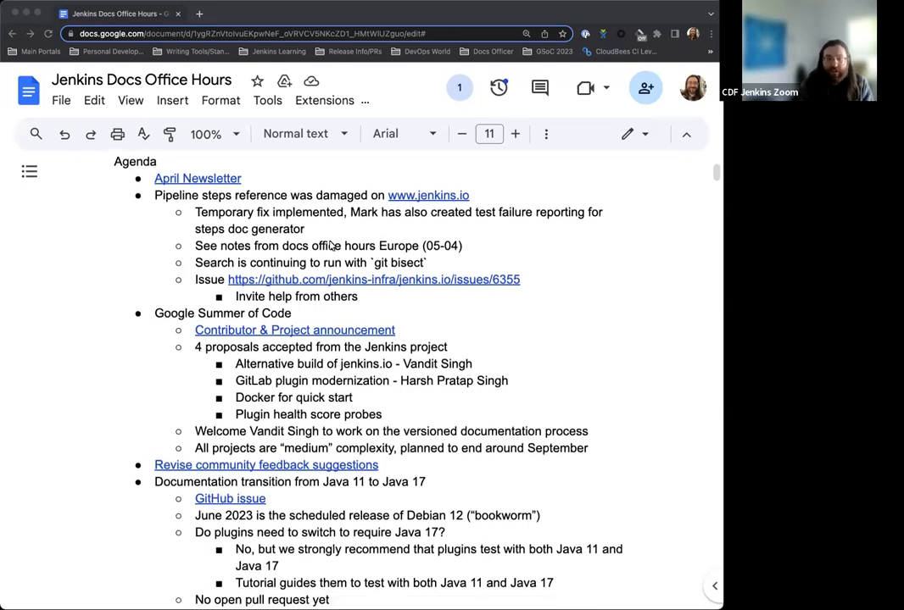
scroll(down, 3)
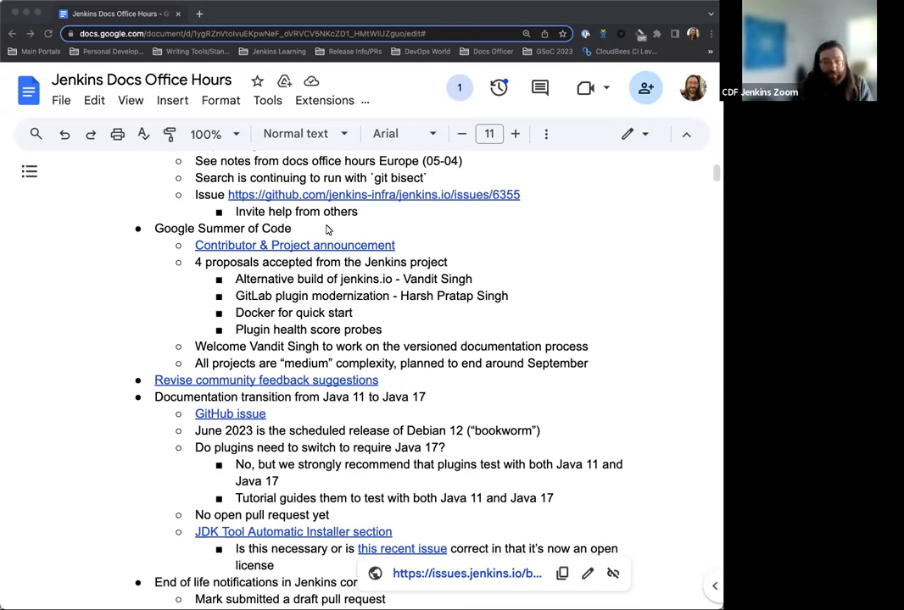
scroll(down, 3)
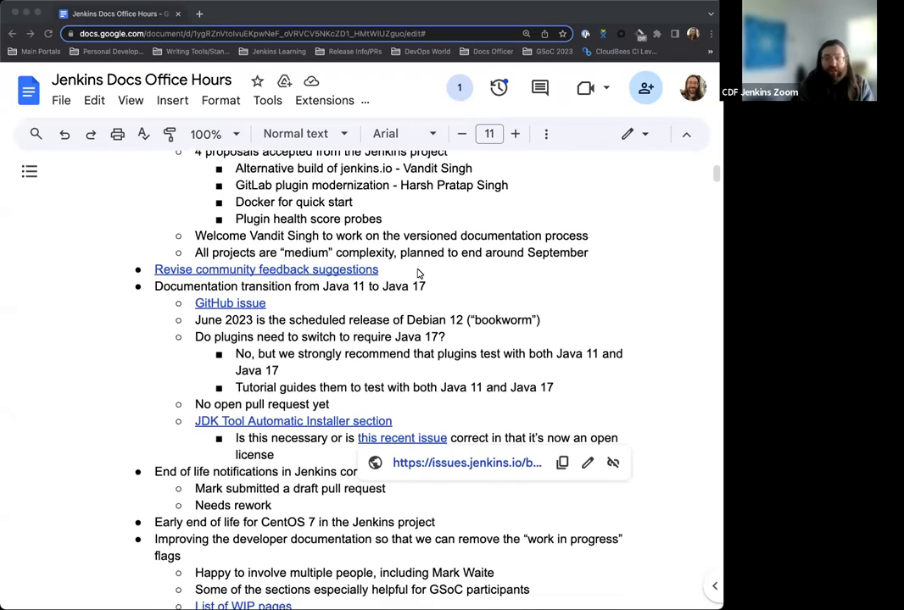
mouse_move(386, 270)
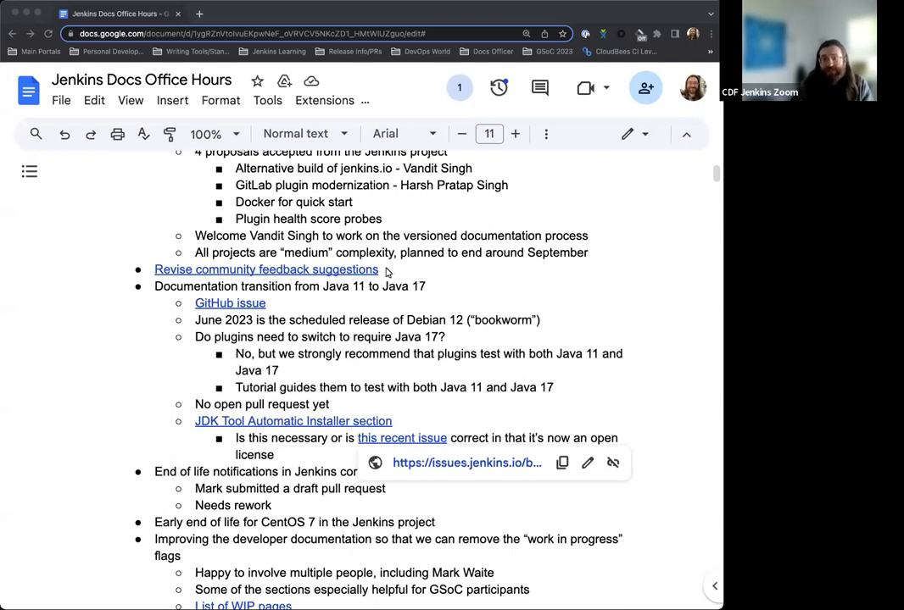
mouse_move(402, 271)
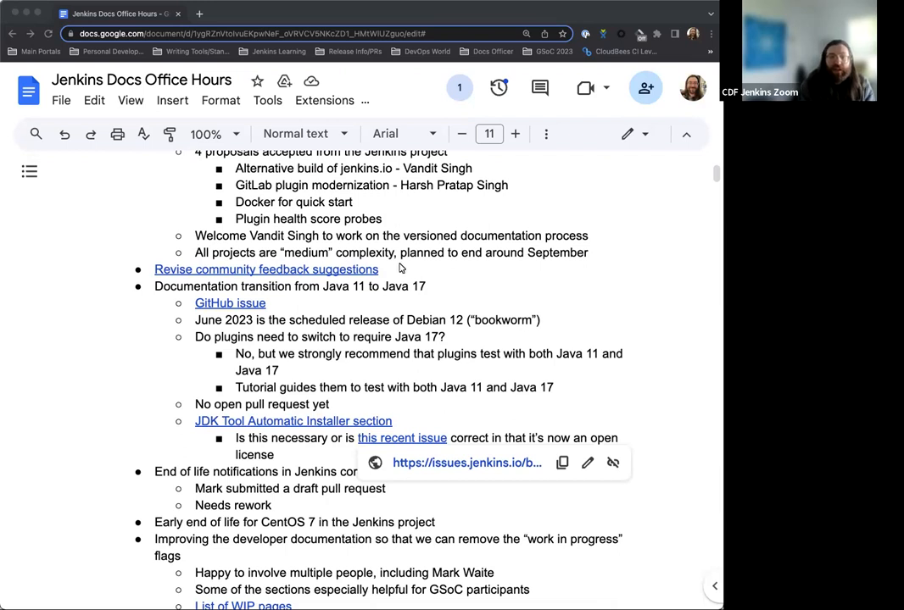
scroll(down, 3)
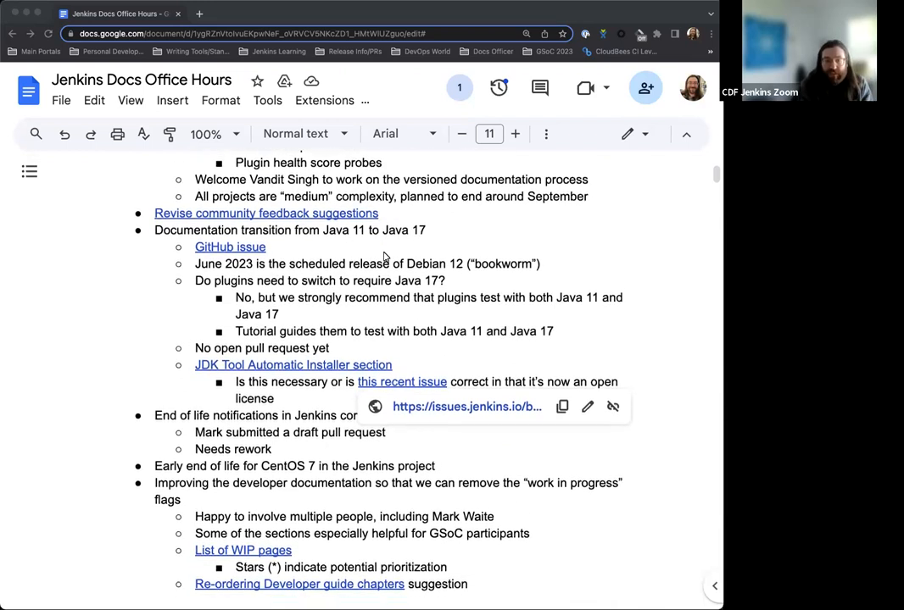
scroll(down, 3)
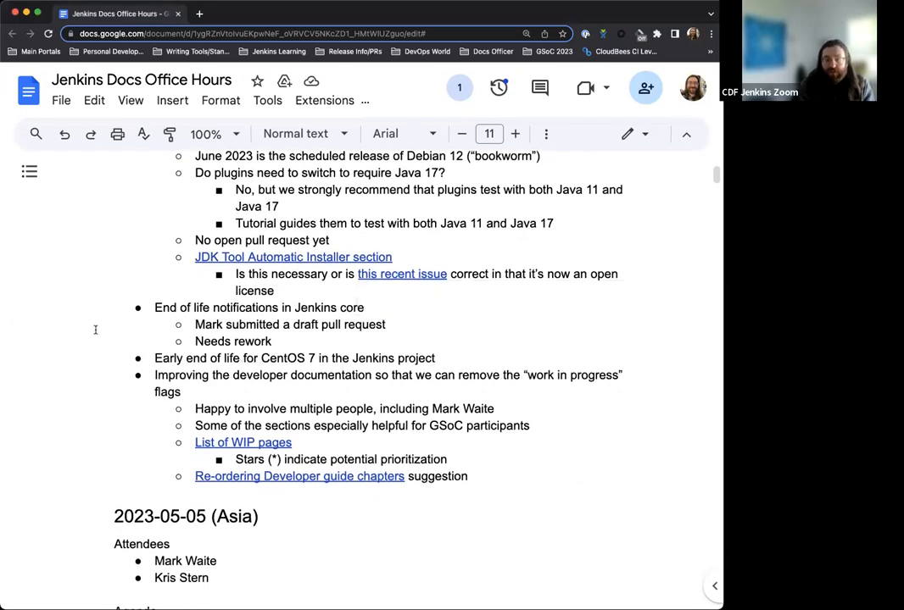
scroll(down, 3)
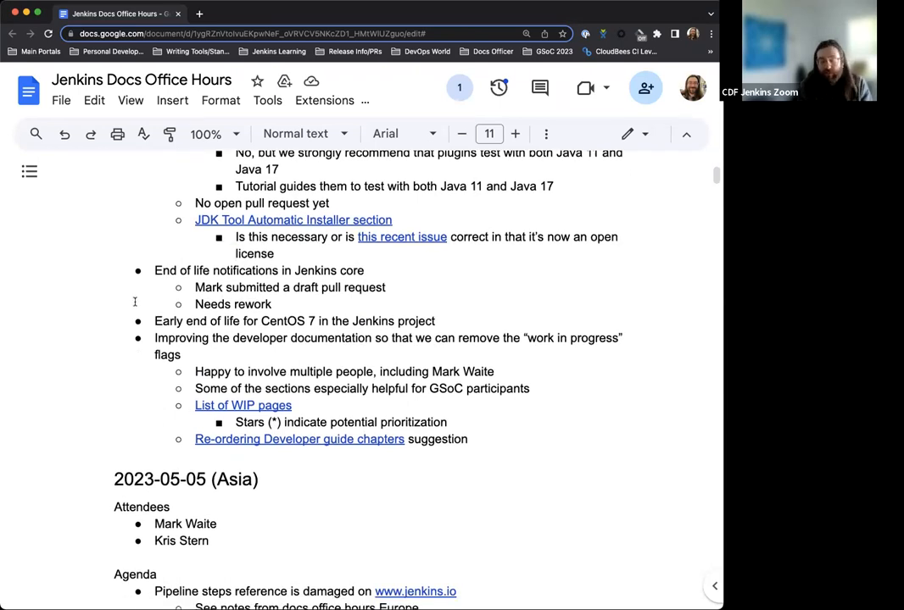
scroll(down, 3)
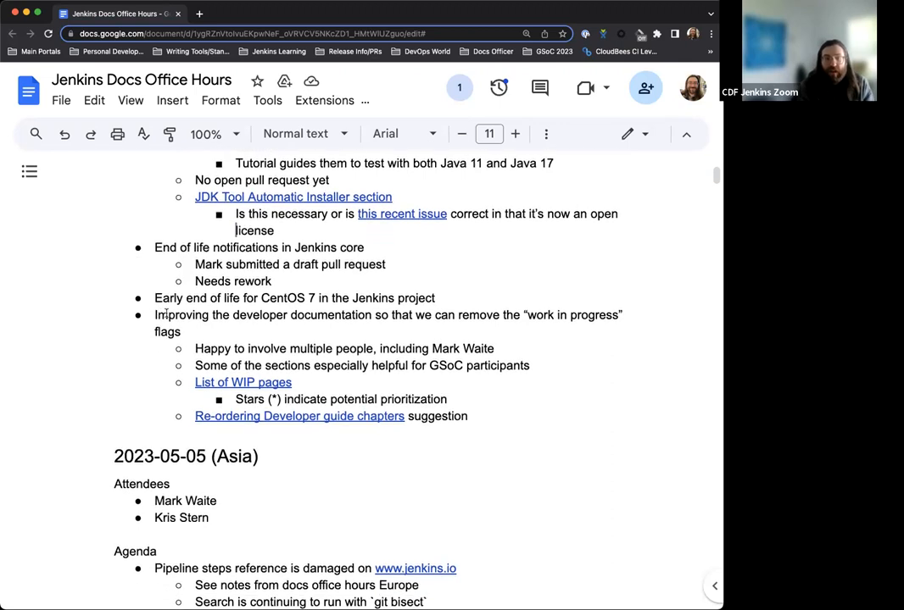
mouse_move(273, 295)
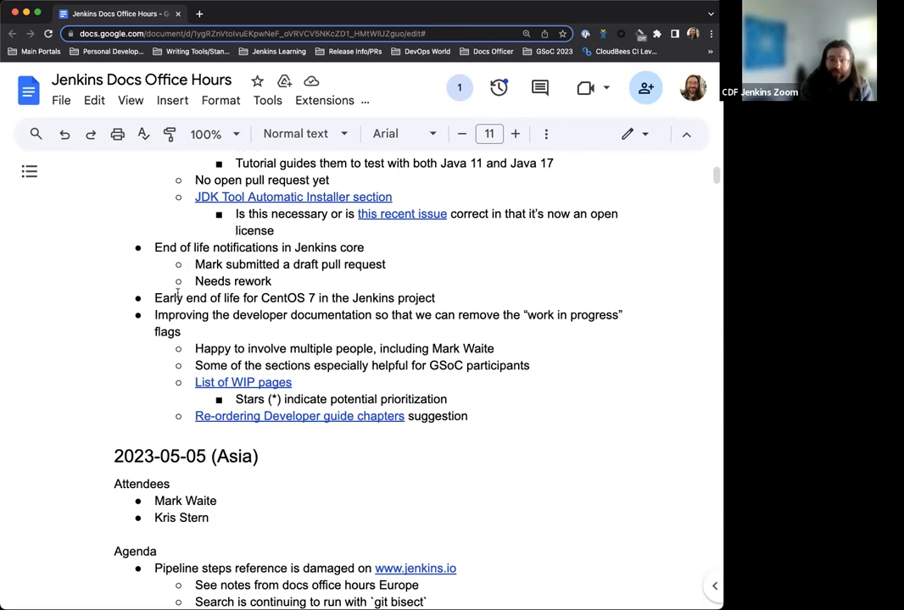
scroll(down, 3)
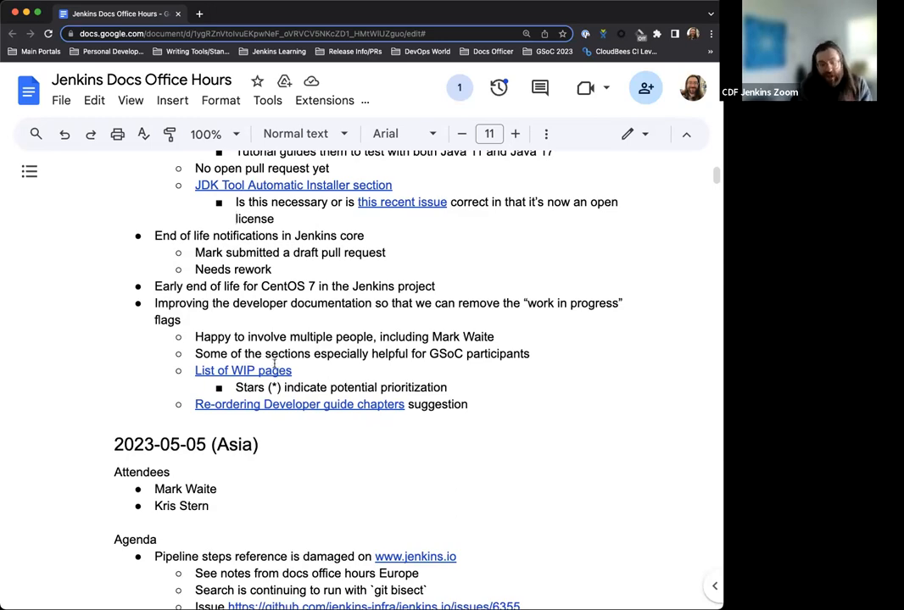
scroll(up, 3)
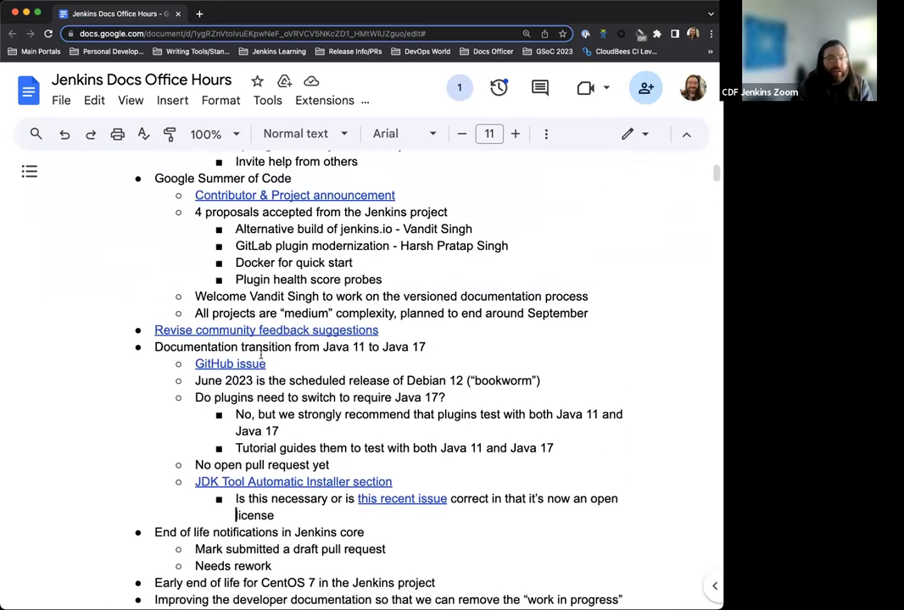
scroll(up, 3)
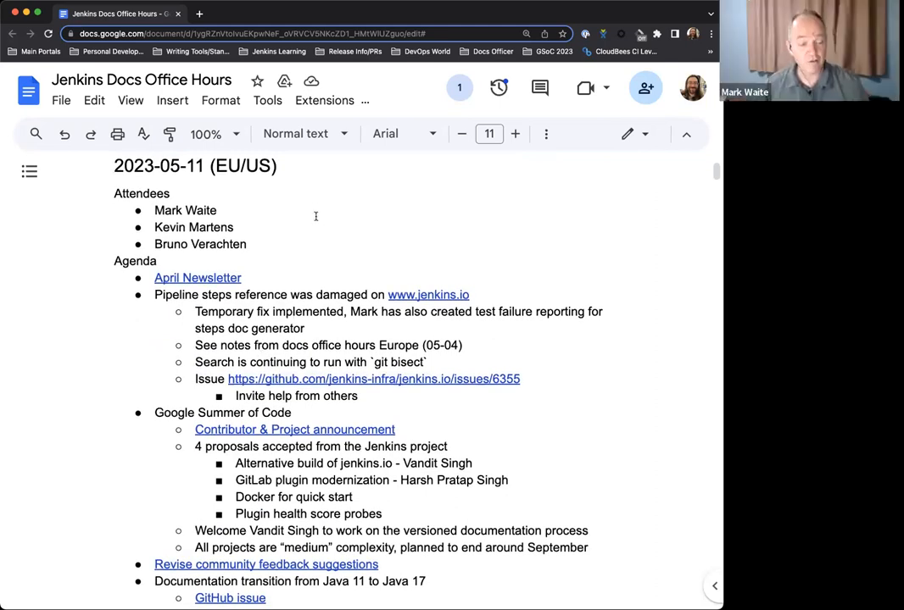
scroll(down, 3)
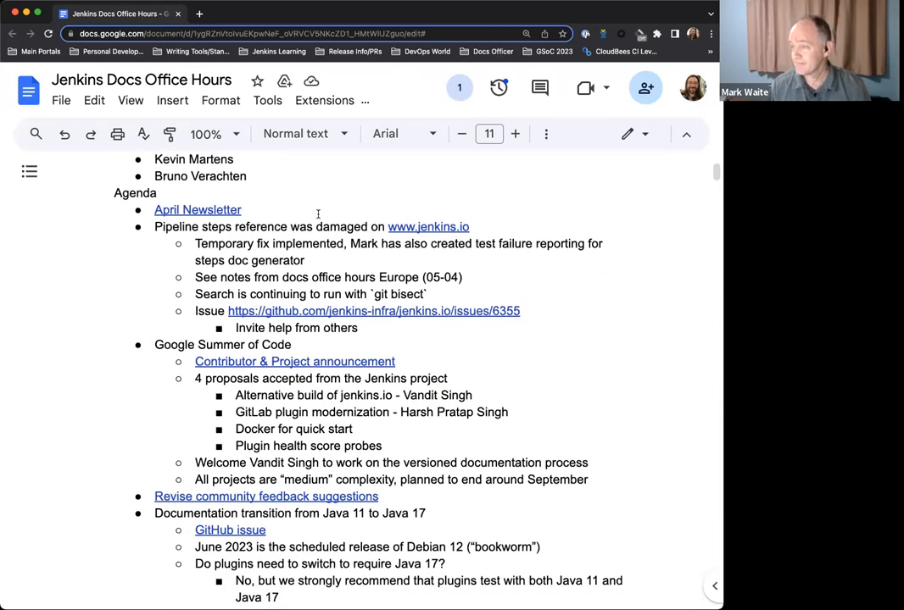
scroll(down, 3)
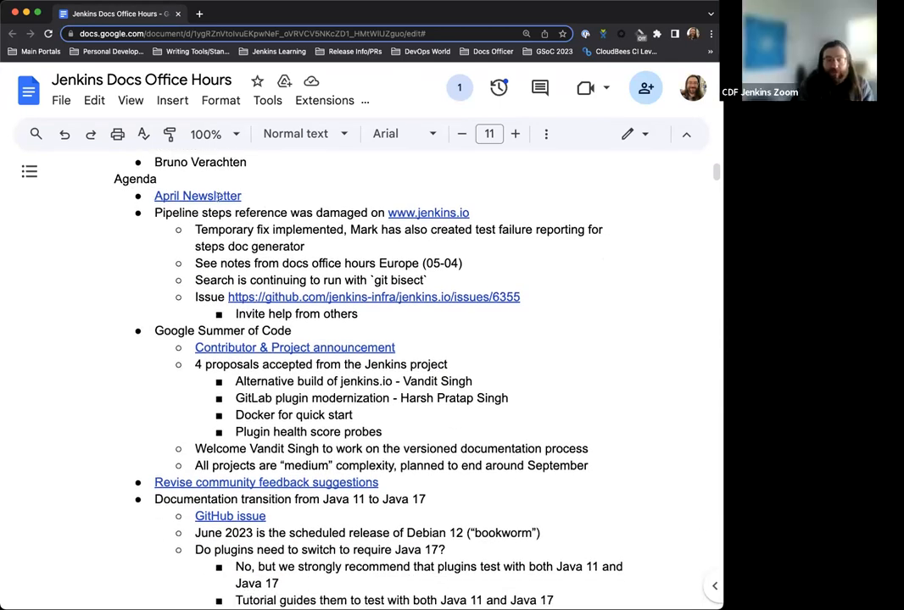
scroll(up, 3)
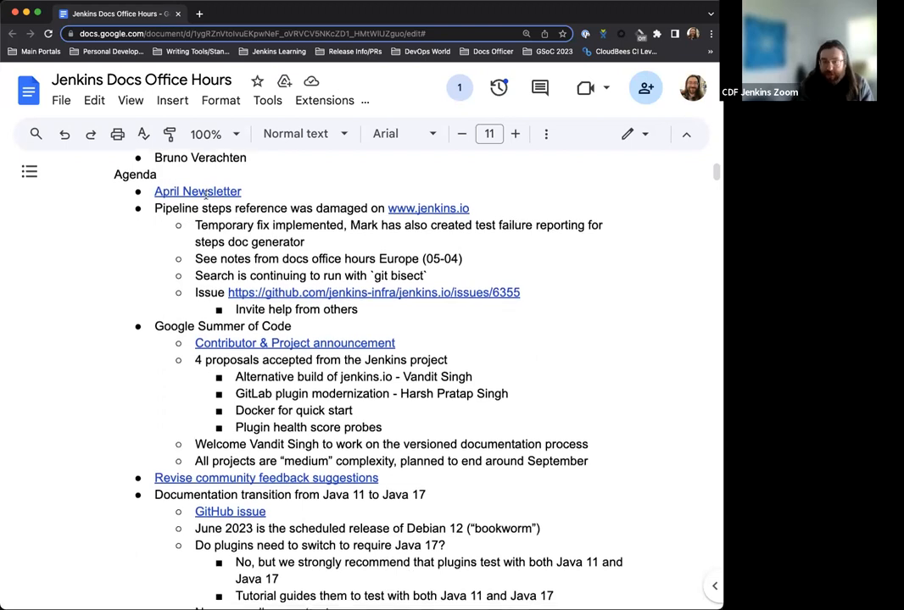
- Read the April 2023 Newsletter's GSoC and cdCon sections, then return to its title
click(197, 190)
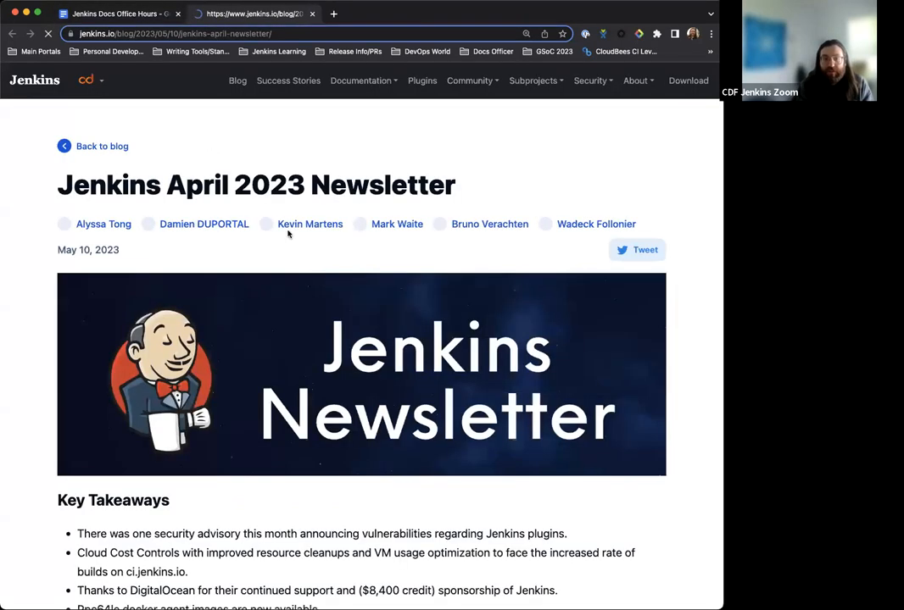
scroll(down, 3)
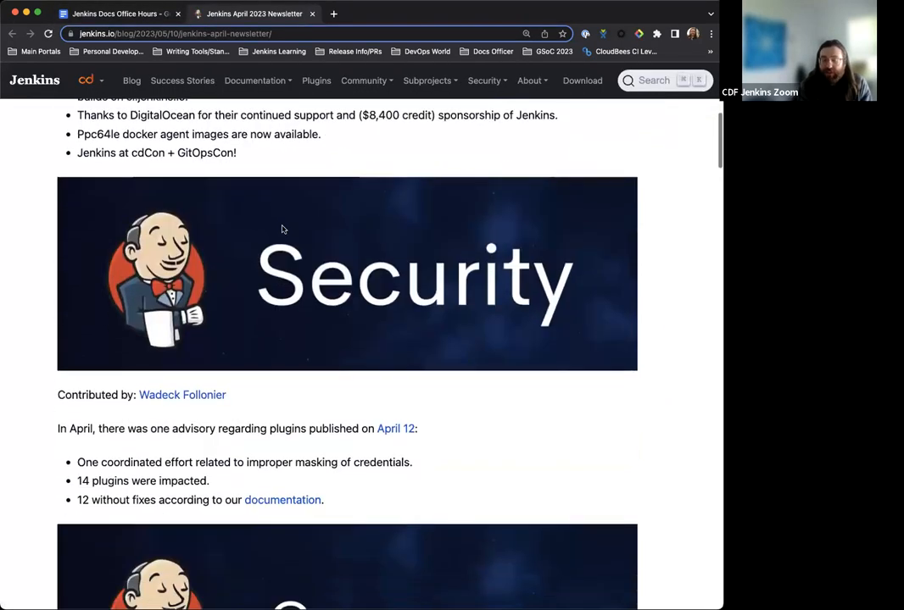
scroll(down, 3)
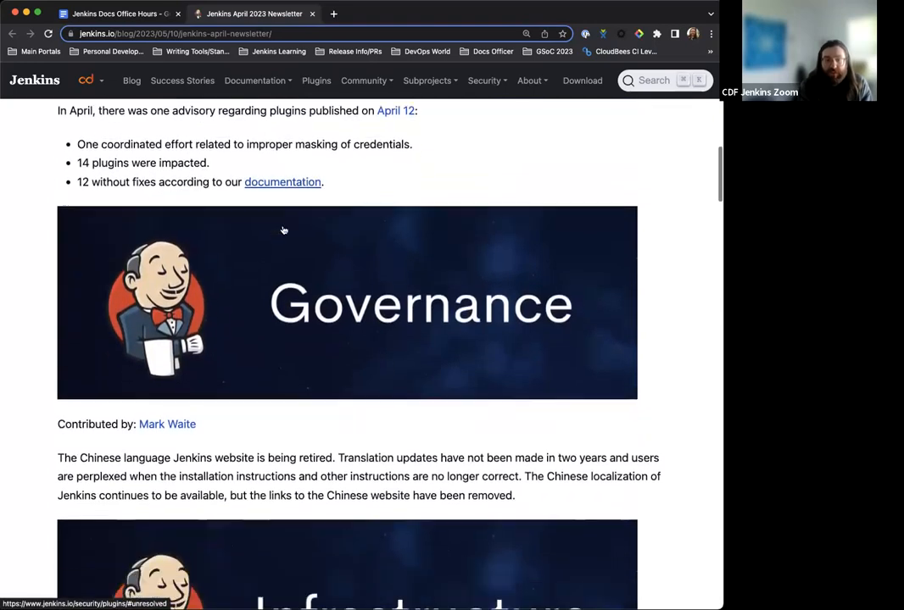
scroll(down, 3)
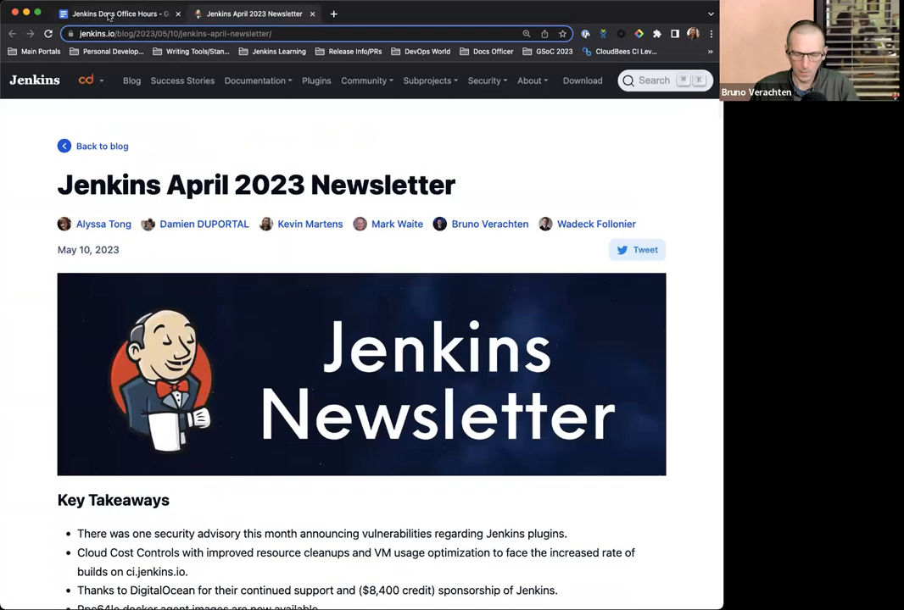
mouse_move(110, 14)
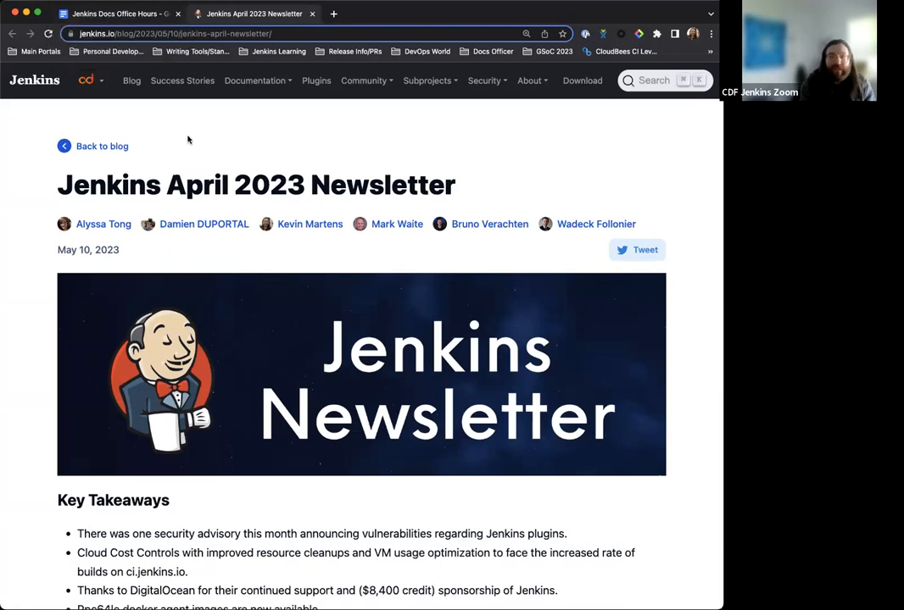
scroll(down, 3)
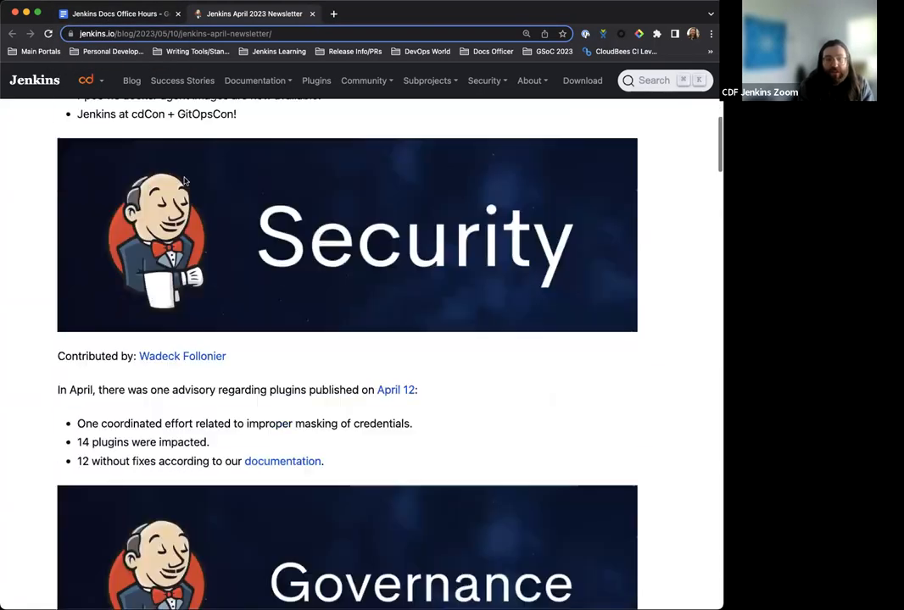
scroll(down, 3)
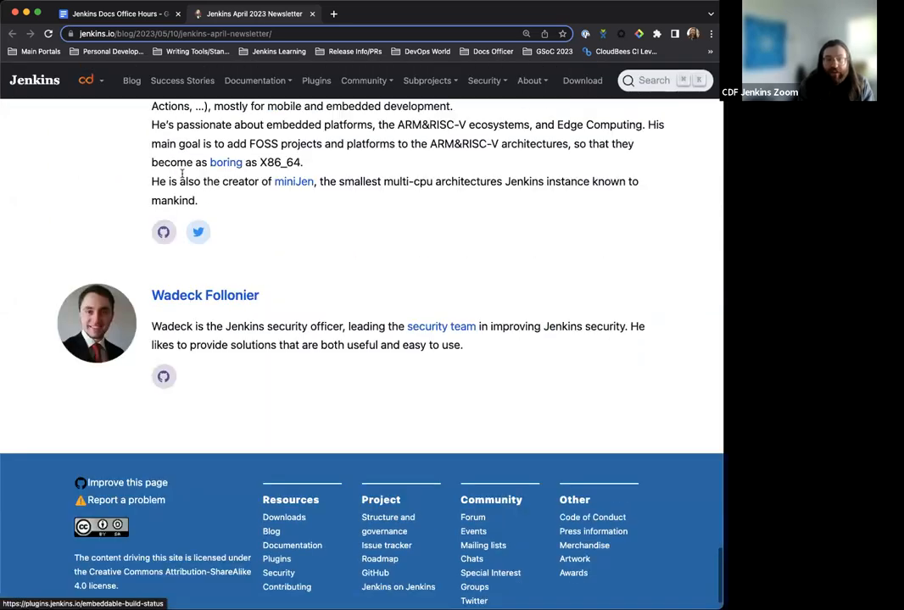
scroll(up, 3)
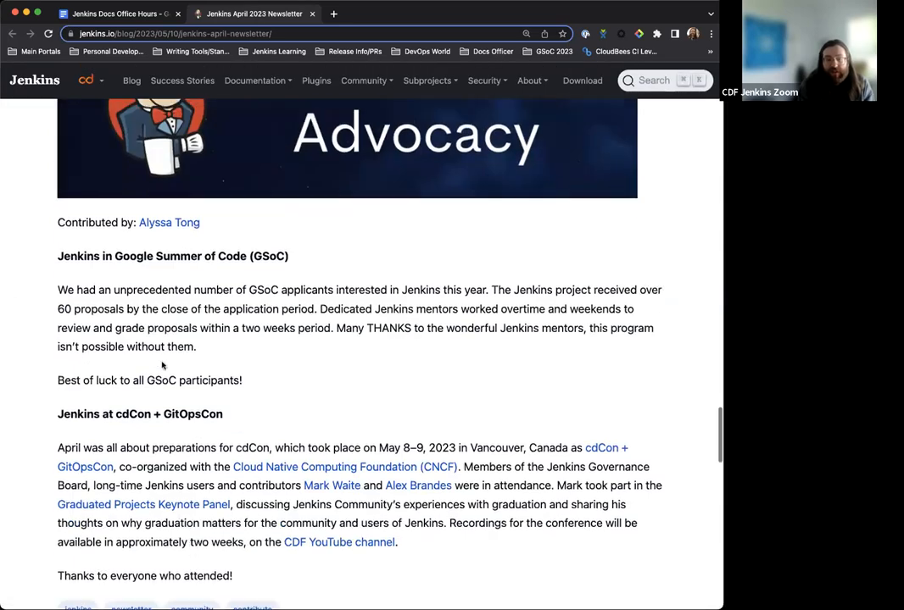
scroll(down, 3)
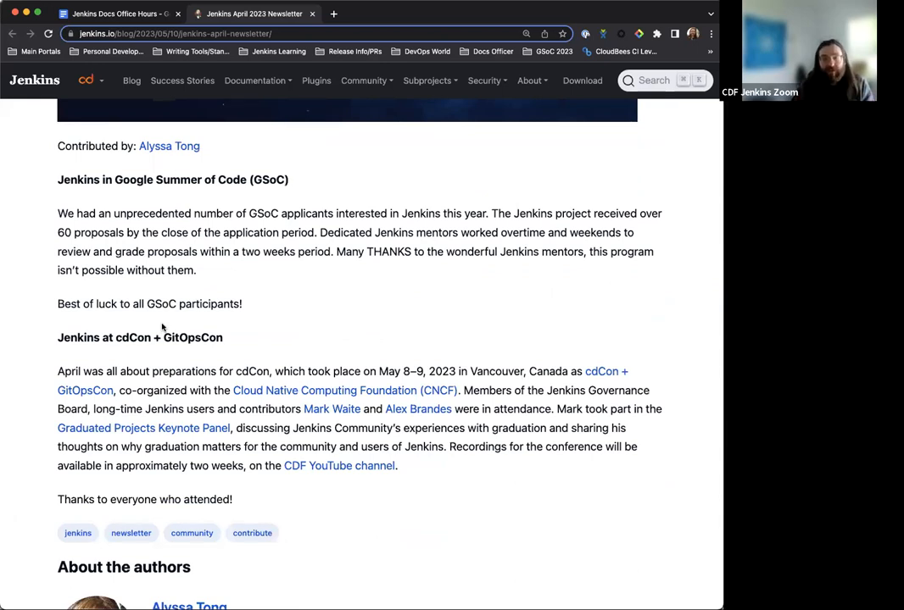
mouse_move(271, 428)
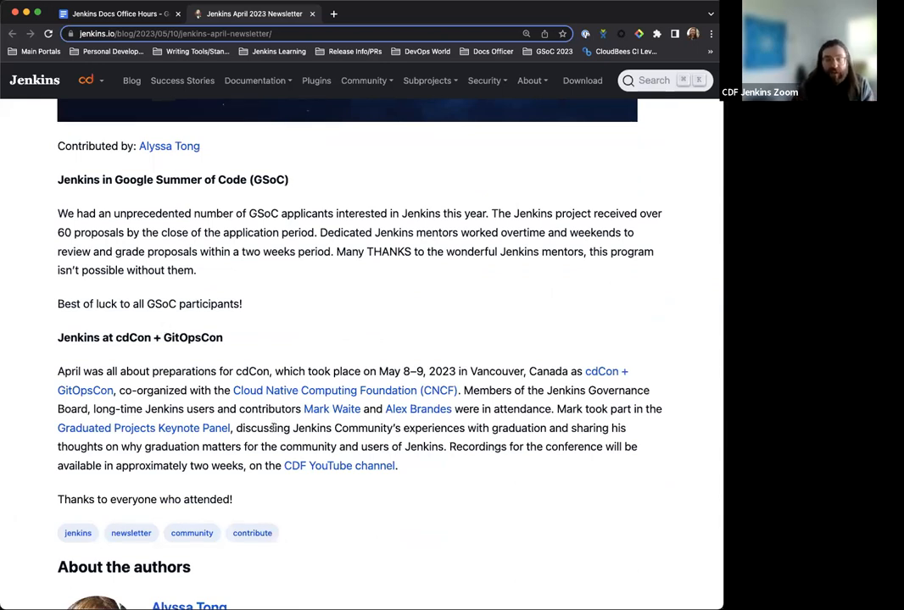
mouse_move(304, 439)
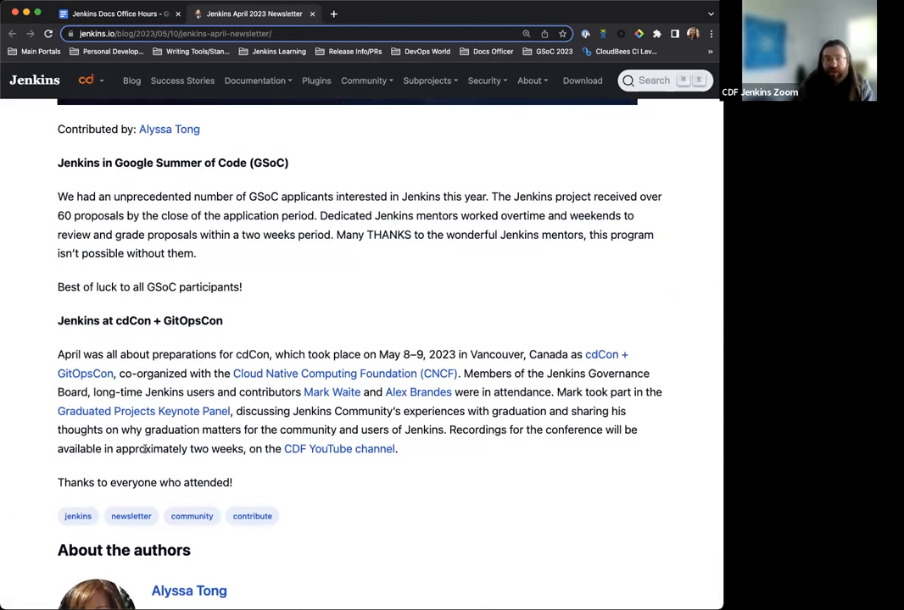
mouse_move(309, 462)
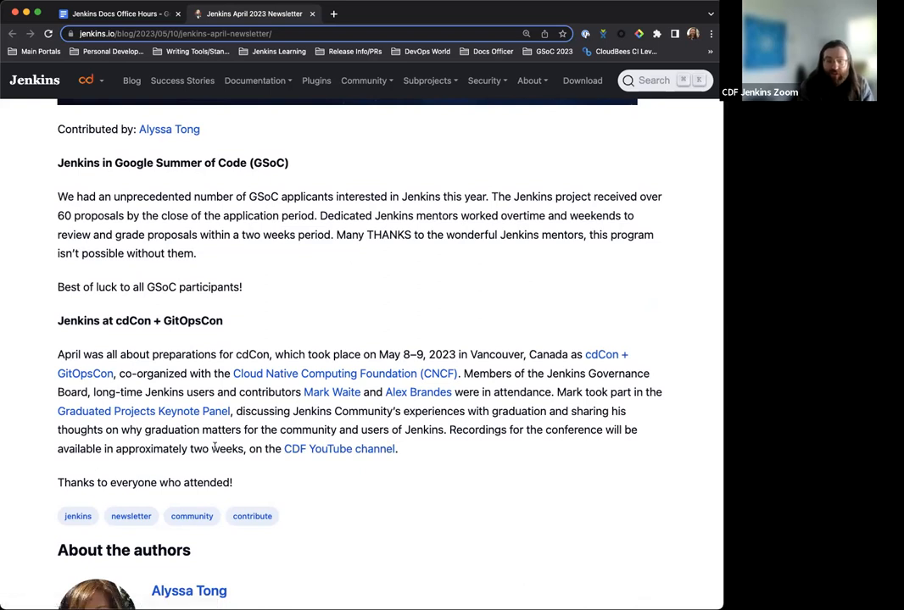
scroll(up, 3)
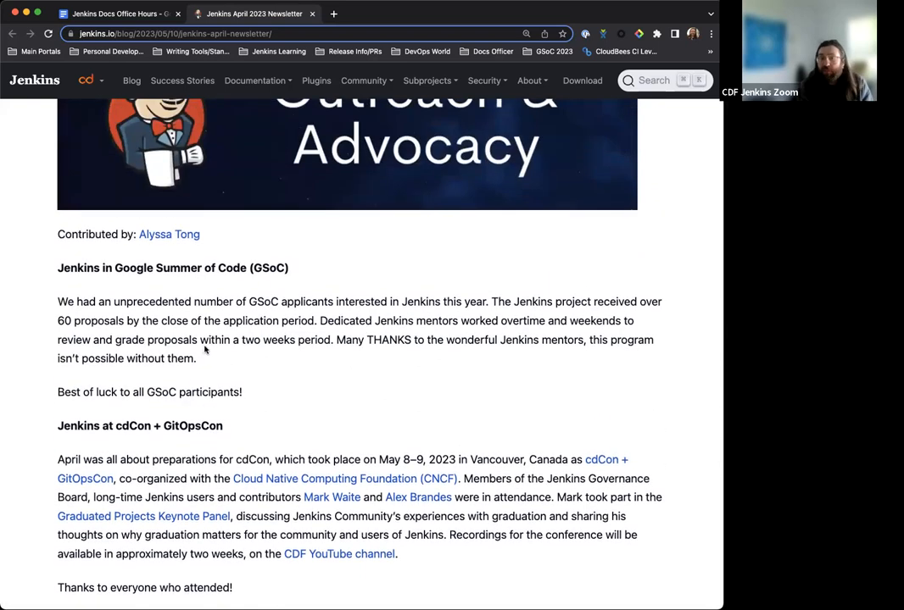
scroll(down, 3)
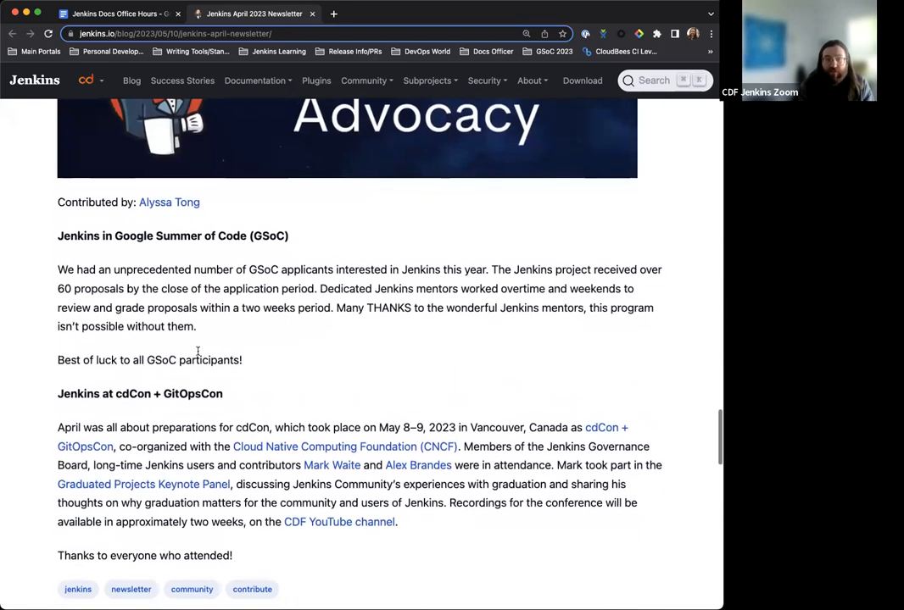
scroll(down, 3)
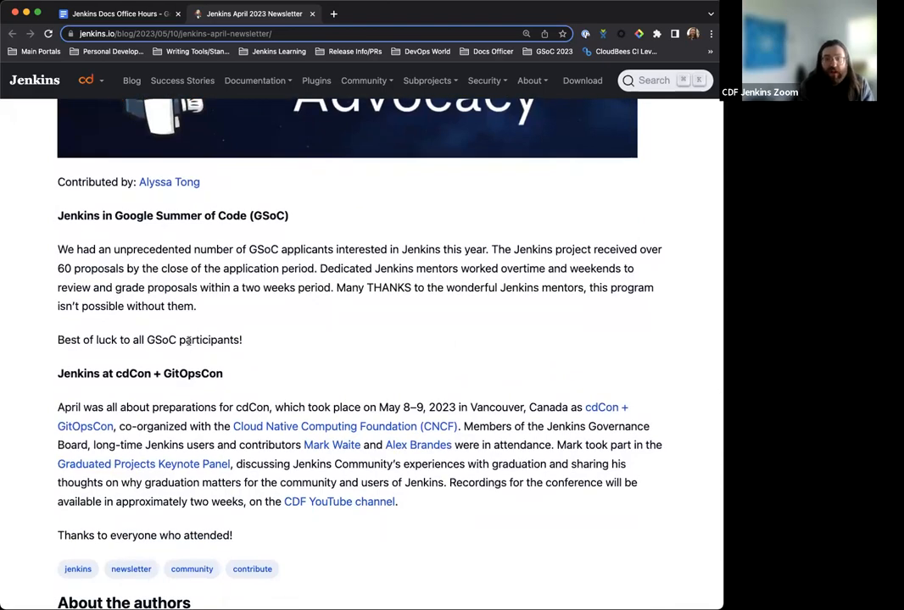
scroll(up, 3)
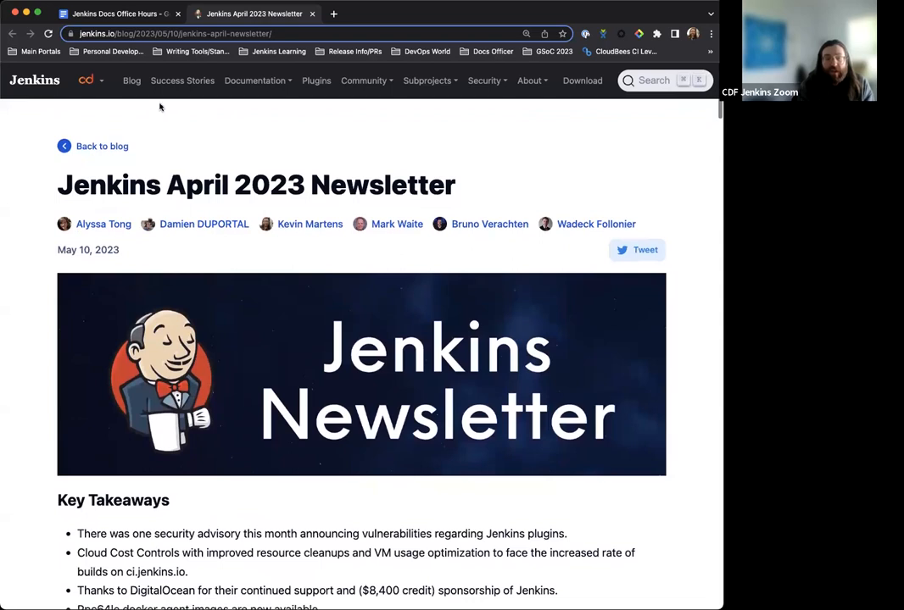
mouse_move(180, 155)
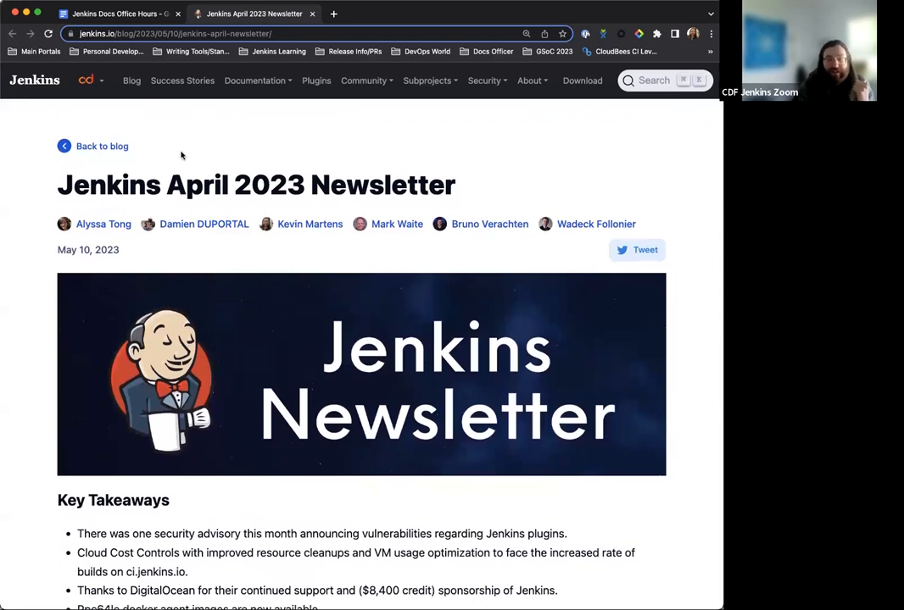
mouse_move(179, 134)
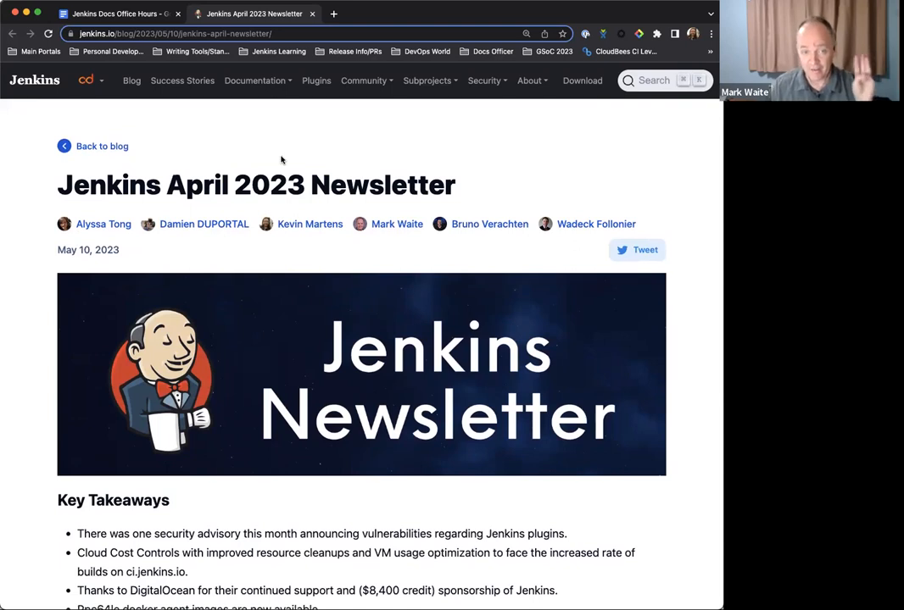
mouse_move(304, 139)
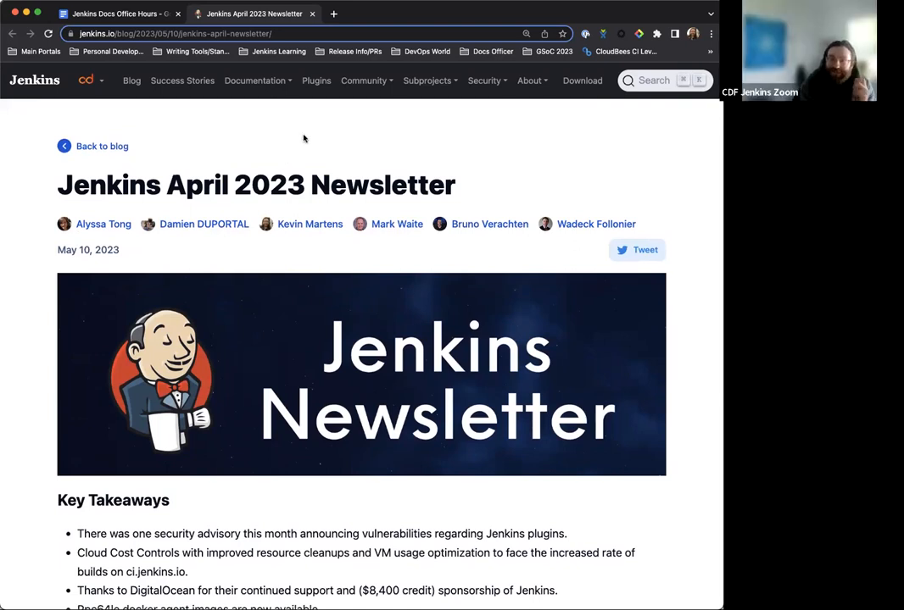
mouse_move(266, 168)
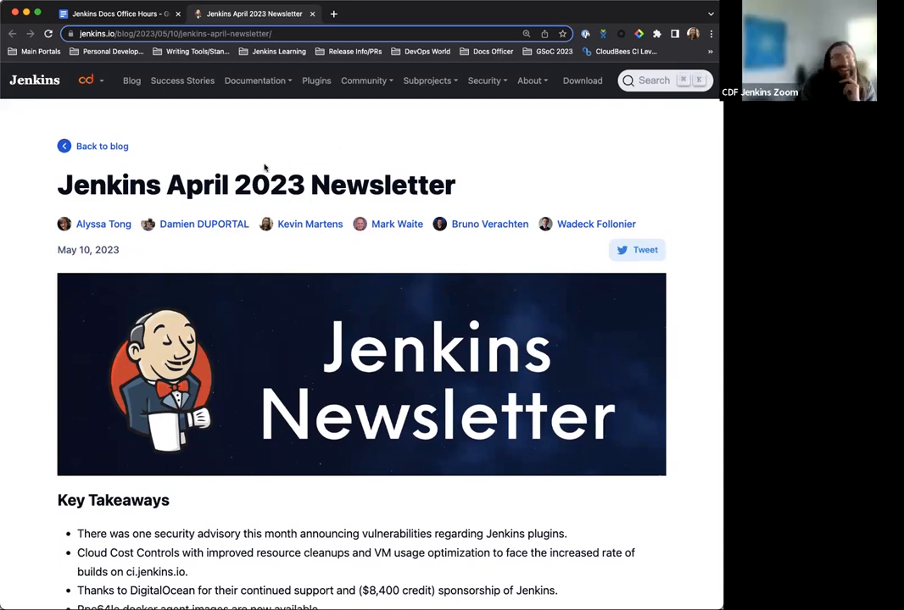
mouse_move(220, 131)
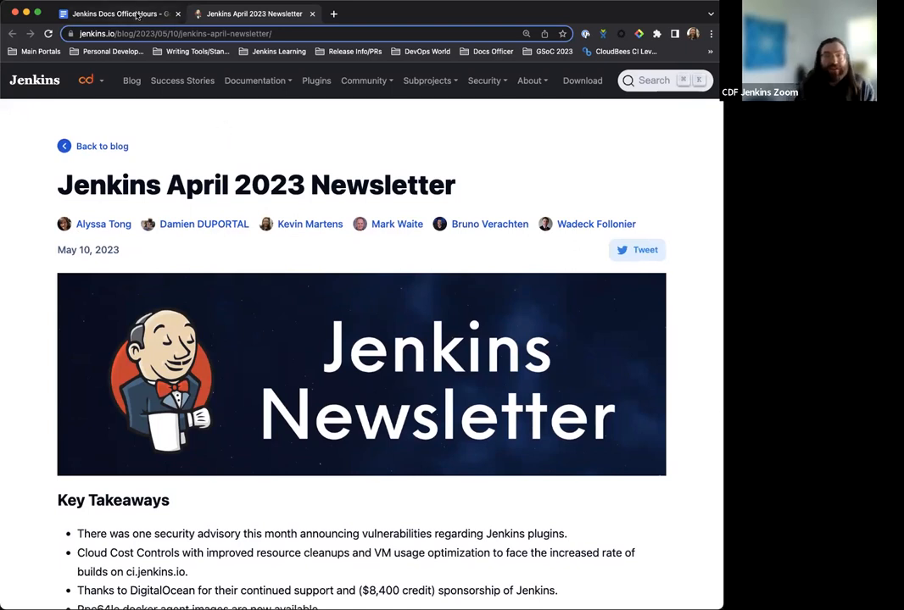
mouse_move(119, 14)
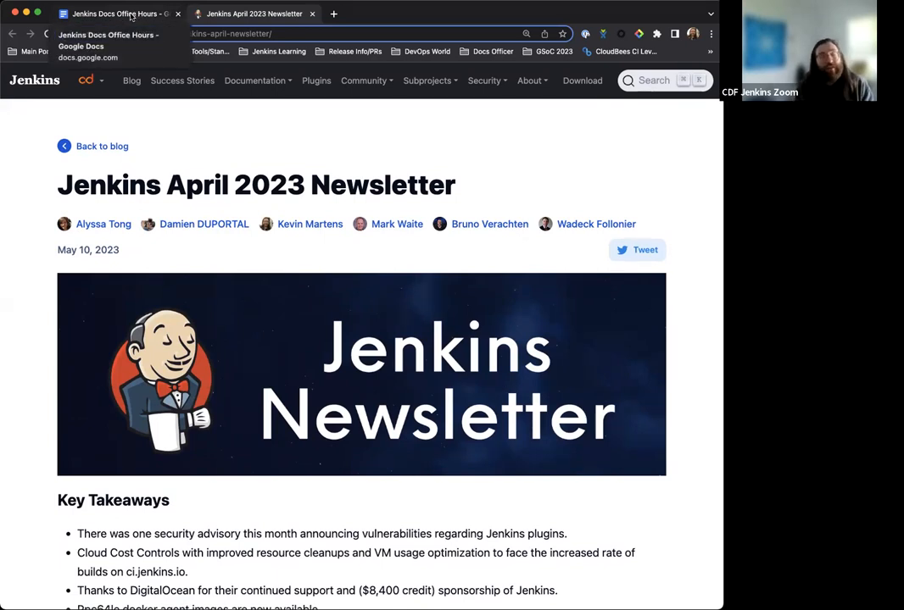
- Return to the Jenkins Docs Office Hours doc and scroll to the April Newsletter agenda item
click(114, 13)
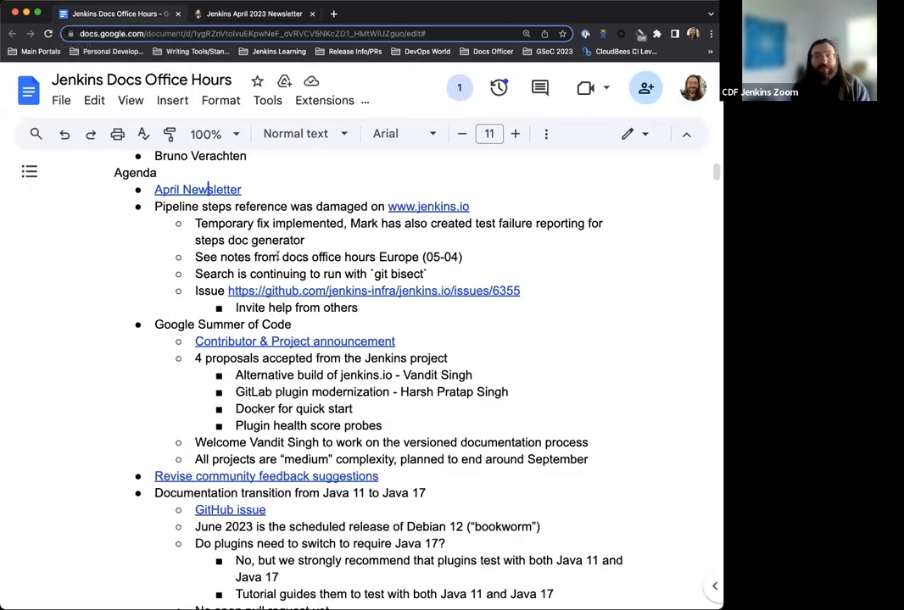
scroll(down, 3)
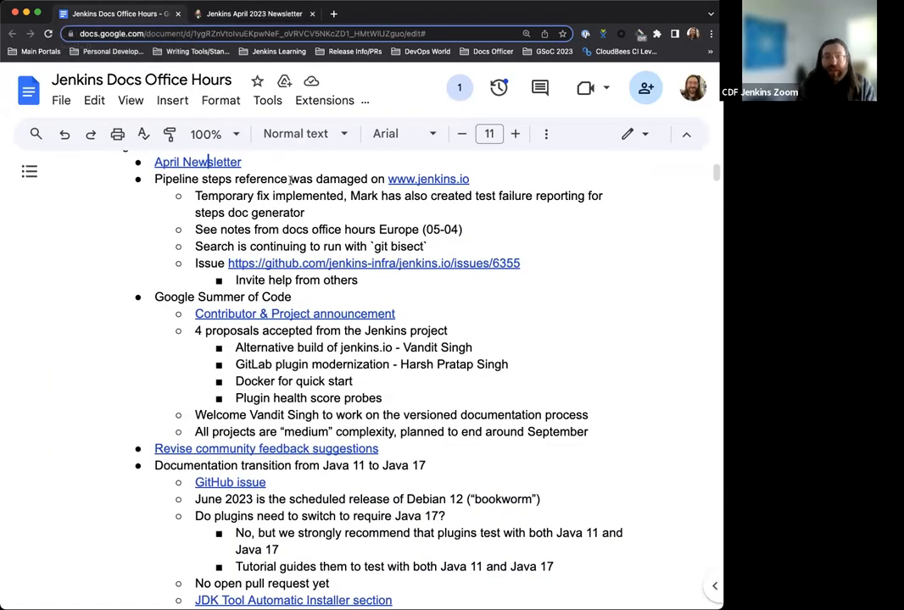
mouse_move(416, 212)
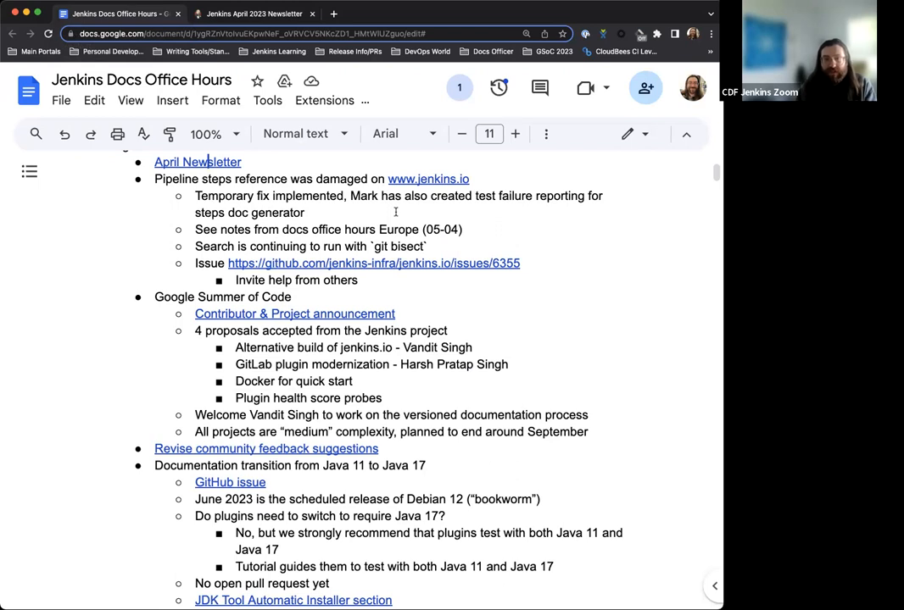
mouse_move(376, 227)
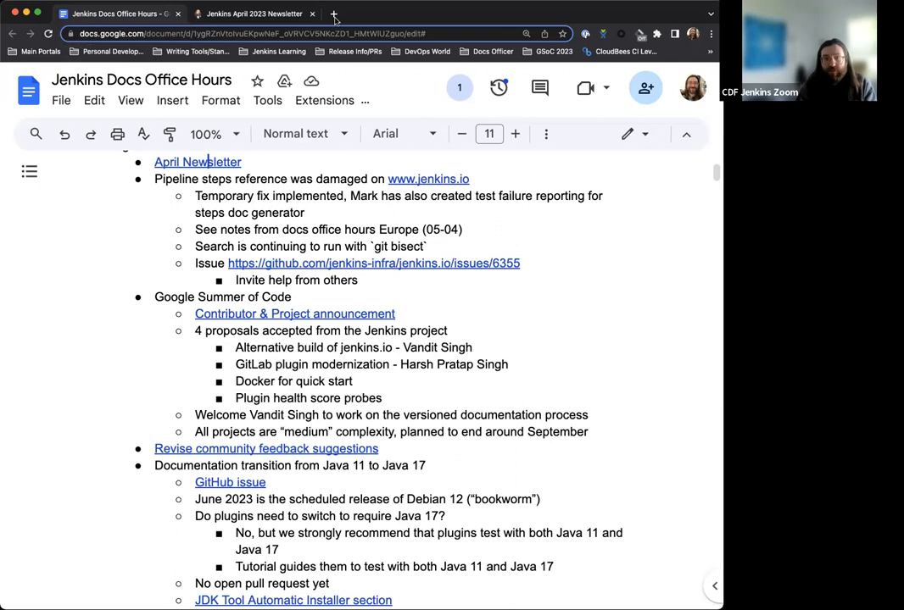
mouse_move(428, 179)
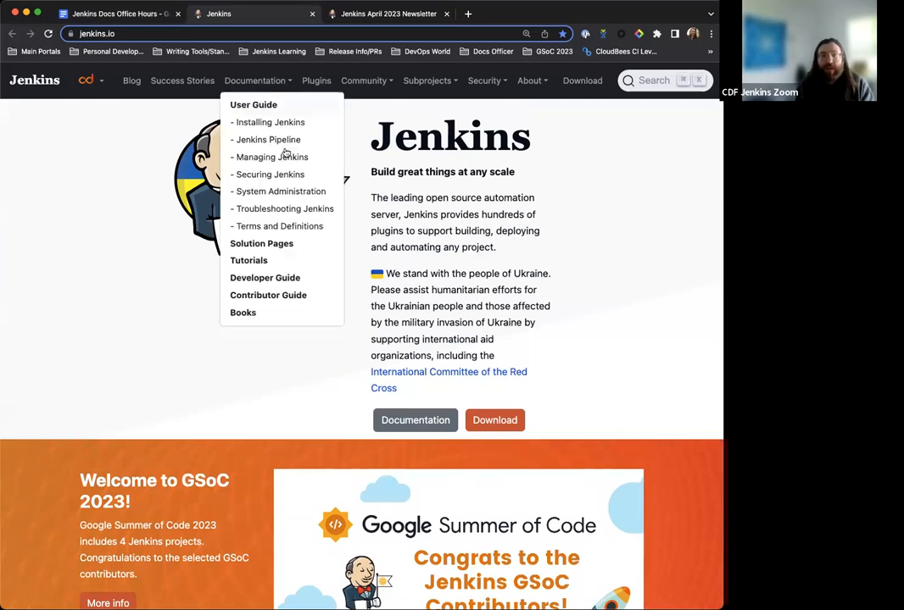
- From System Administration docs, filter Pipeline Steps reference for 'checkout' and view the SCM Step page
click(281, 191)
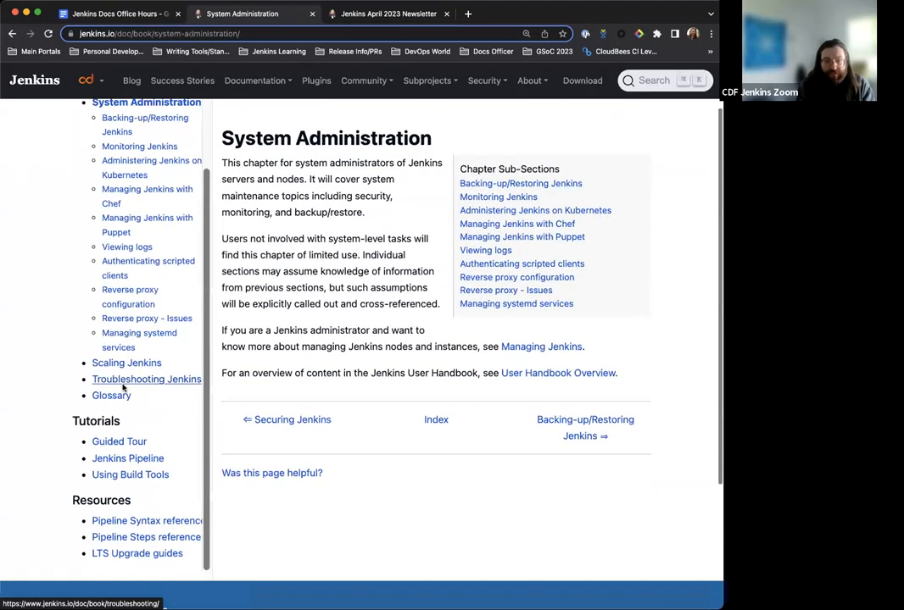
scroll(down, 3)
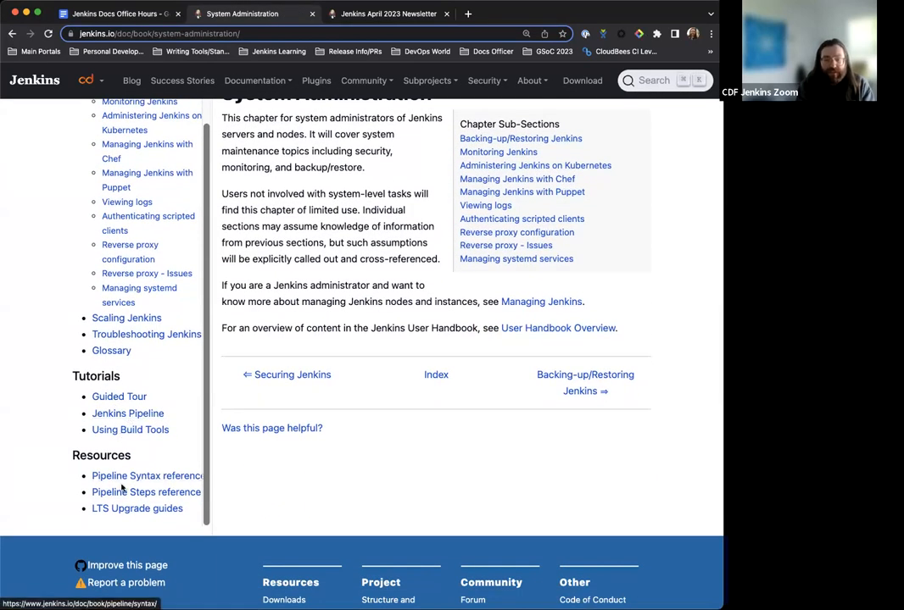
click(147, 491)
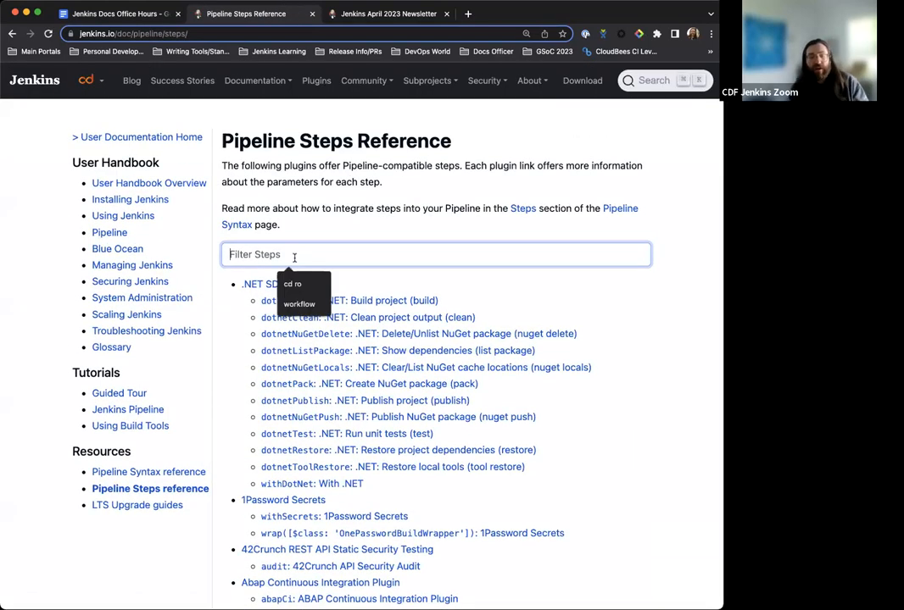
text(checkout)
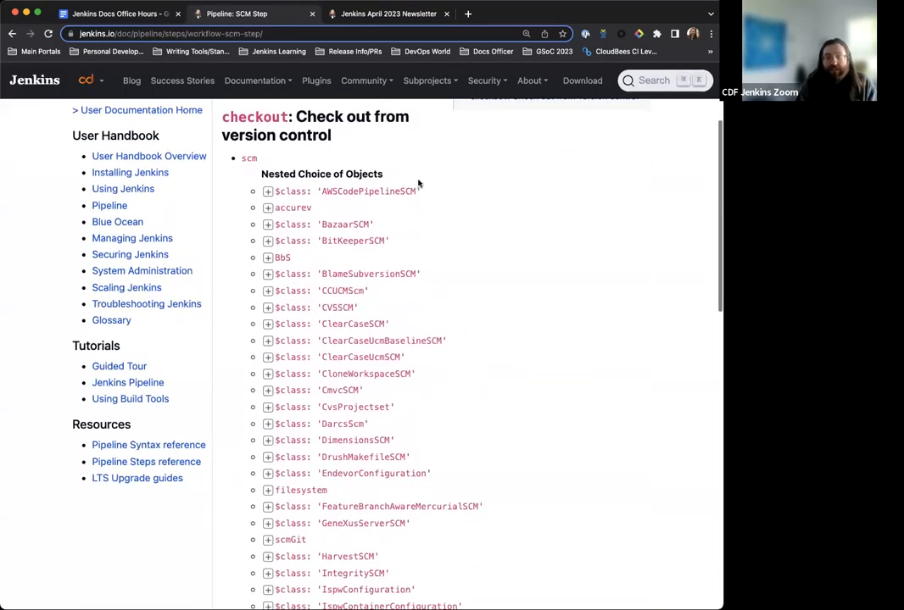
scroll(down, 3)
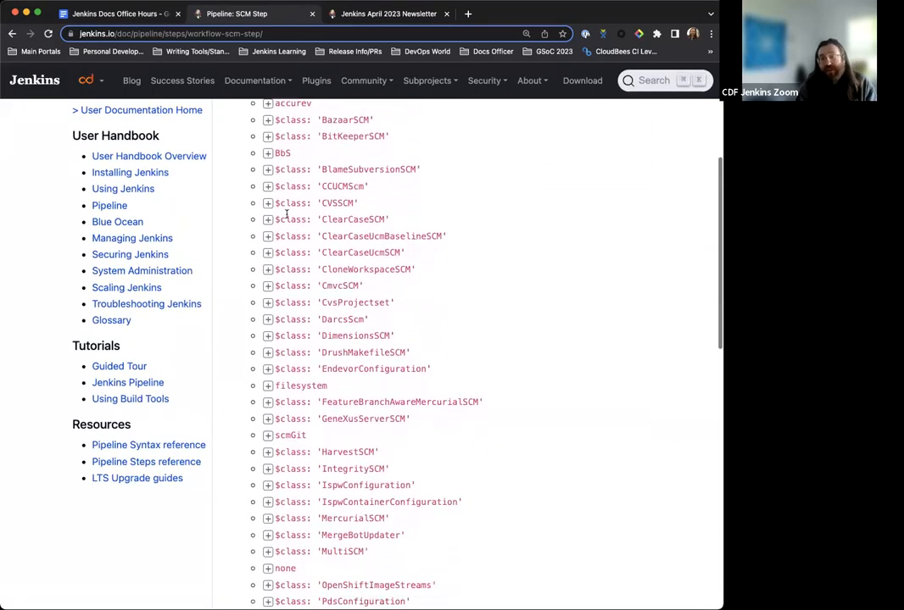
scroll(down, 3)
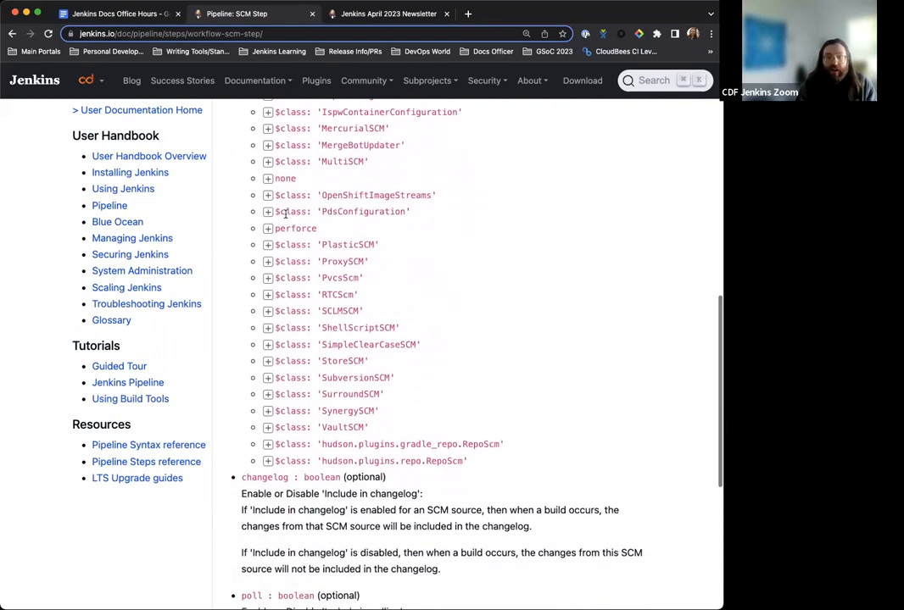
scroll(down, 3)
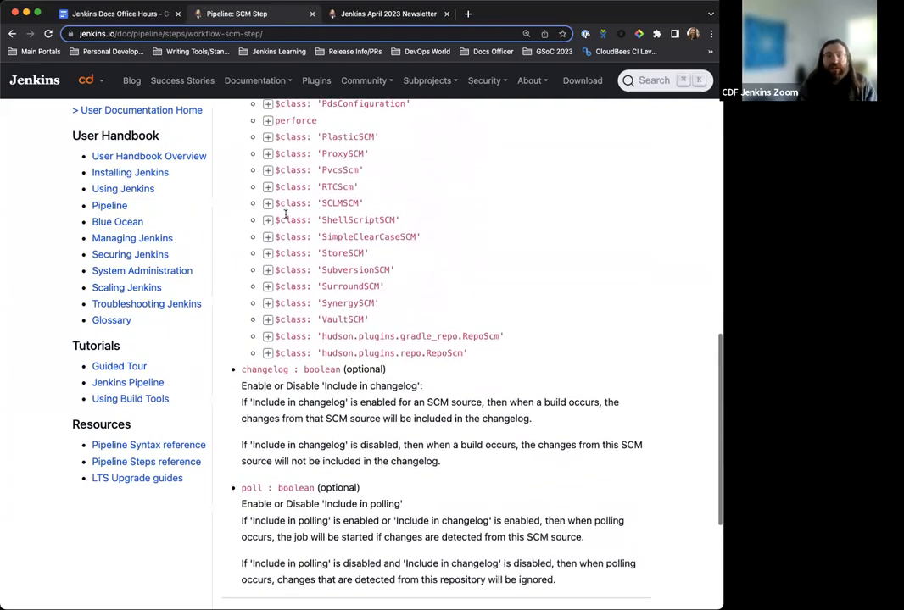
scroll(up, 3)
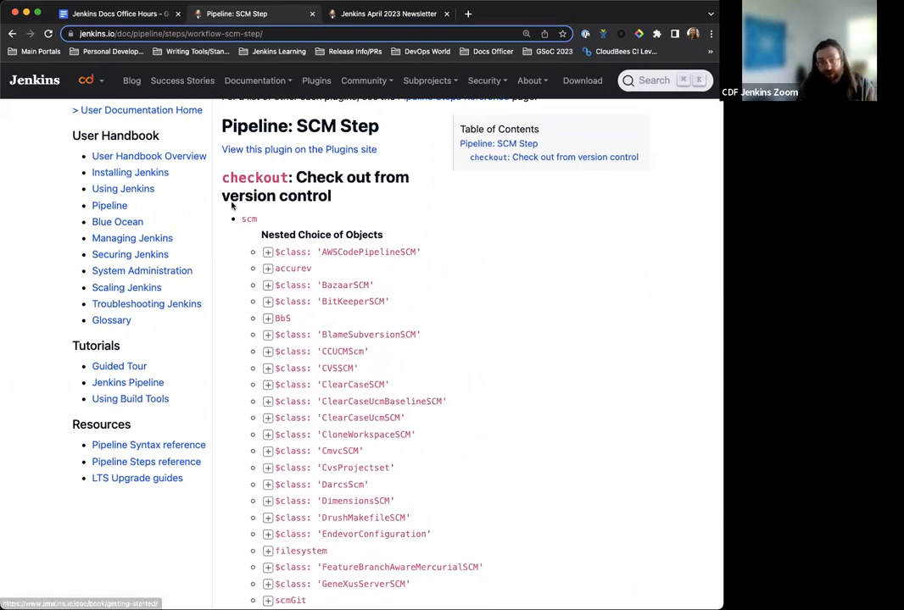
- From the office hours notes, open GitHub issue #6355 and read through its comments
click(114, 13)
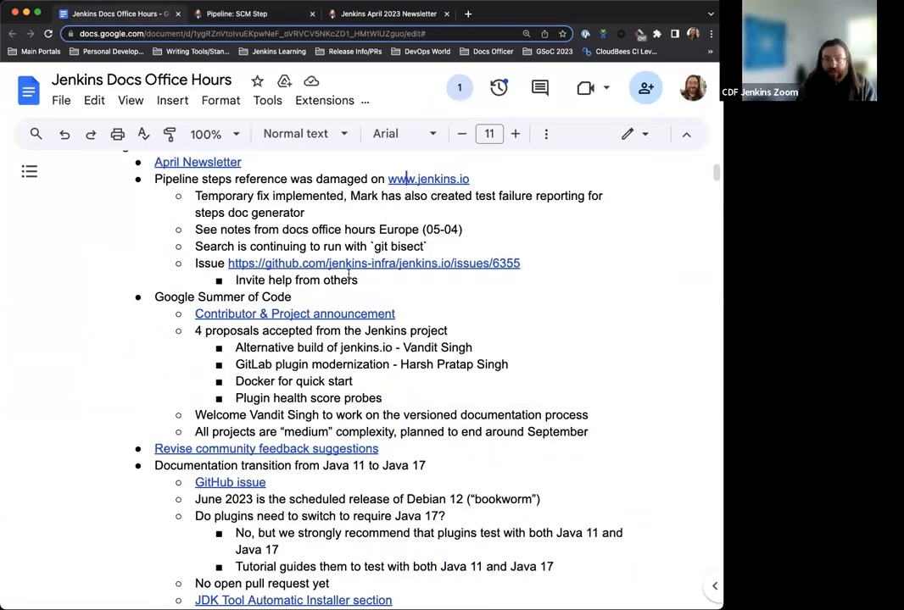
click(374, 263)
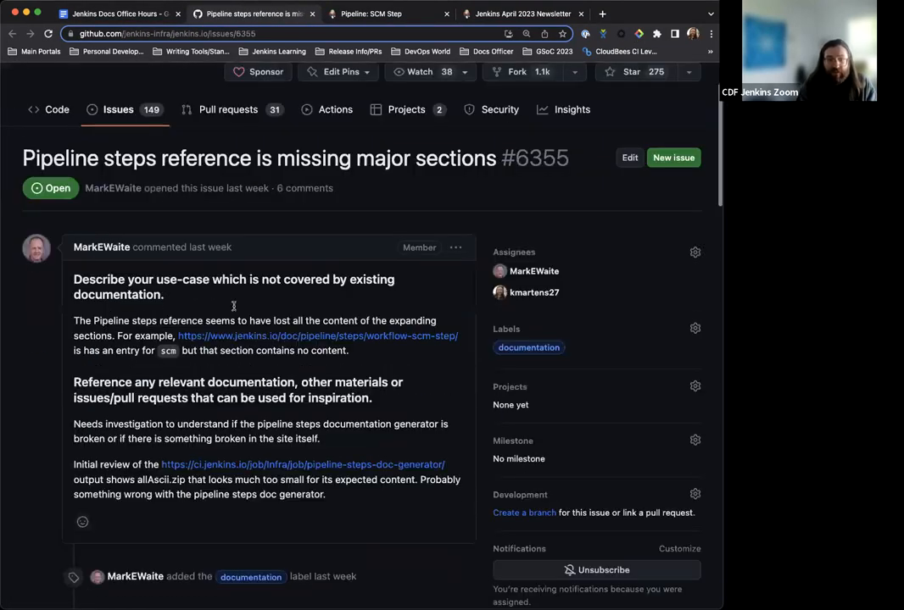
scroll(down, 3)
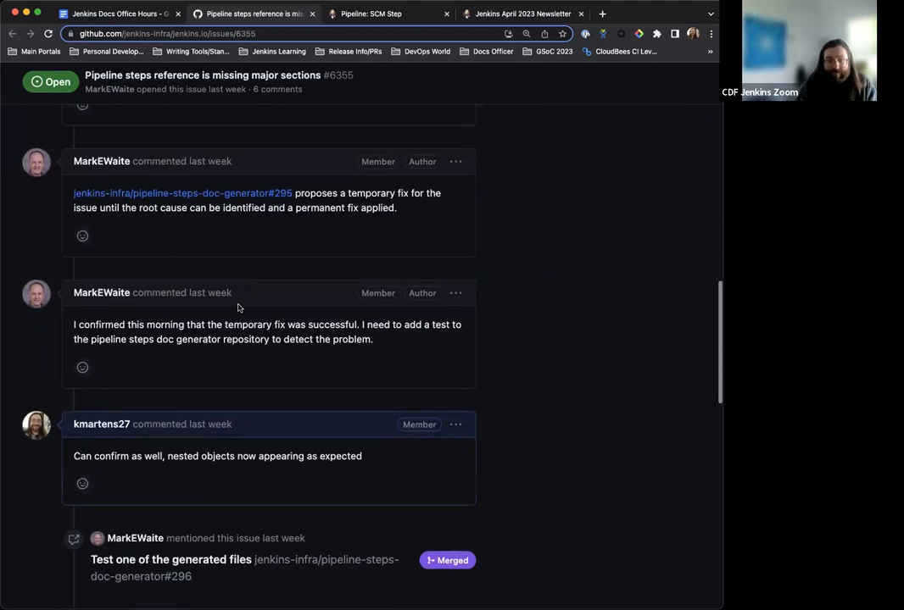
scroll(down, 3)
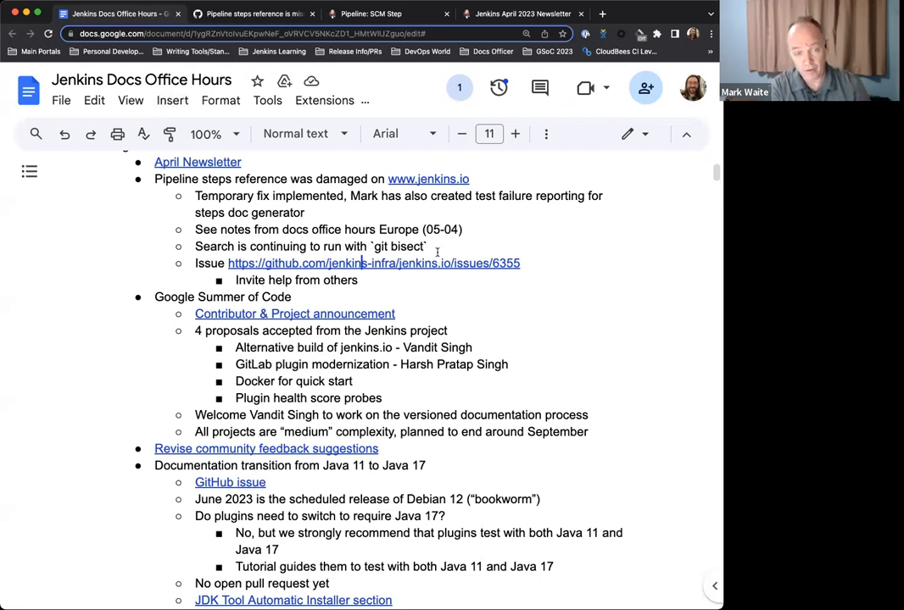
- Note under issue #6355 that Vihan contributed the enhanced UI and duplicated the issue locally
text(V)
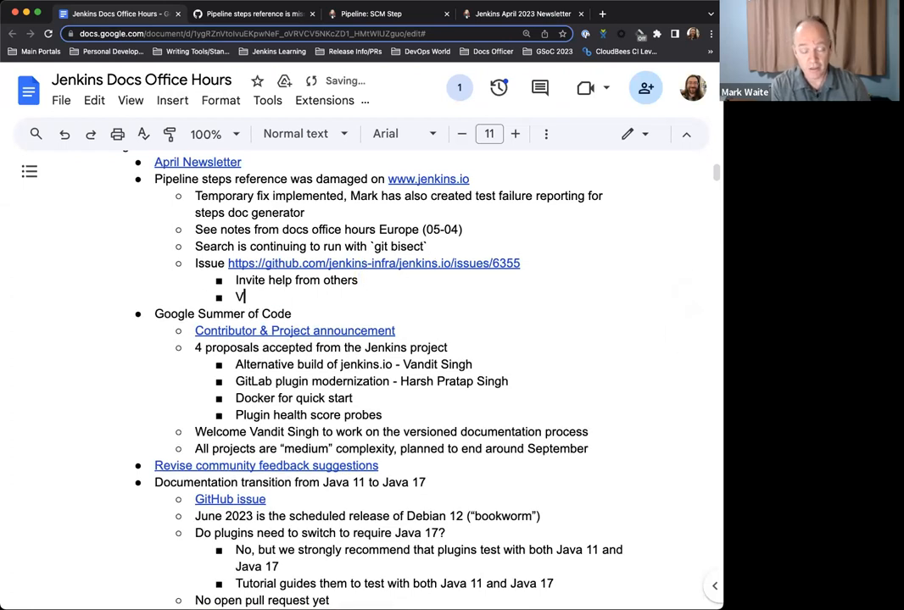
text(ihan)
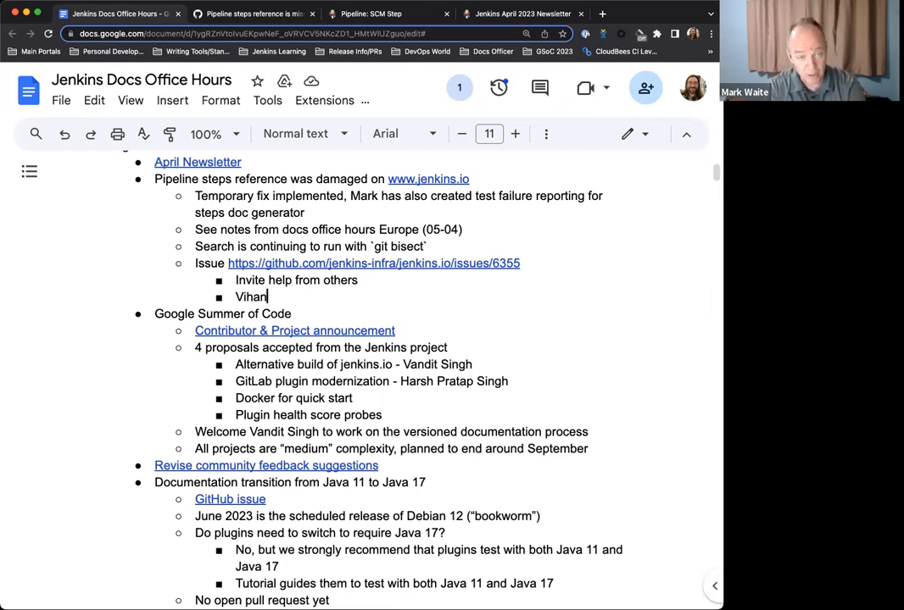
text(con)
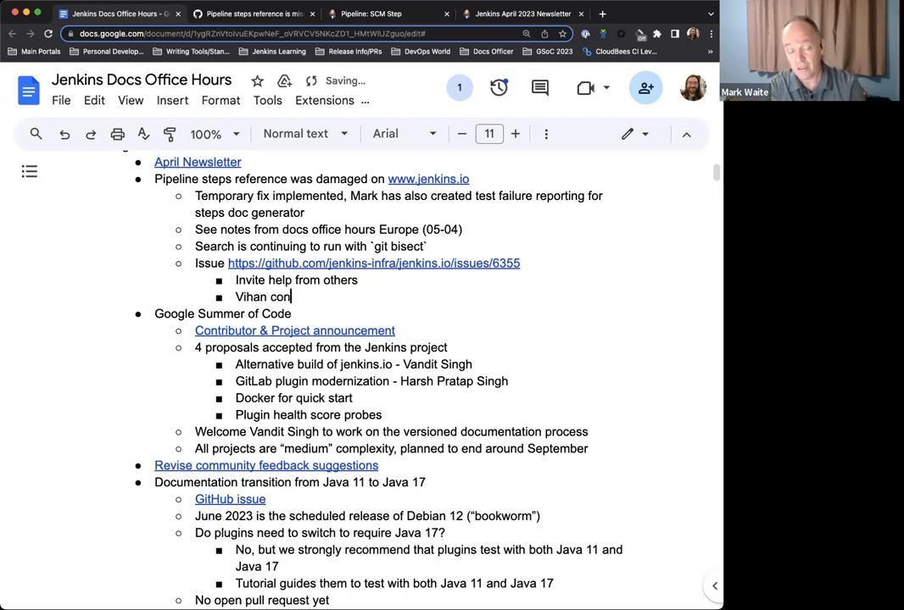
text(tributed the)
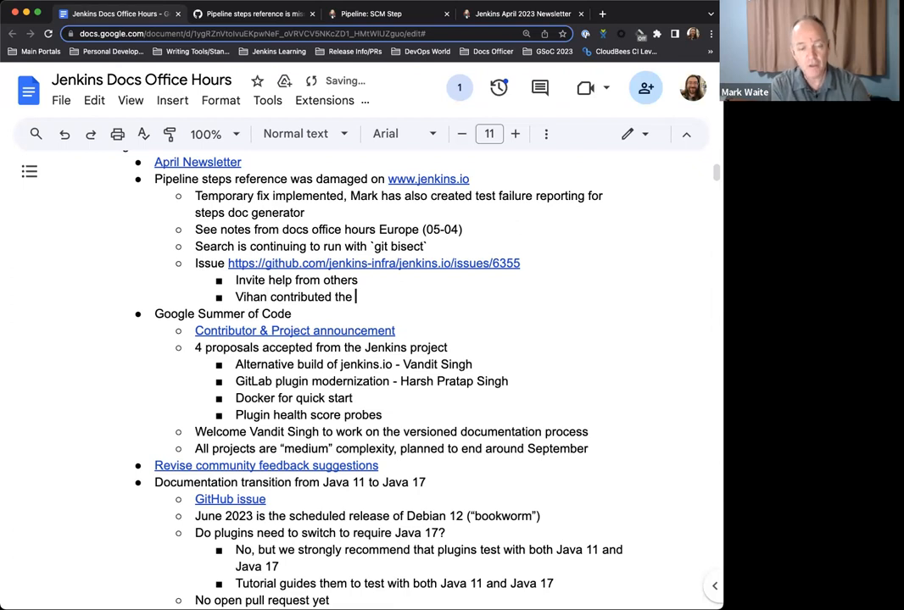
text(enhyanced UI)
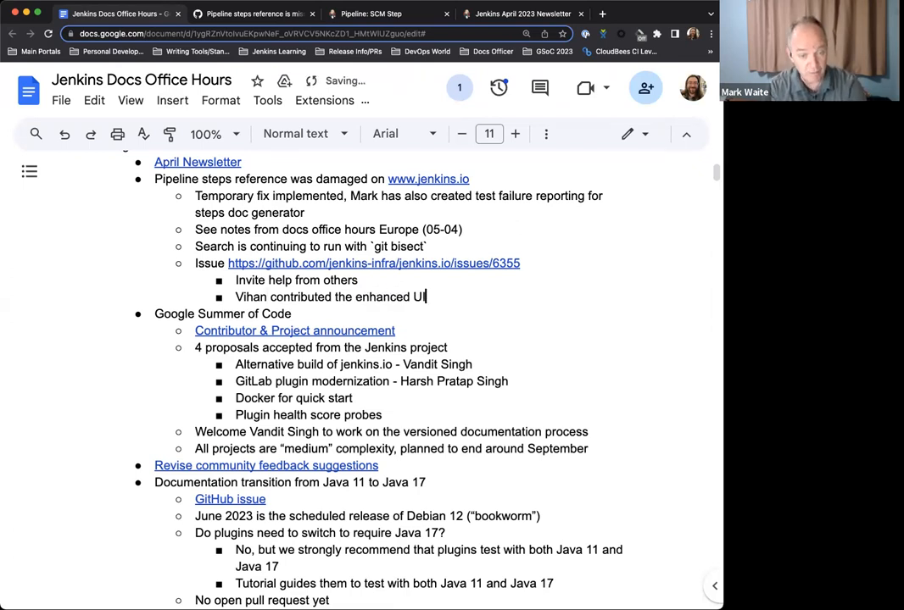
text(and was able to t)
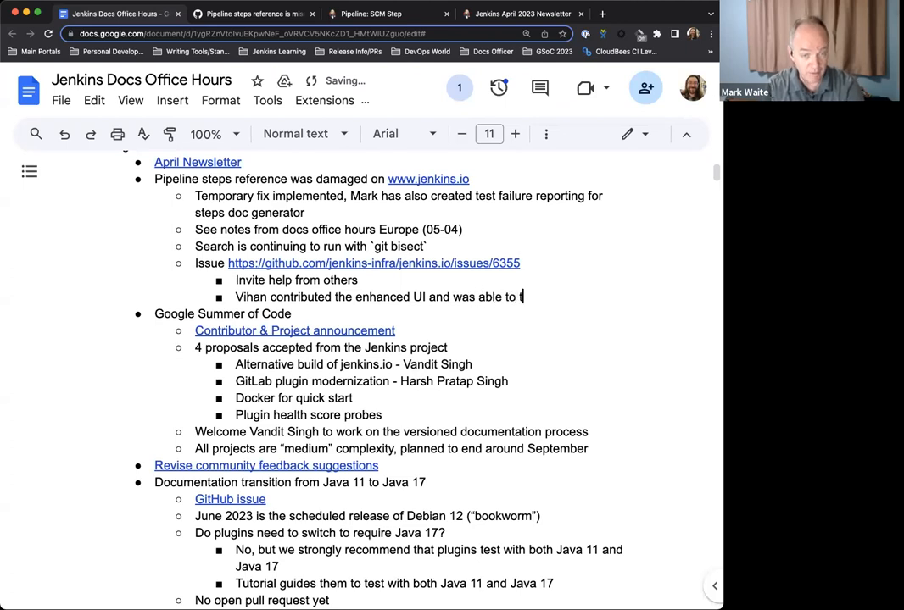
text(roubleshoot and duplicate the issue on)
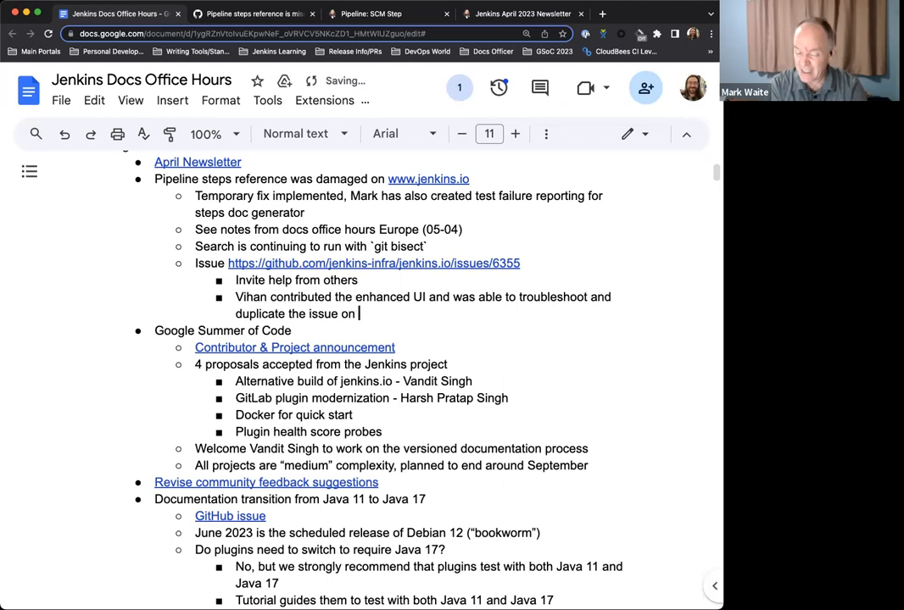
text(his environment.)
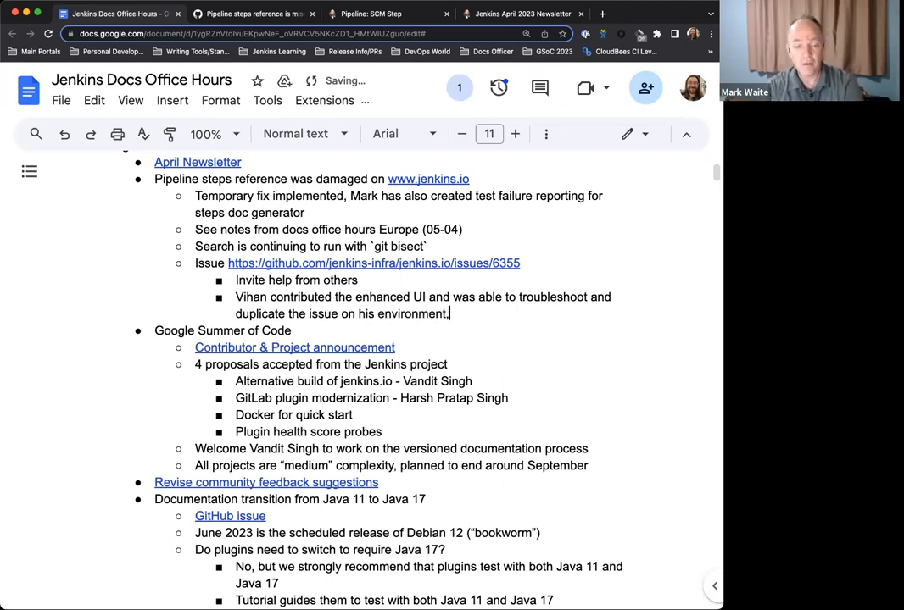
text(" ")
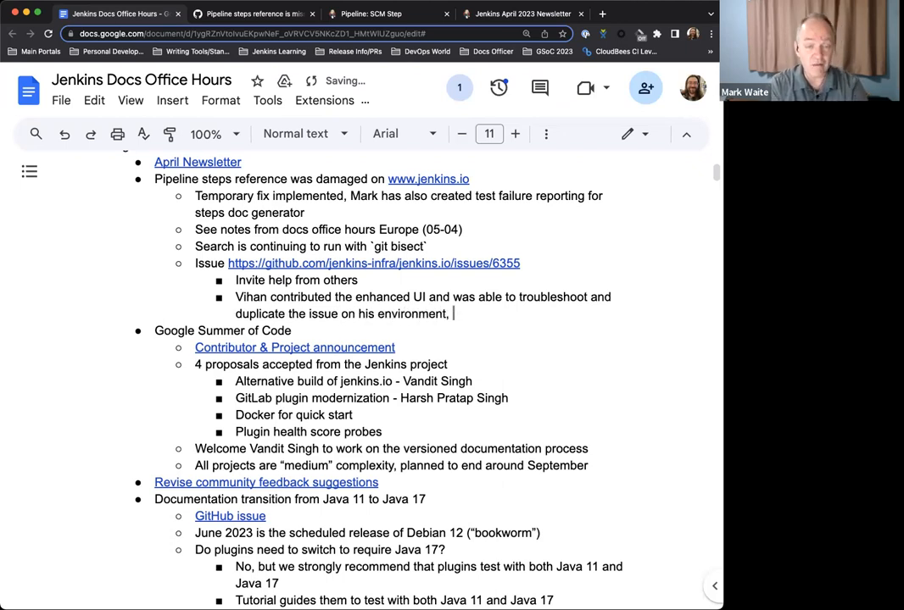
key(backspace)
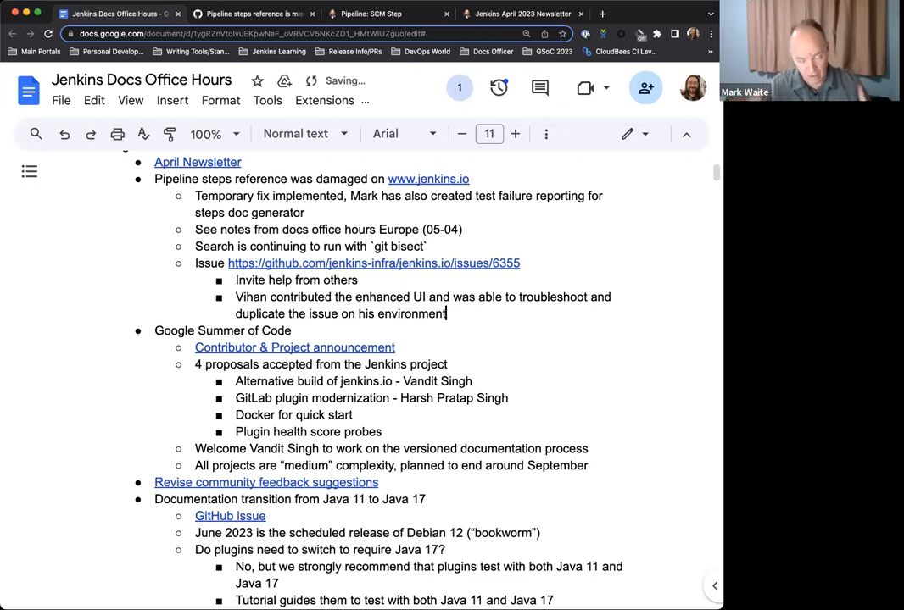
key(enter)
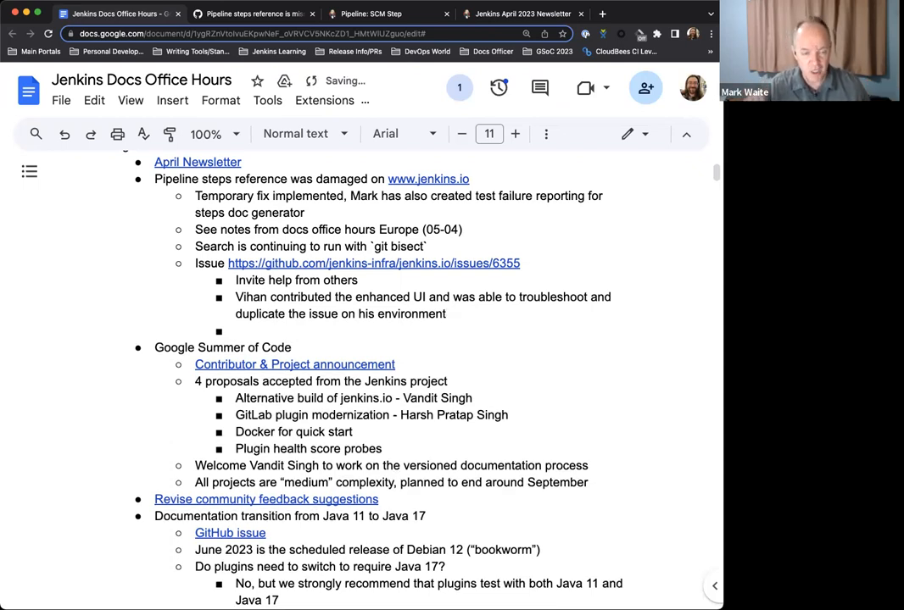
- Add a sub-point: higher workload at this time, so the issue stays open for others to work on
text(Higher wor)
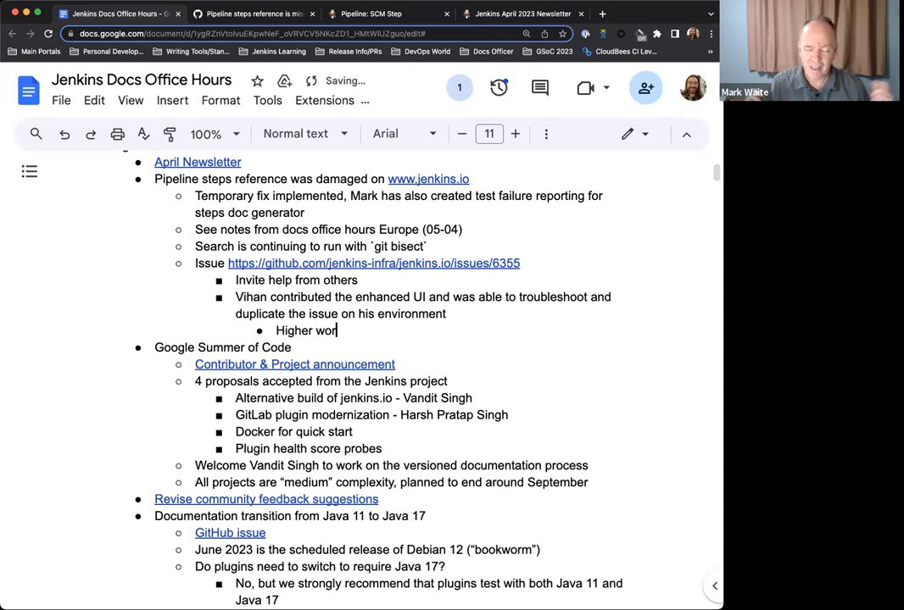
text(k load)
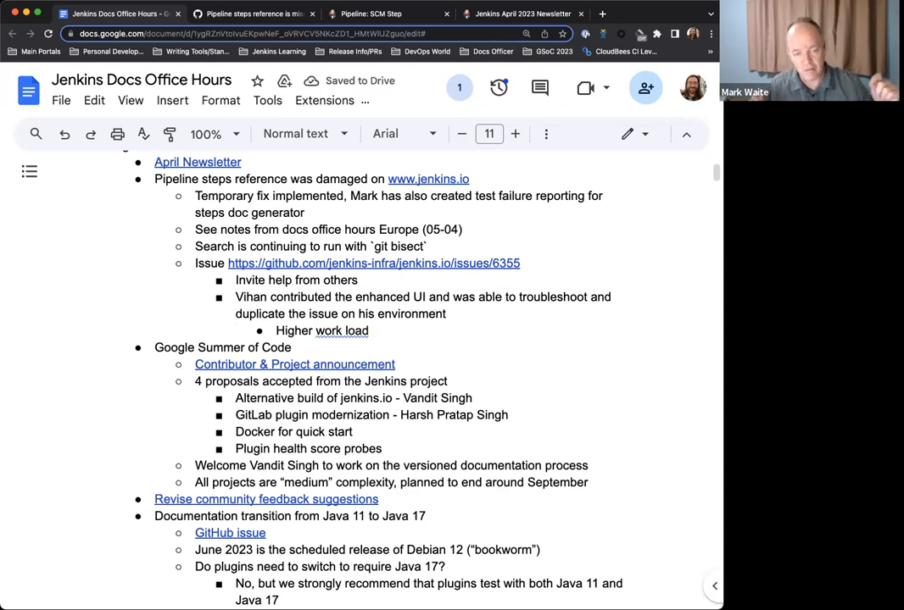
text(at this time,)
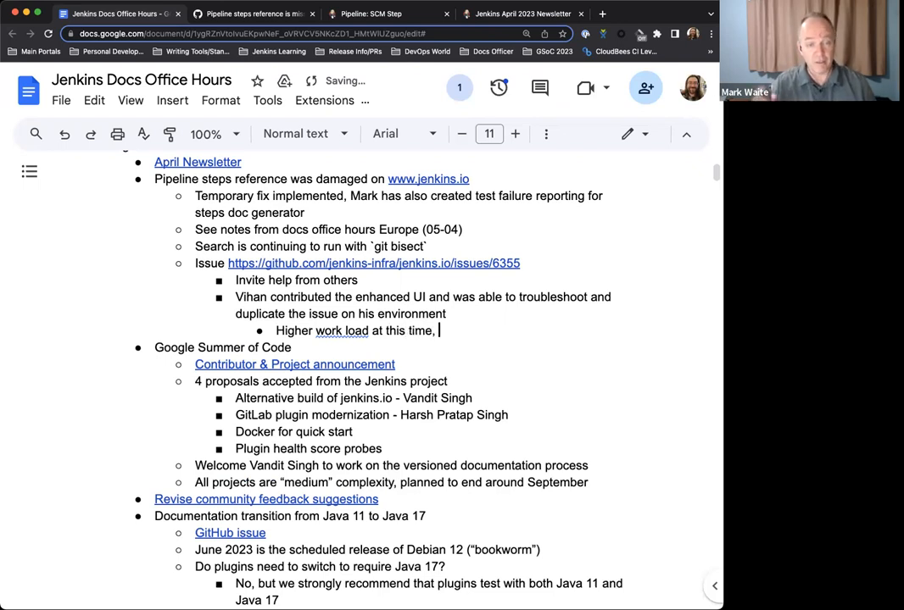
key(Backspace)
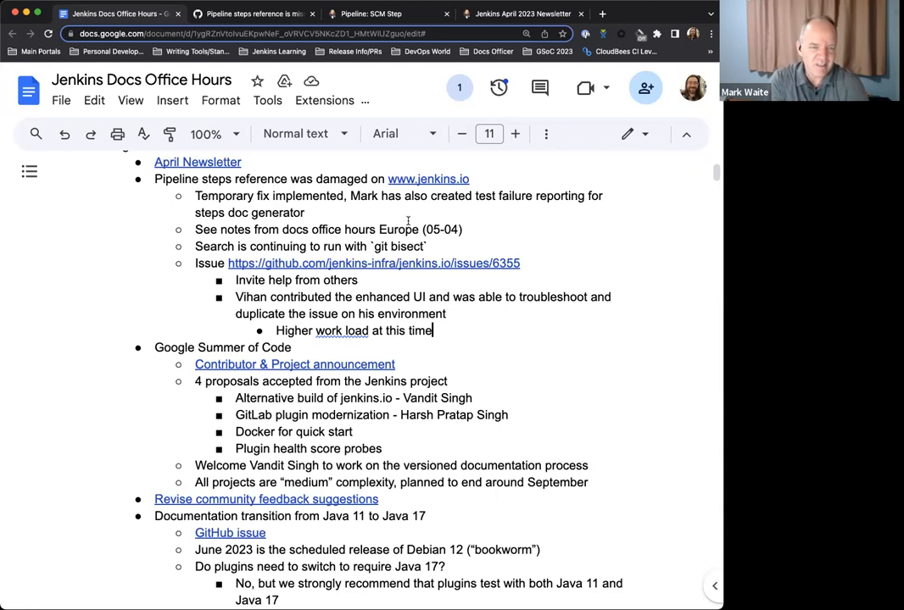
text(, has been unable)
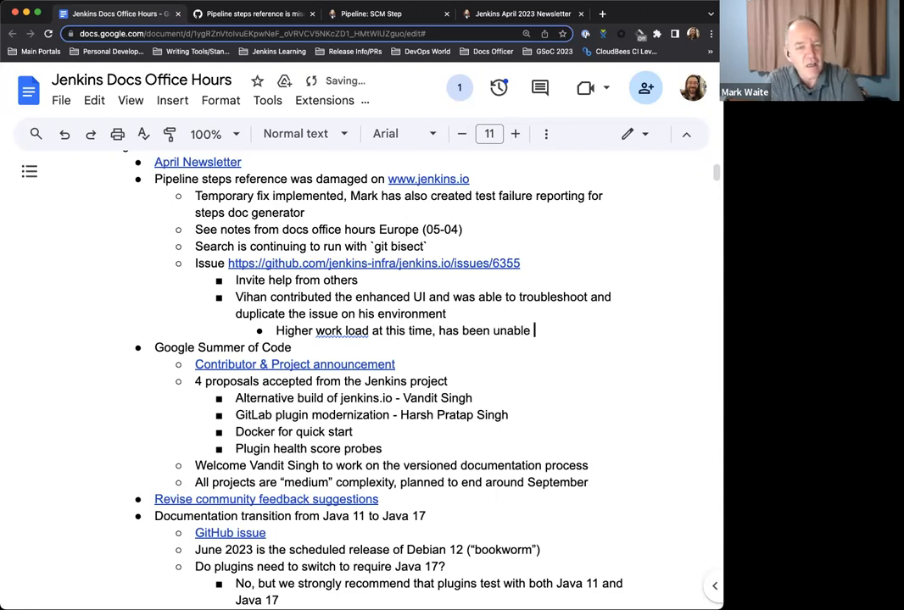
text(to submit)
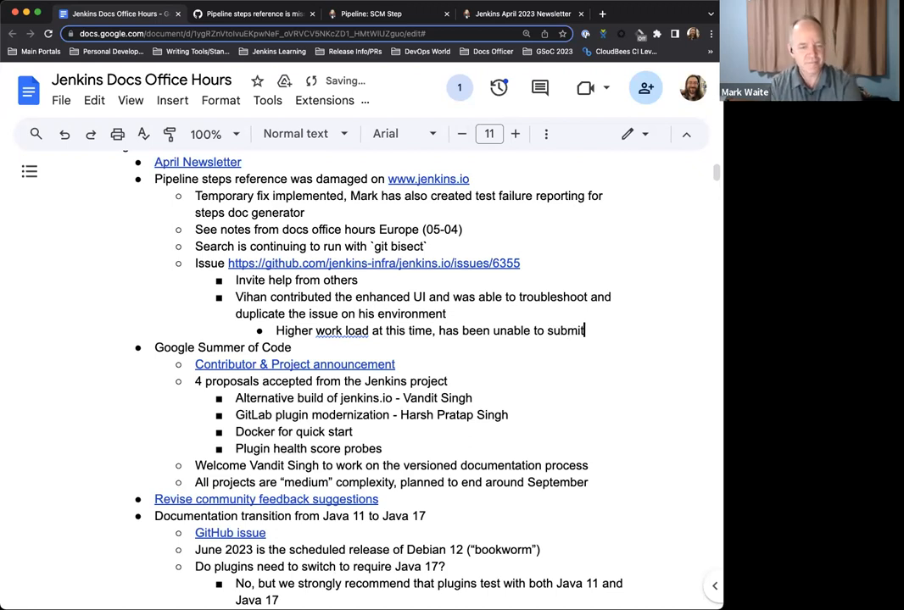
text(full fix)
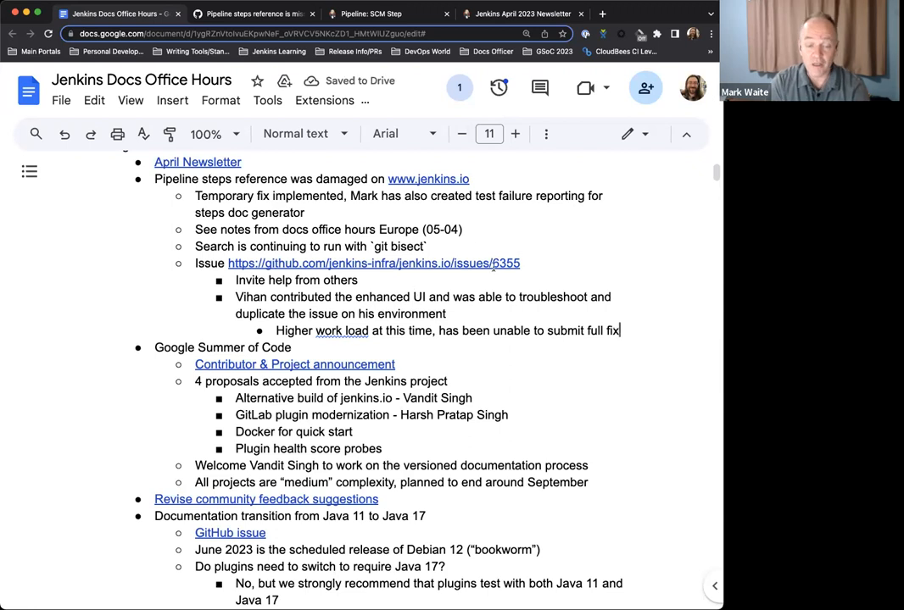
mouse_move(450, 329)
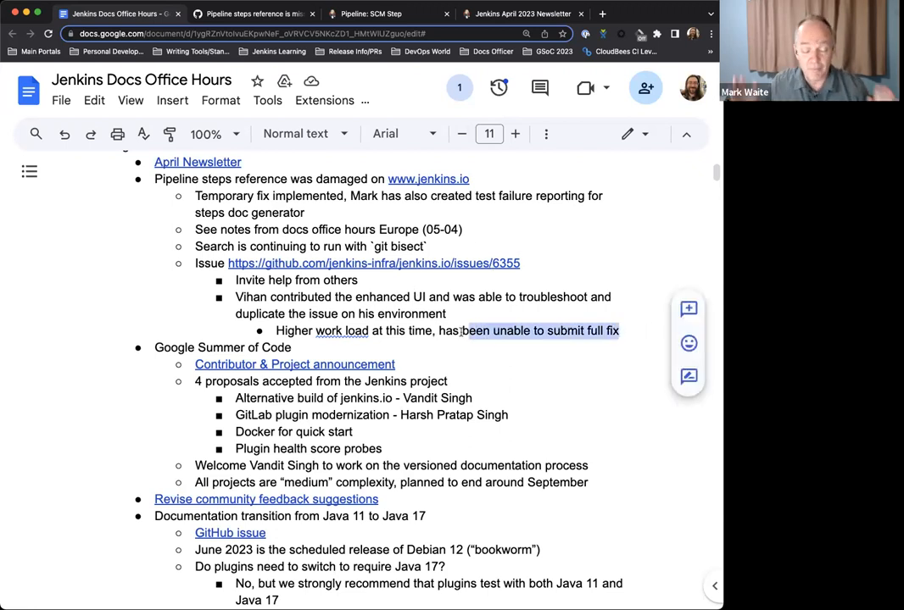
key(Backspace)
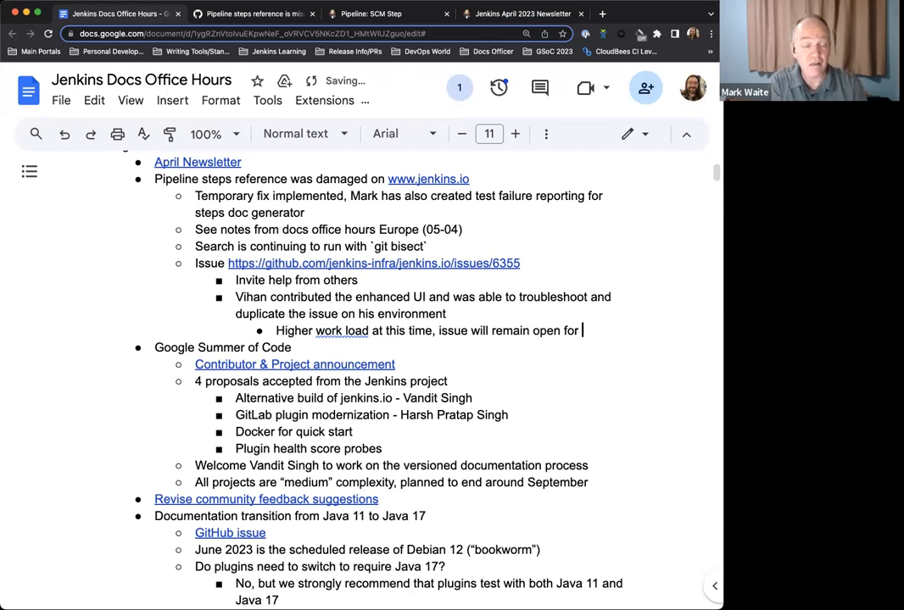
text(others to work on)
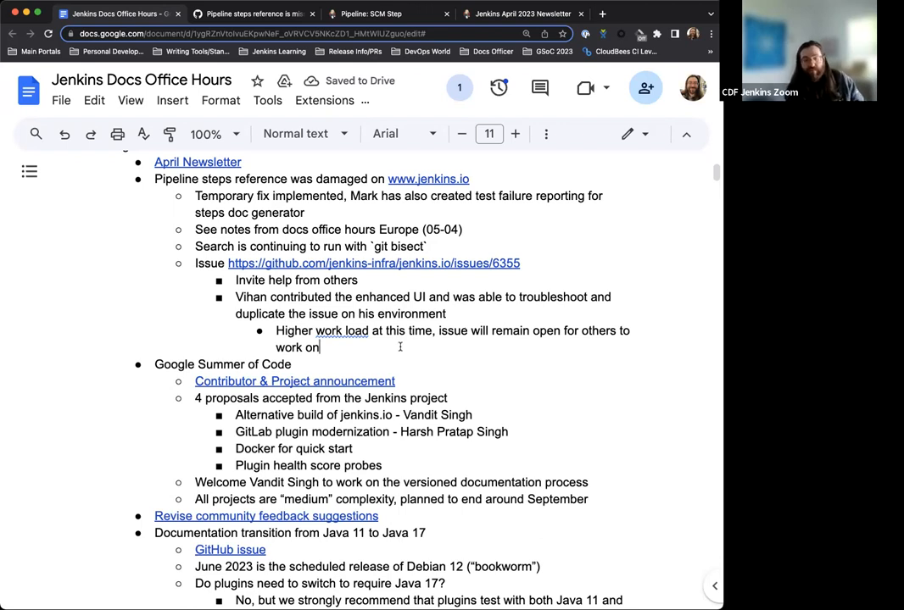
- Add the bullet 'Stuck one version behind Parent POM' at the issue's sub-item level
key(enter)
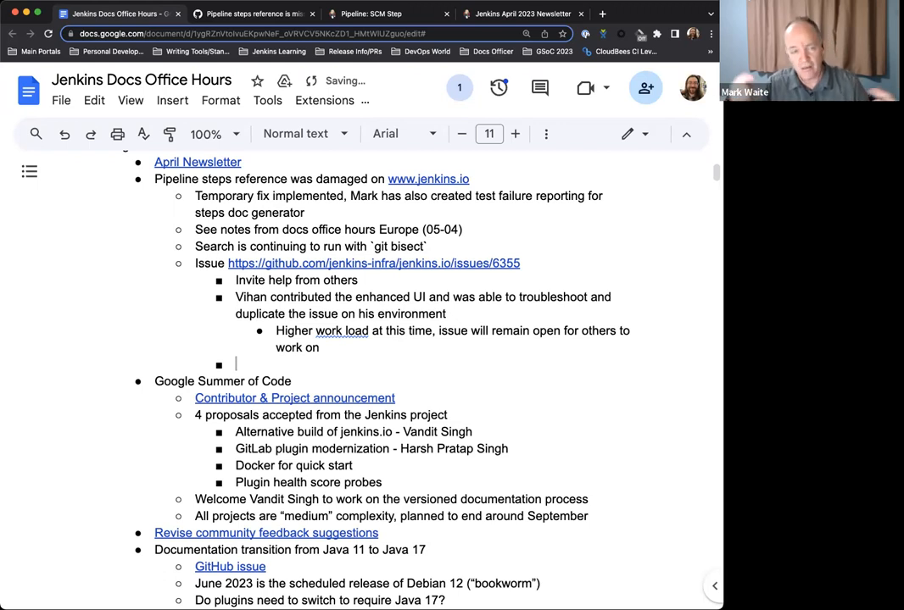
text(Stuck)
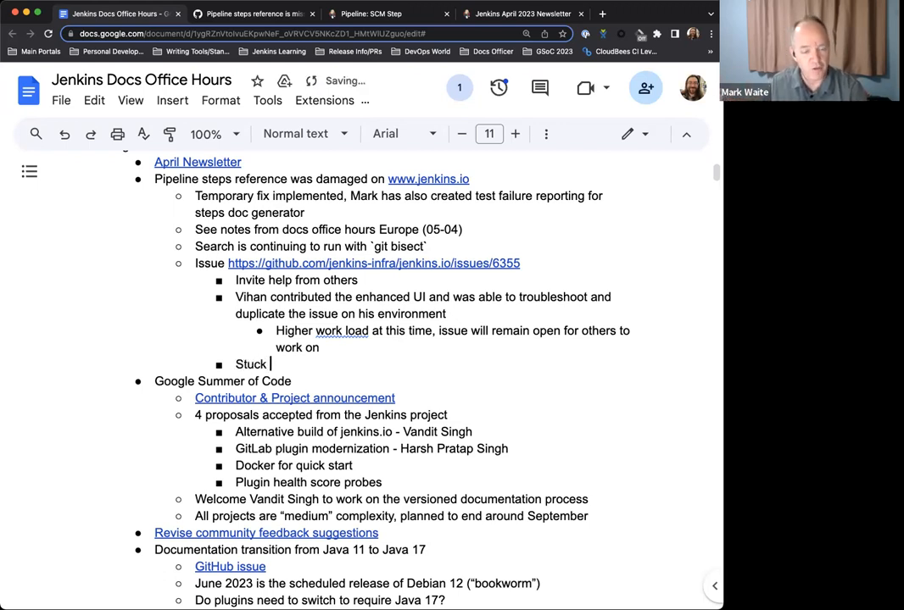
text(one version P)
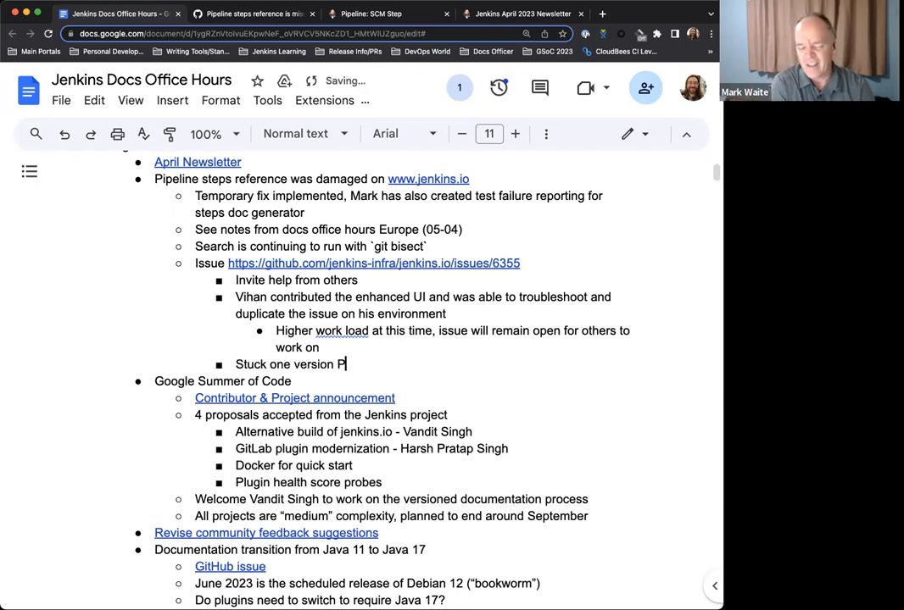
text(arent PO)
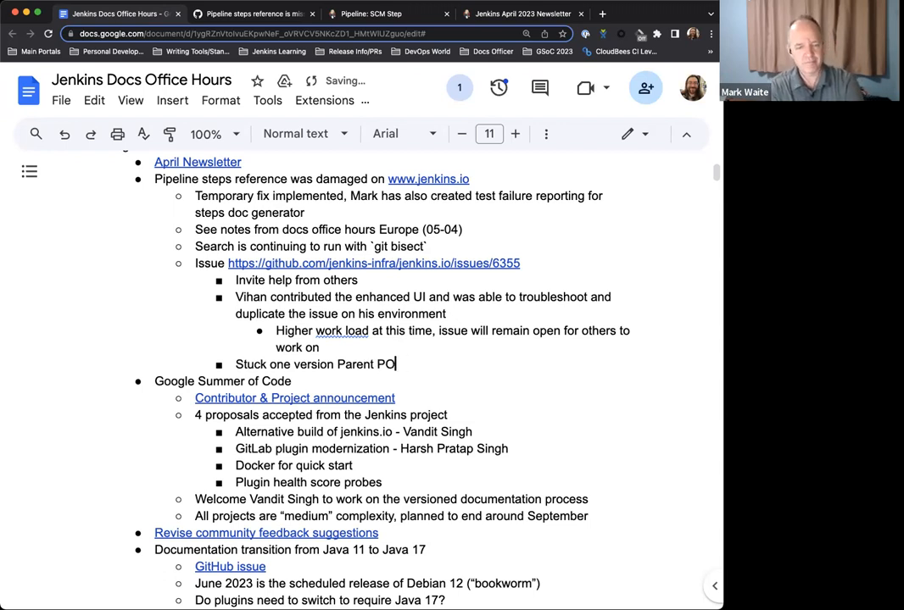
text(M)
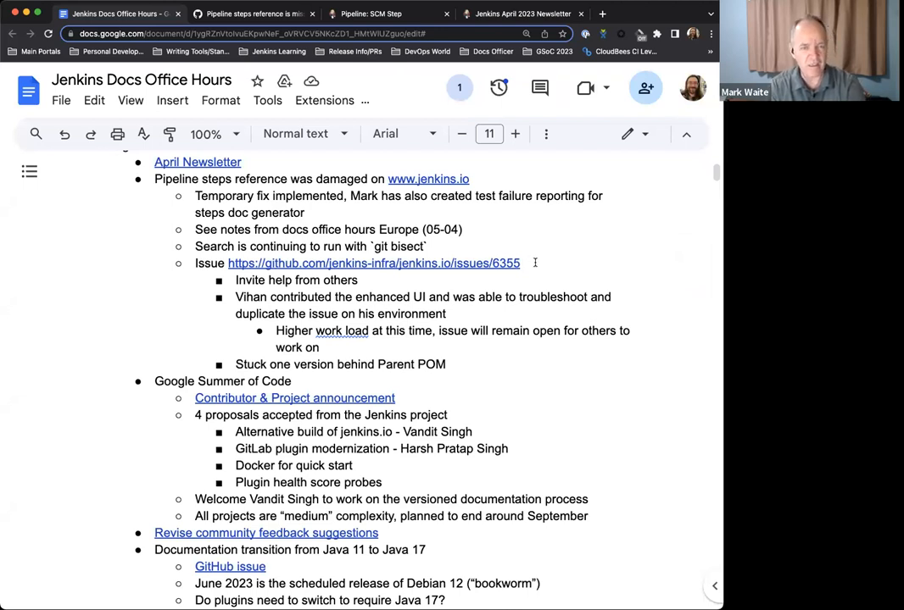
key(enter)
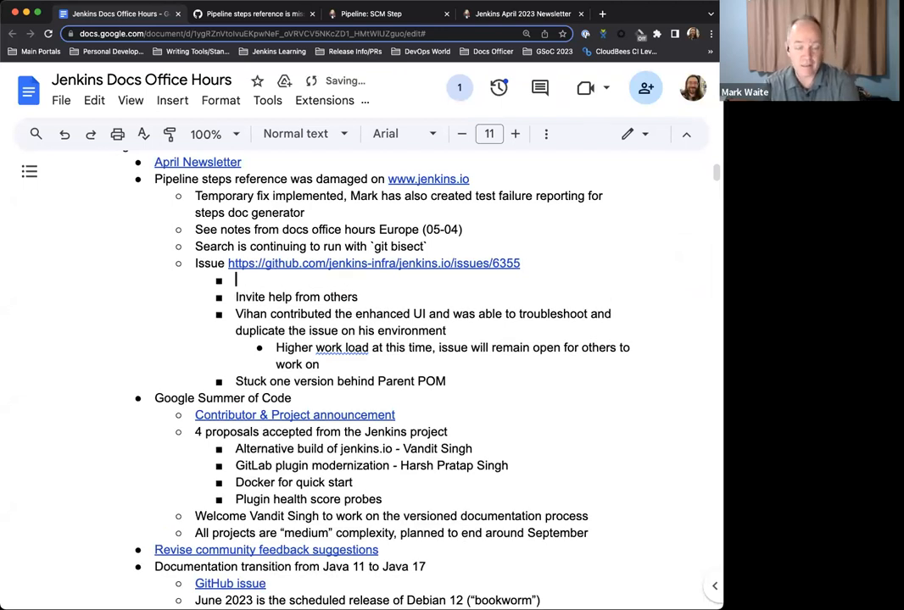
text(Needs fail)
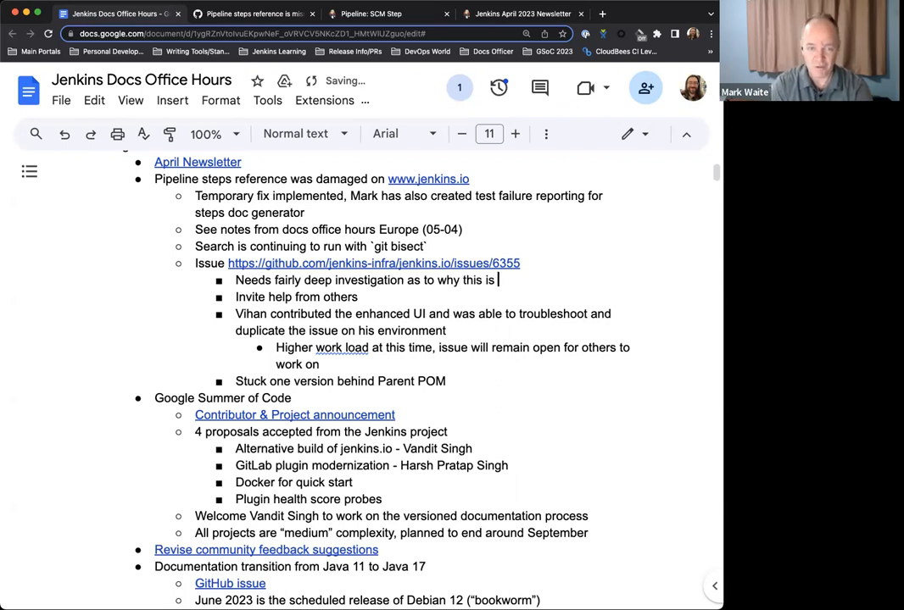
text(failure is happening)
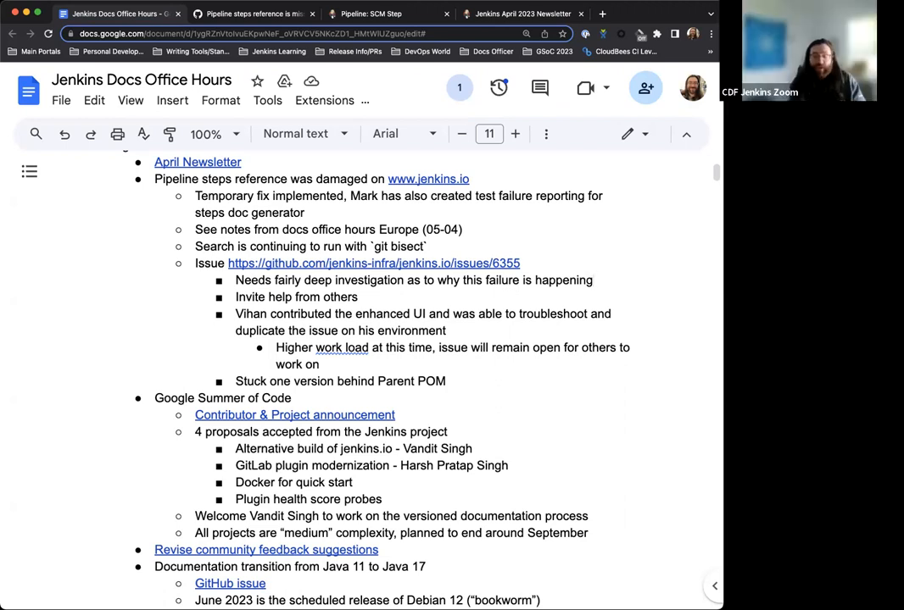
mouse_move(536, 258)
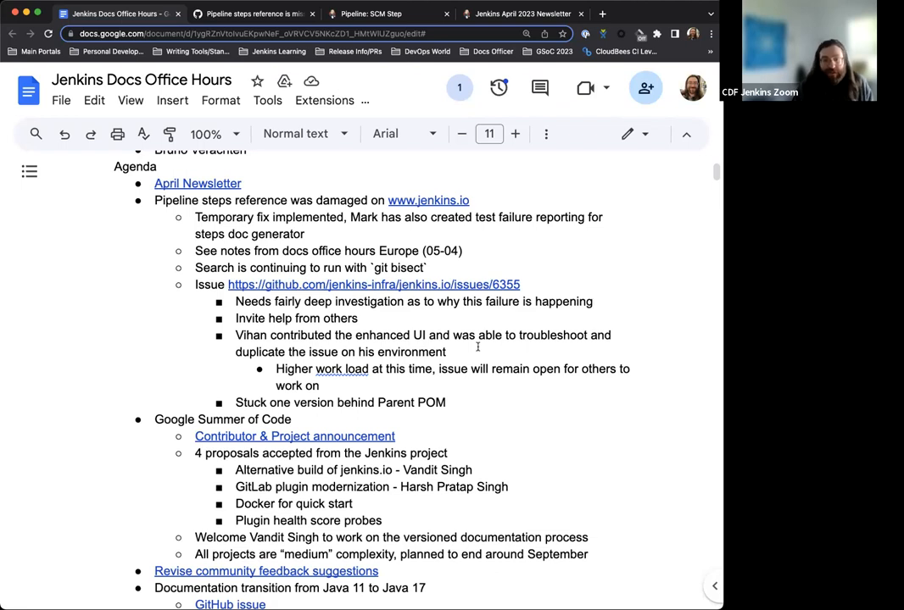
scroll(down, 3)
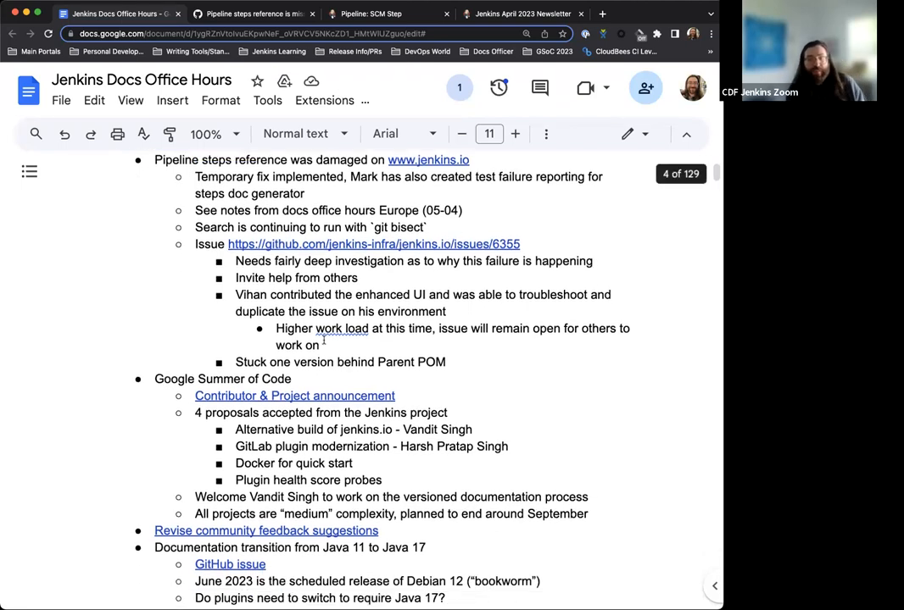
scroll(down, 3)
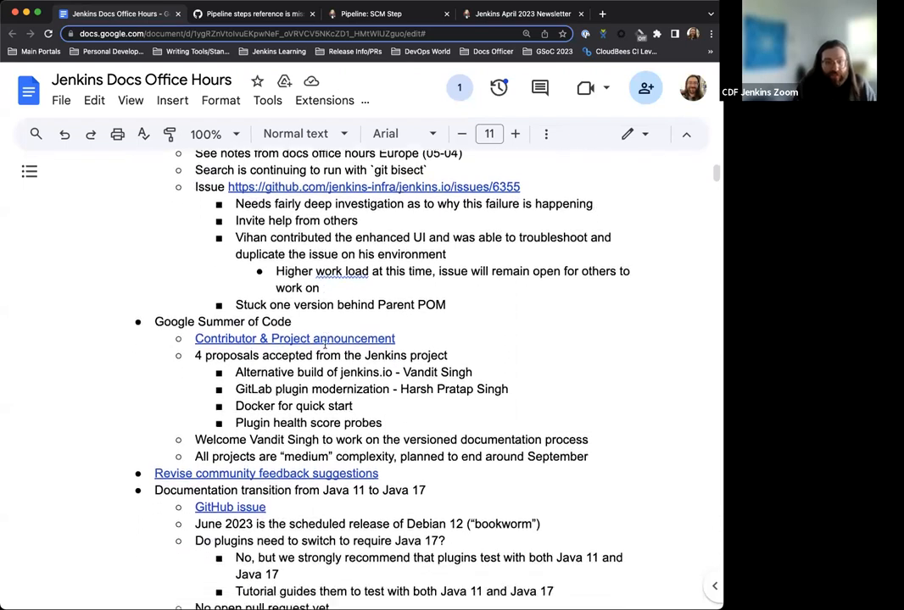
scroll(down, 3)
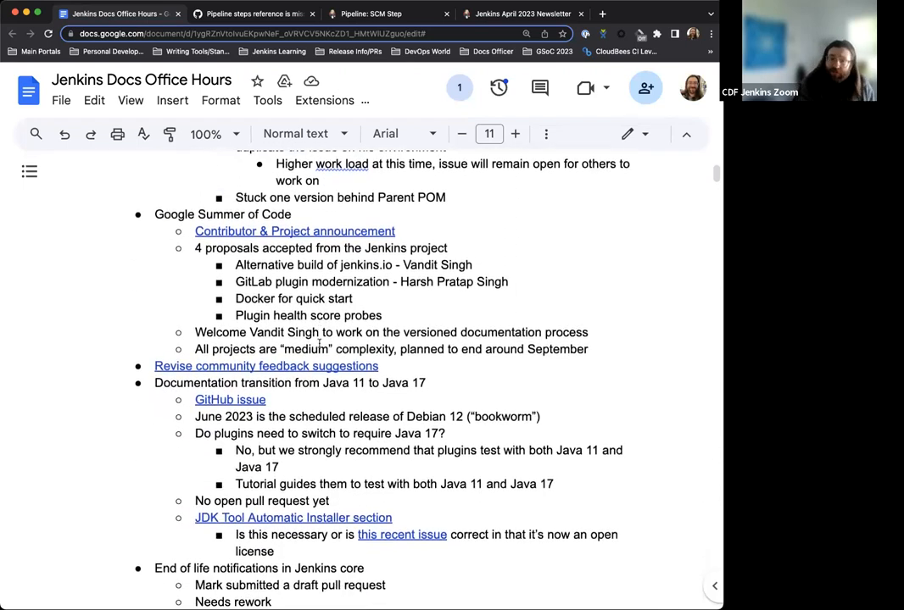
scroll(down, 3)
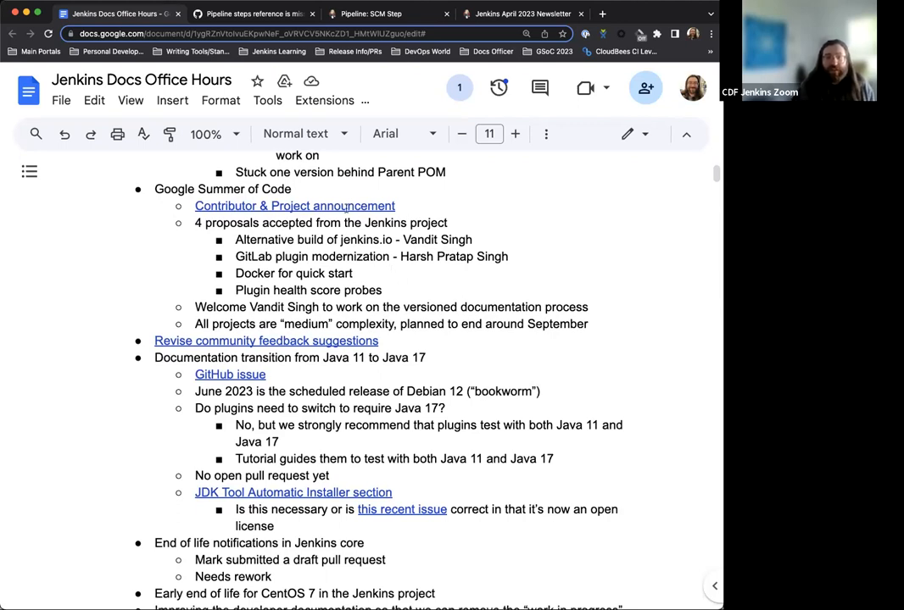
mouse_move(441, 205)
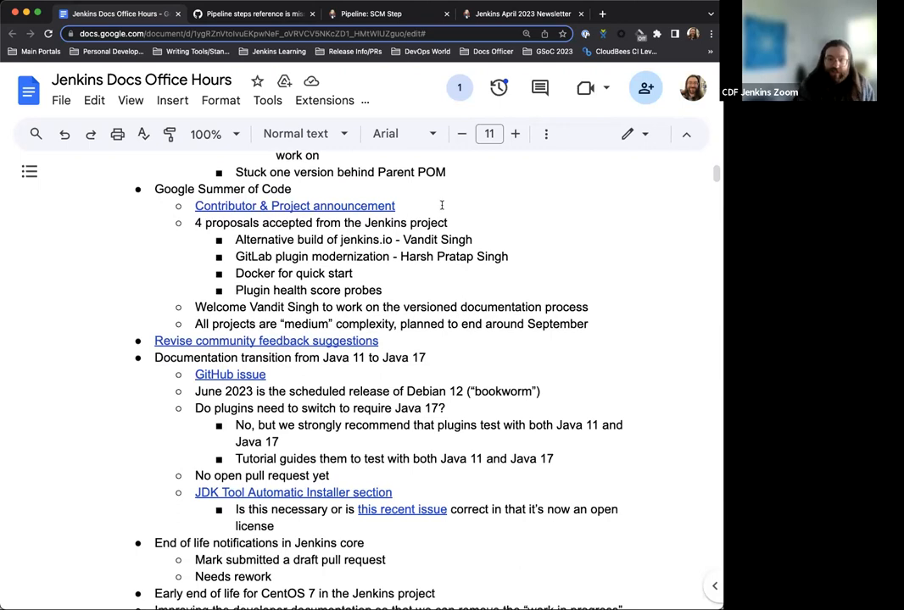
- Open the GSoC 2023 Contributor & Project announcement and review the four accepted projects
click(294, 206)
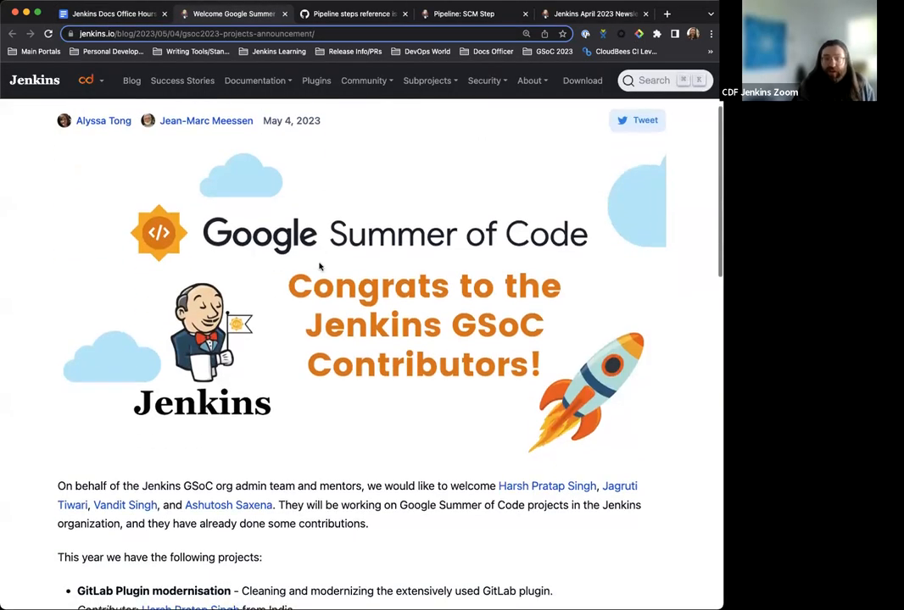
scroll(down, 3)
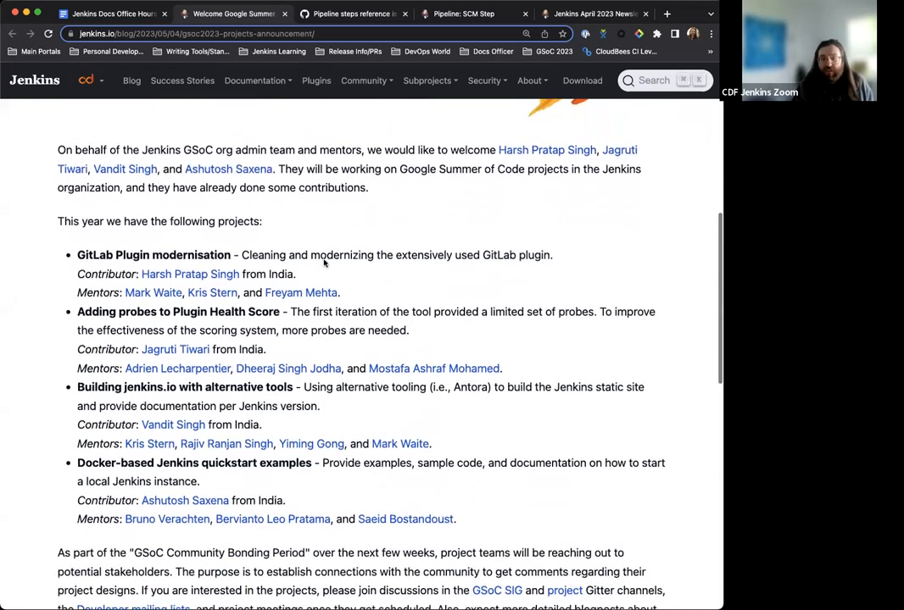
mouse_move(314, 239)
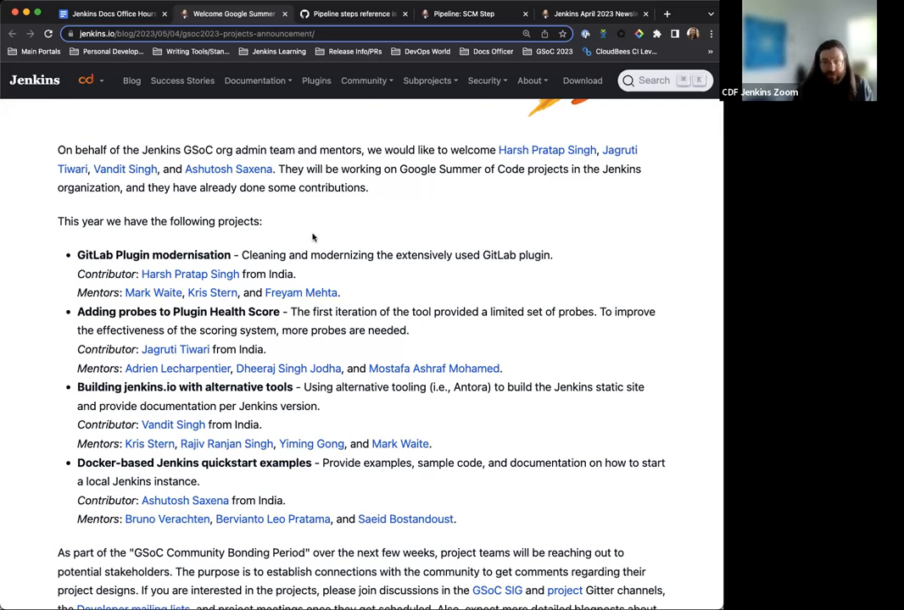
mouse_move(413, 144)
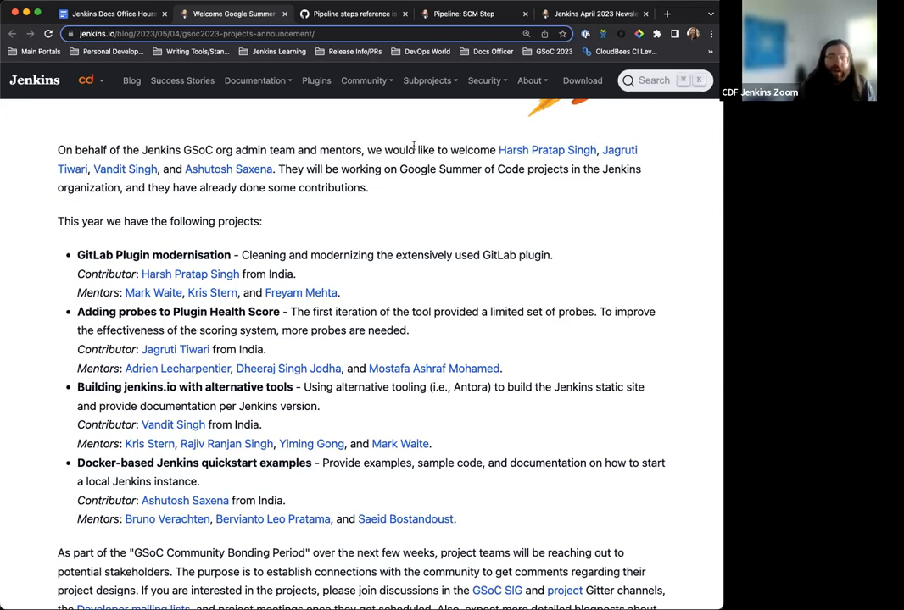
scroll(down, 3)
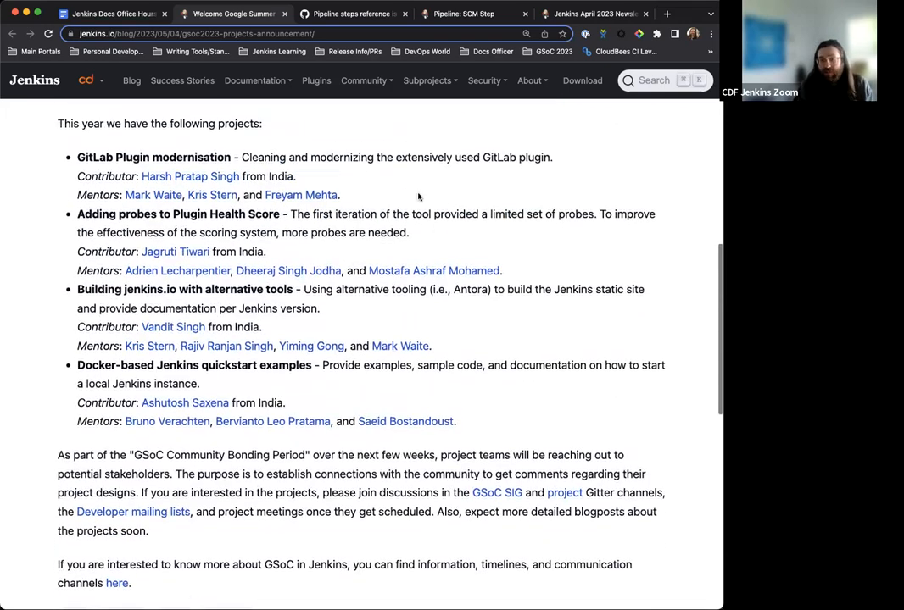
scroll(up, 3)
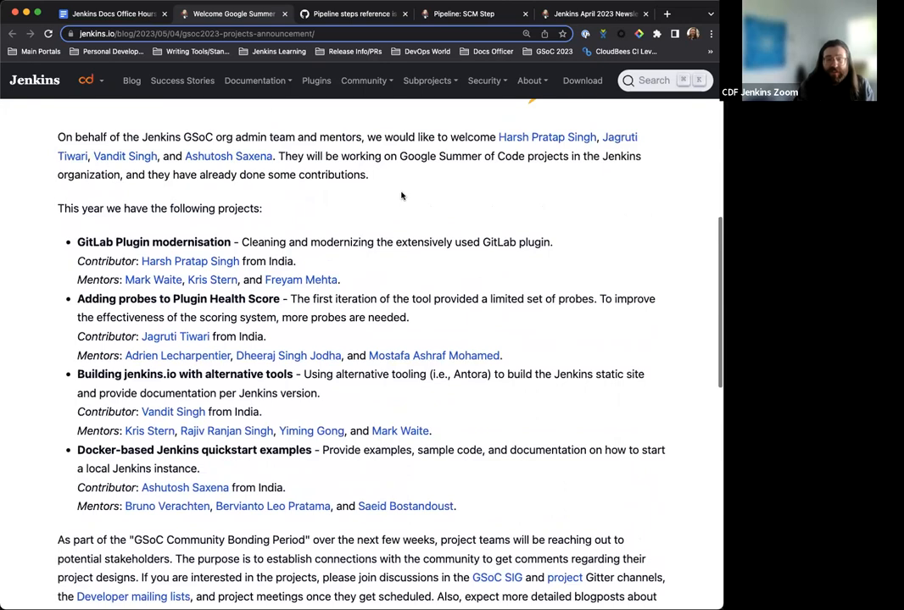
scroll(up, 3)
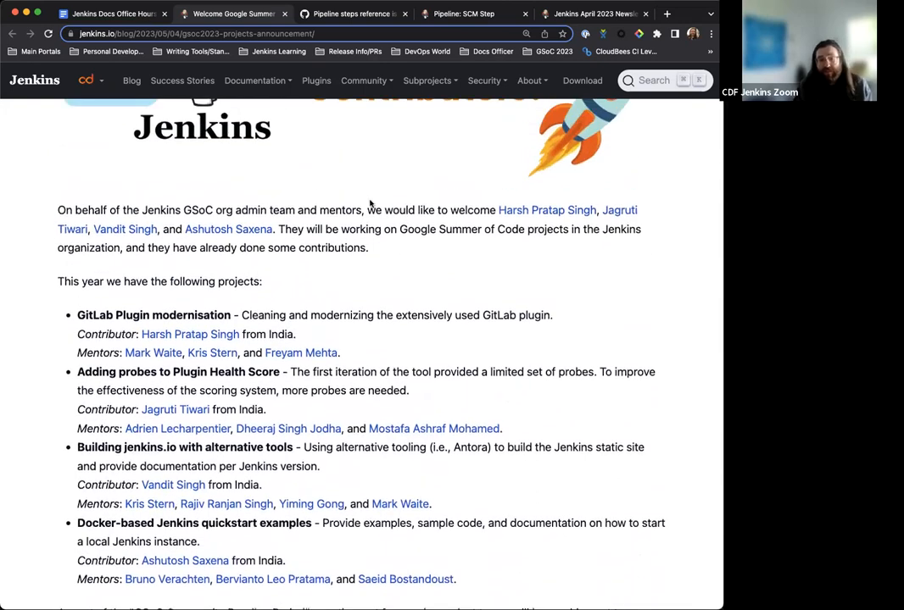
scroll(down, 3)
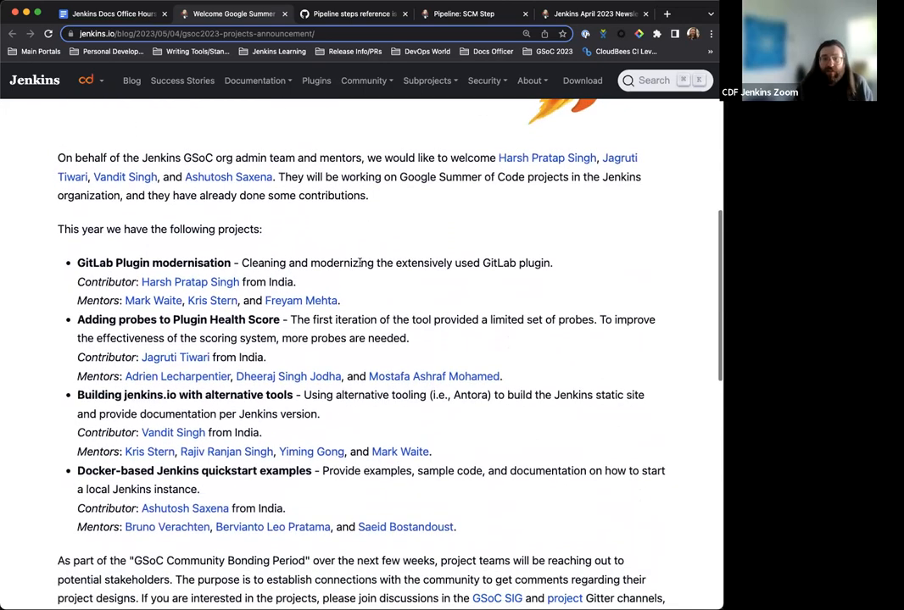
scroll(down, 3)
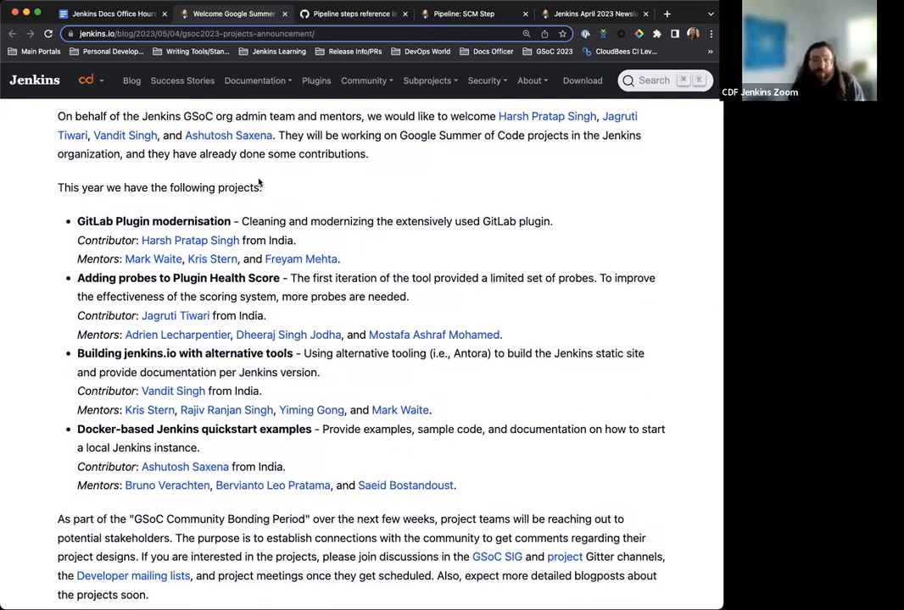
mouse_move(110, 14)
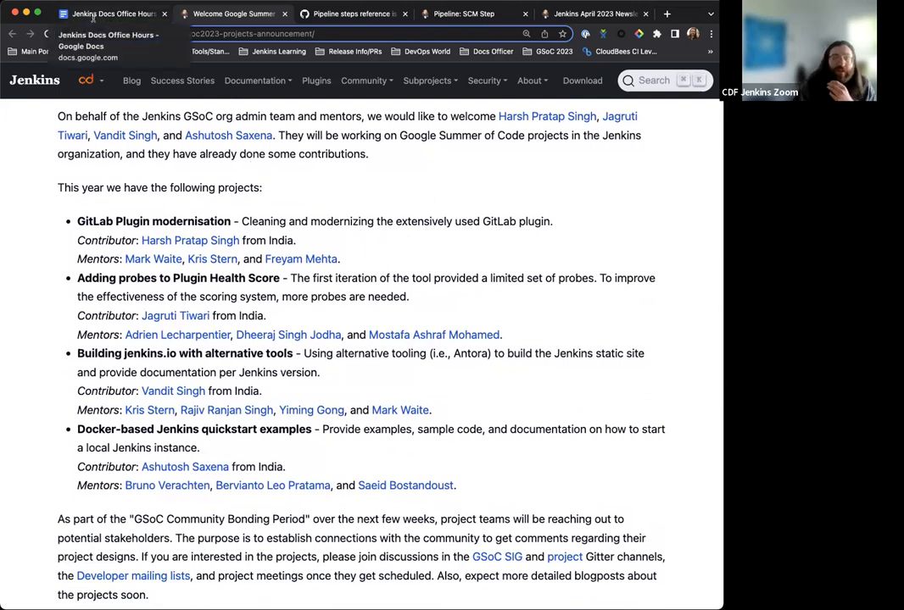
- Switch back to the Docs Office Hours notes and scroll through the agenda
click(110, 13)
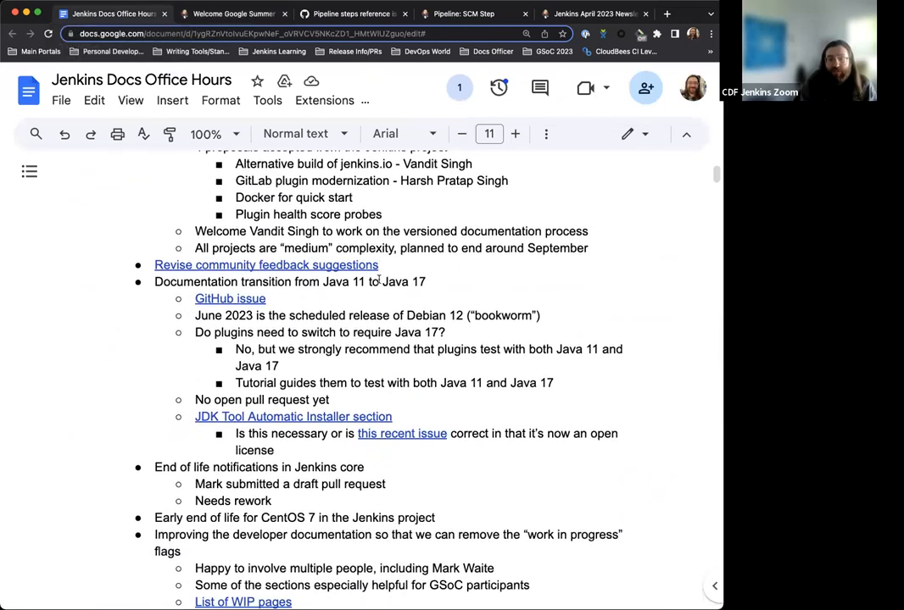
scroll(up, 3)
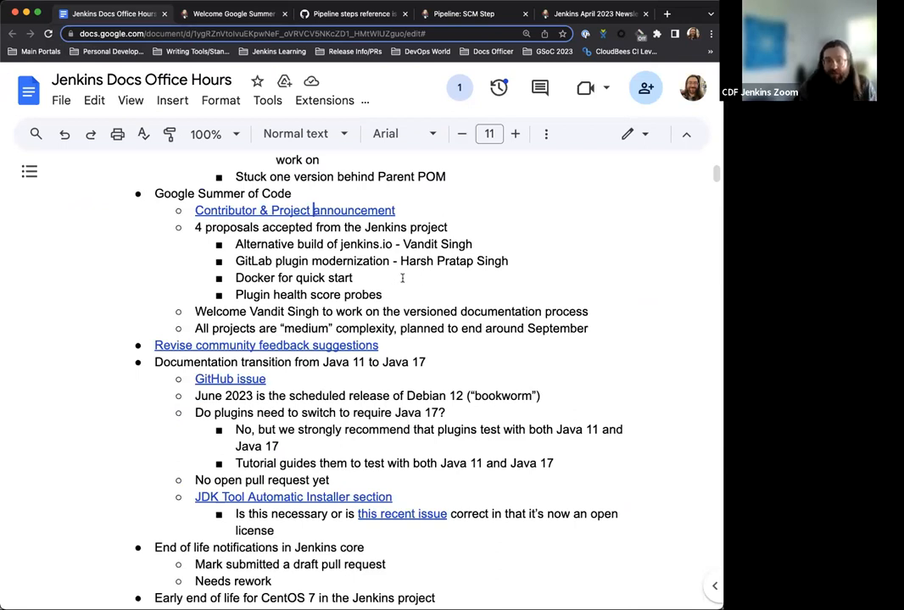
mouse_move(416, 277)
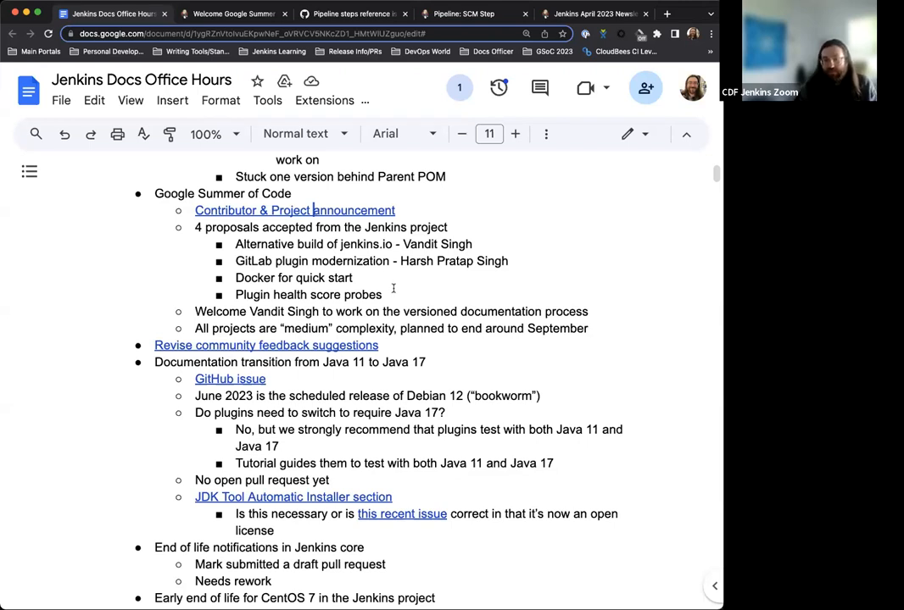
mouse_move(421, 278)
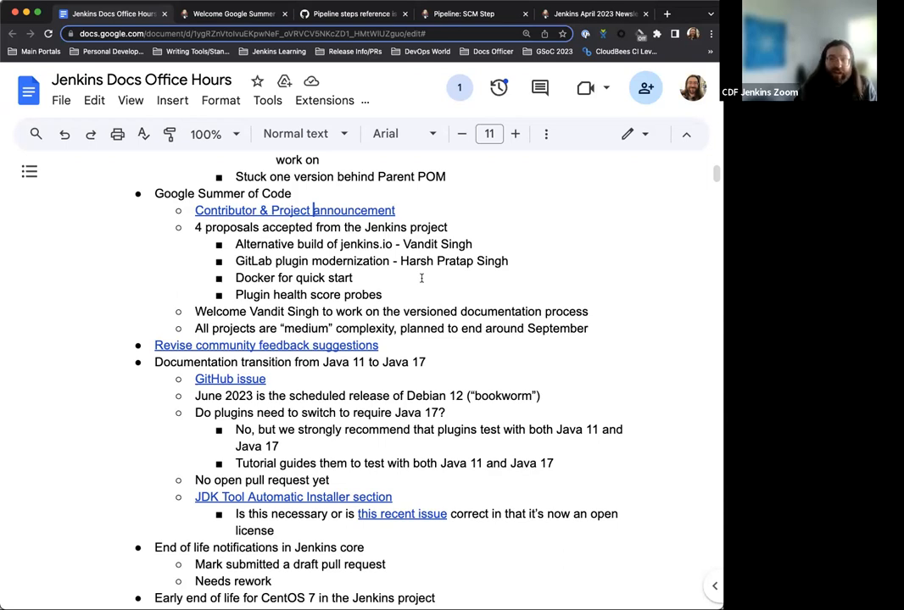
mouse_move(396, 227)
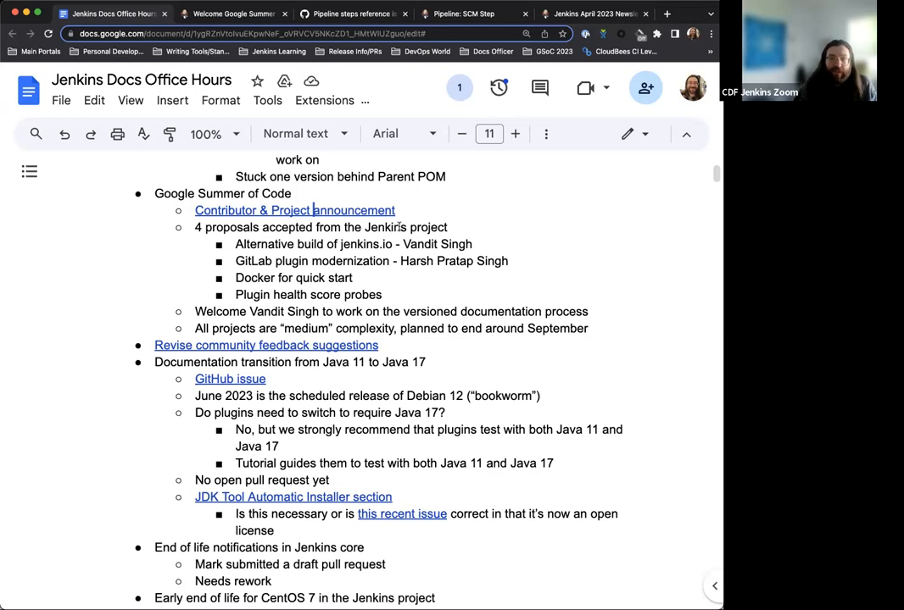
scroll(down, 3)
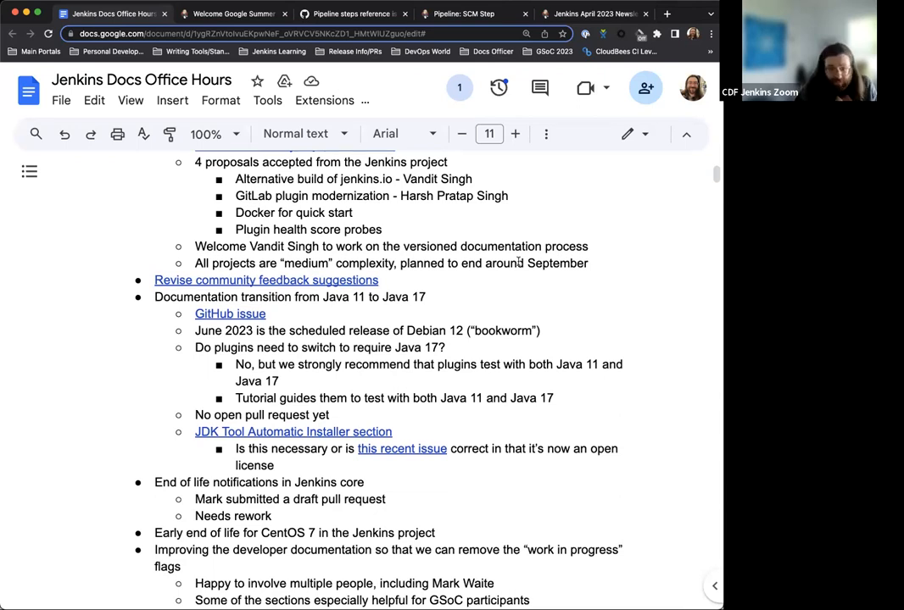
scroll(down, 3)
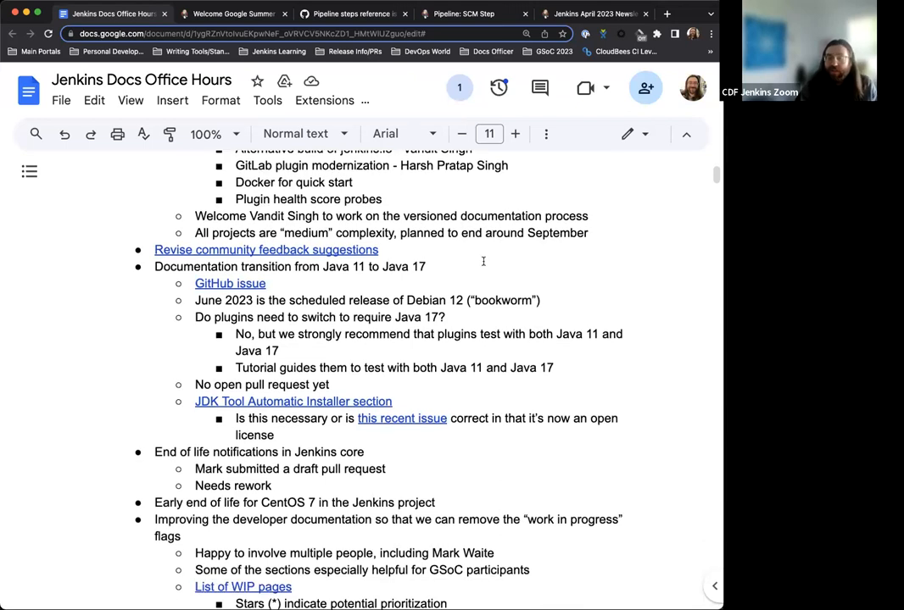
scroll(up, 3)
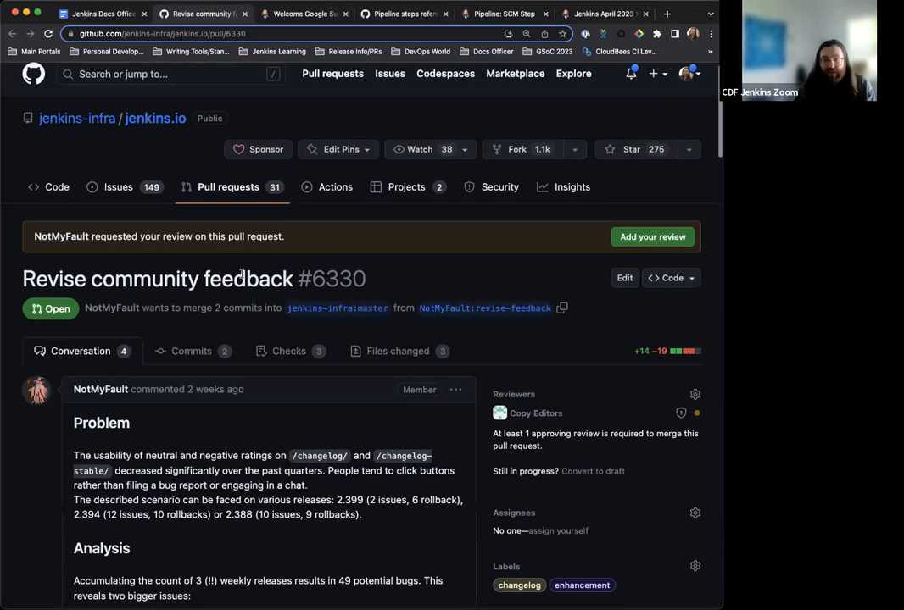
- Scroll through pull request #6330's problem and analysis description
scroll(down, 3)
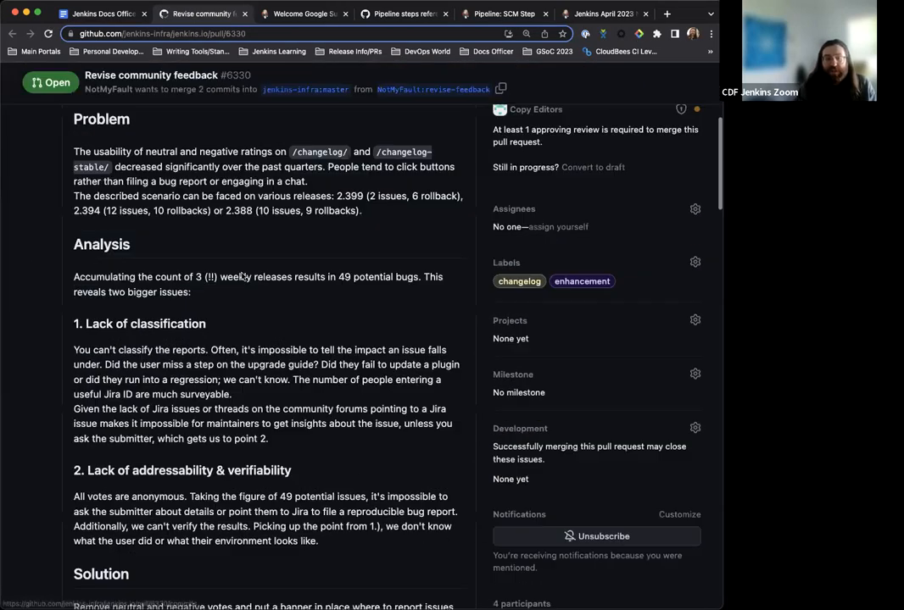
scroll(down, 3)
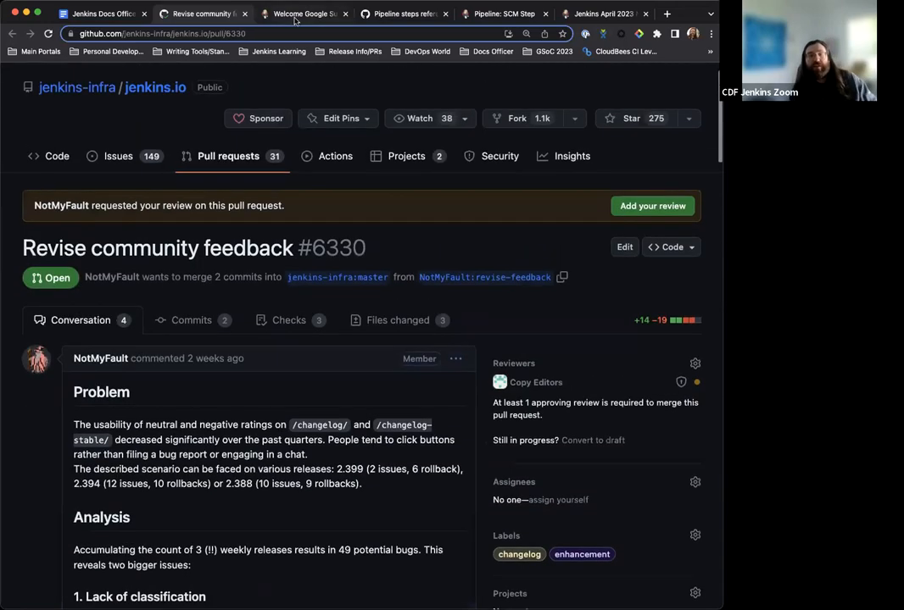
- Open the jenkins.io LTS Changelog and review the 2.387.3, 2.387.2 and 2.387.1 ratings
click(305, 14)
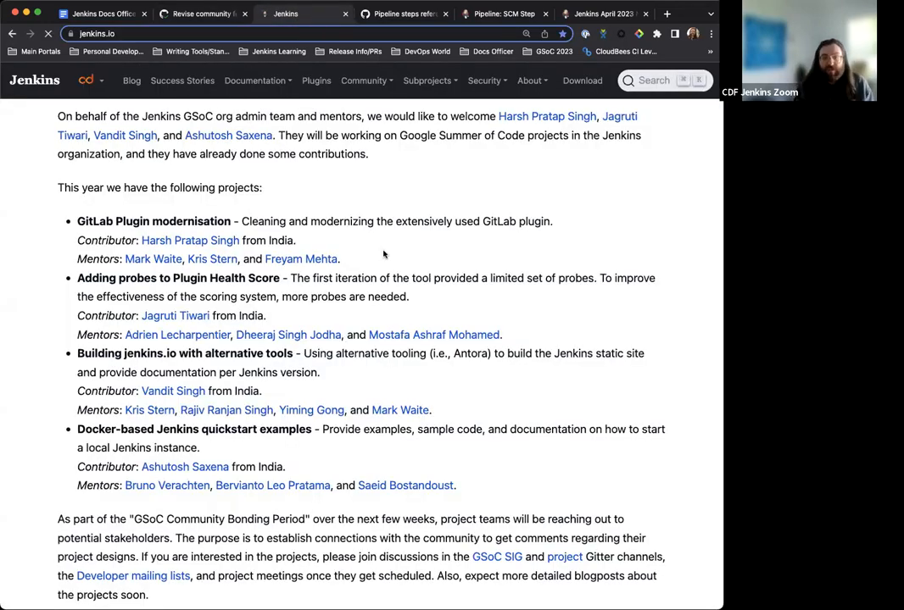
click(582, 80)
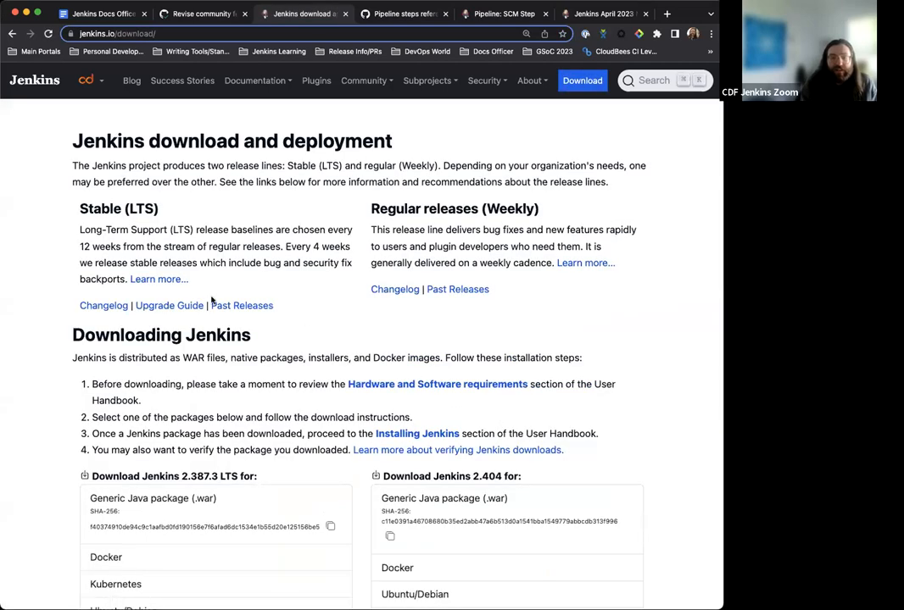
click(103, 305)
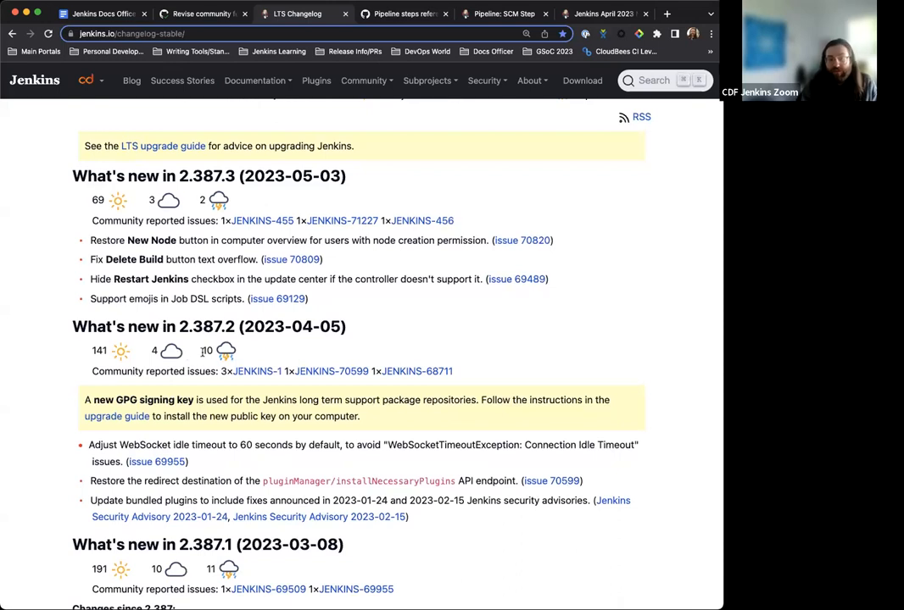
mouse_move(217, 354)
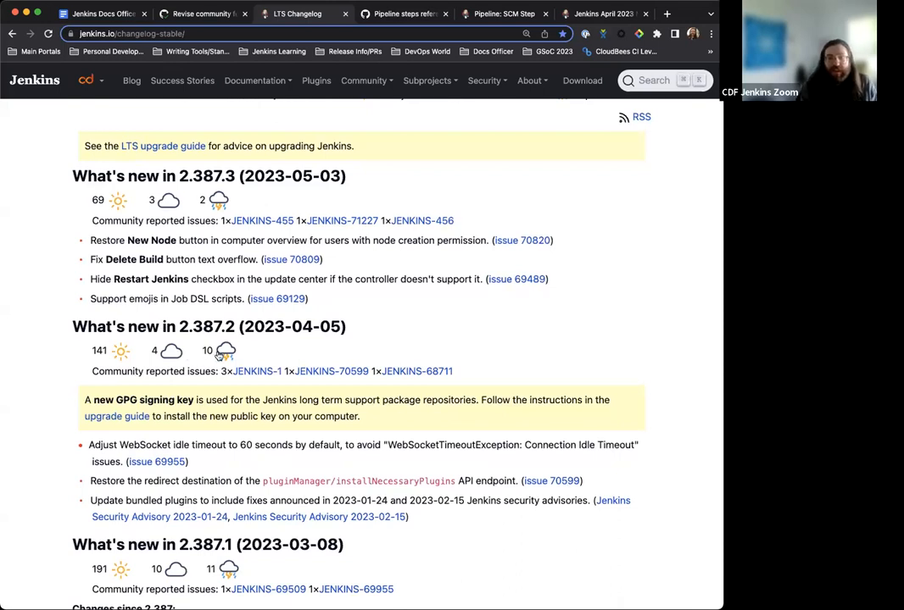
mouse_move(225, 351)
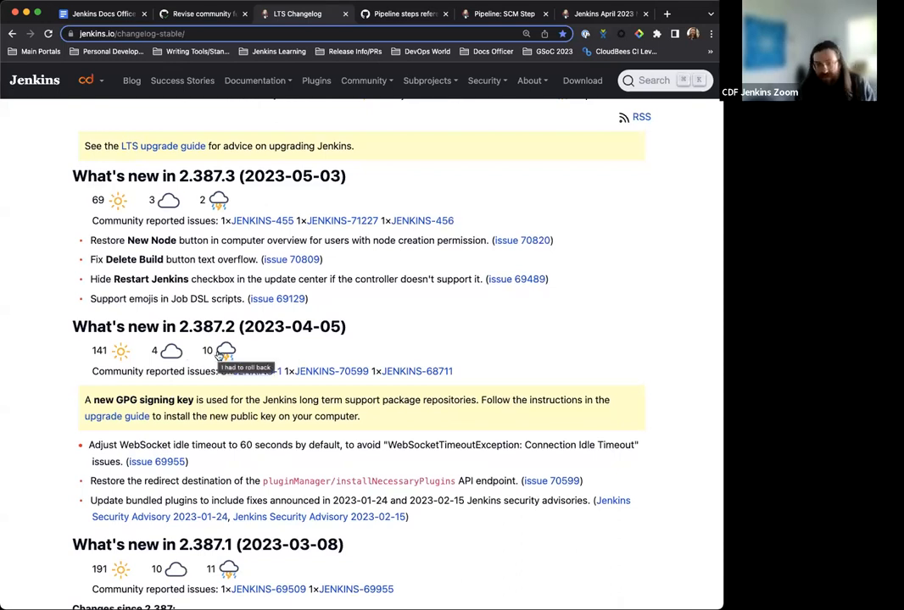
mouse_move(270, 345)
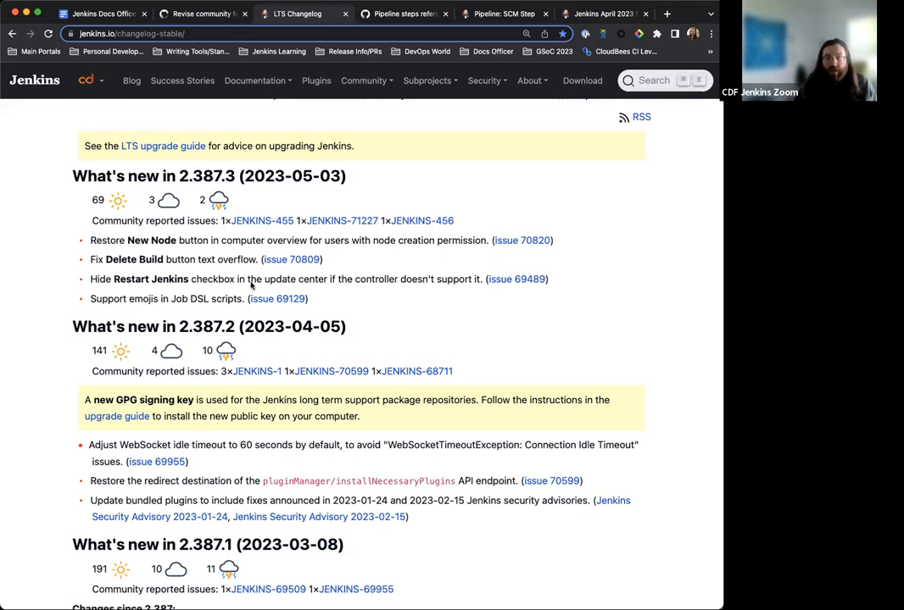
mouse_move(271, 196)
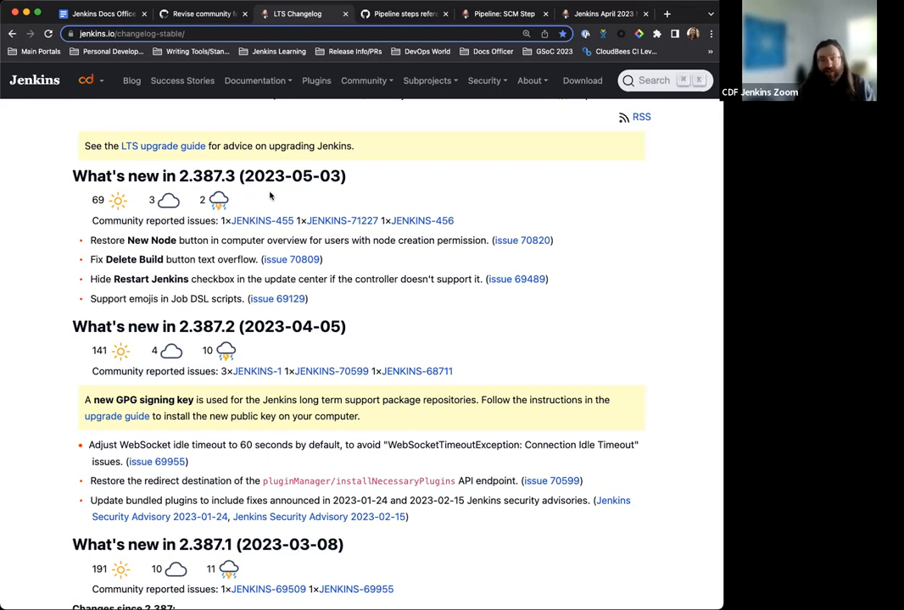
mouse_move(257, 371)
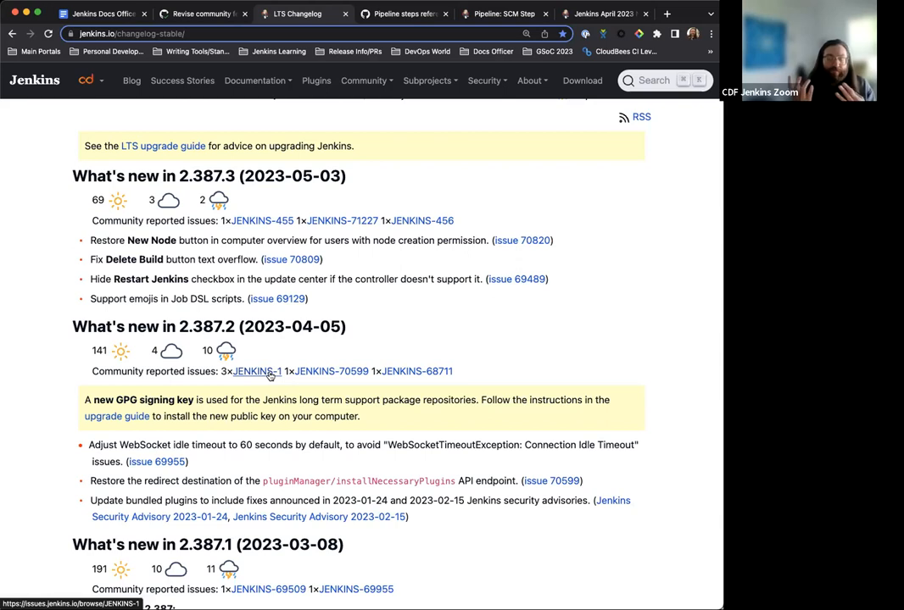
mouse_move(240, 276)
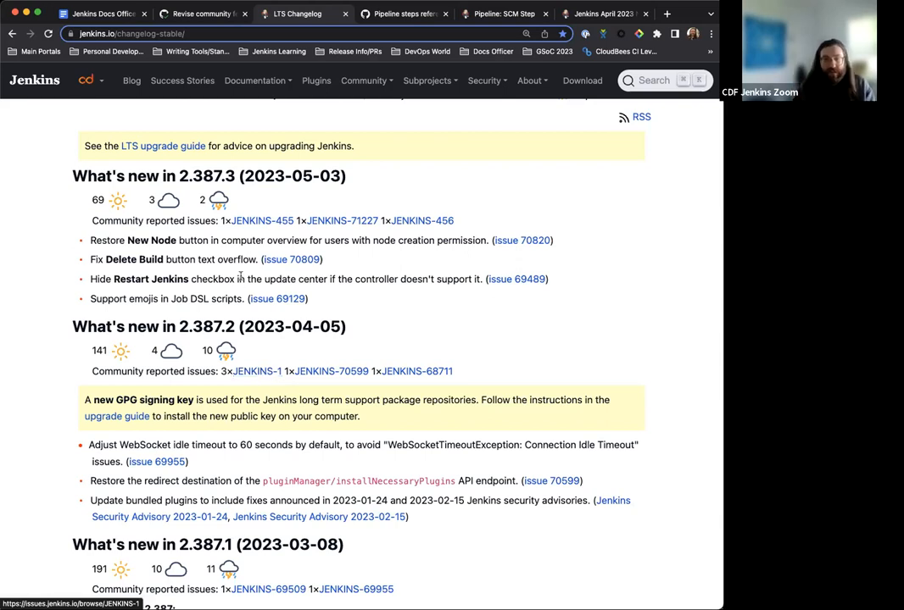
mouse_move(368, 199)
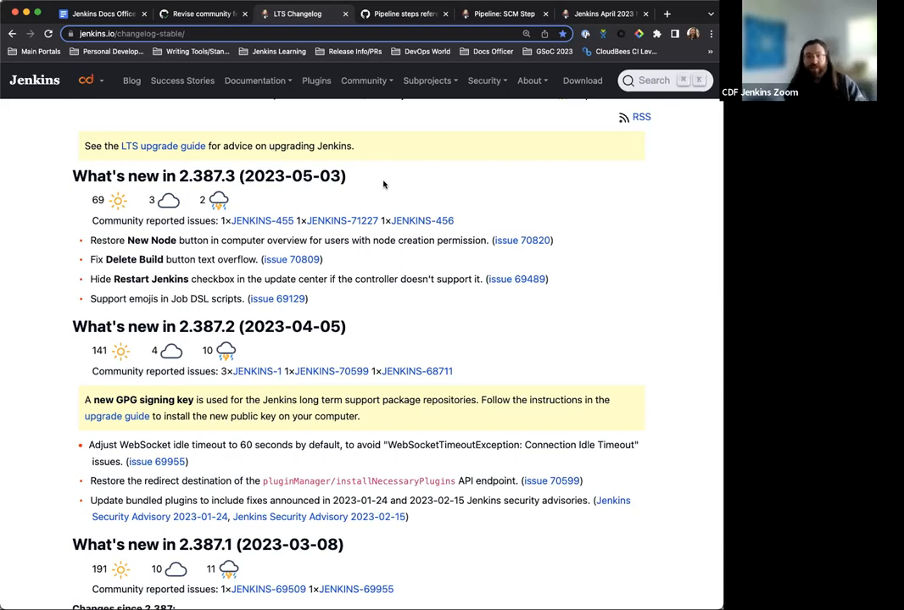
mouse_move(280, 291)
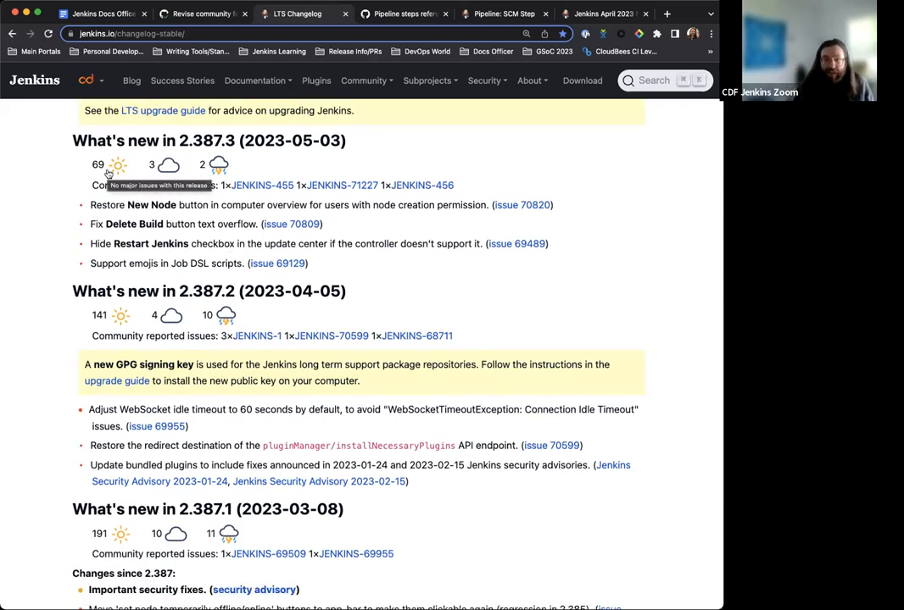
scroll(down, 3)
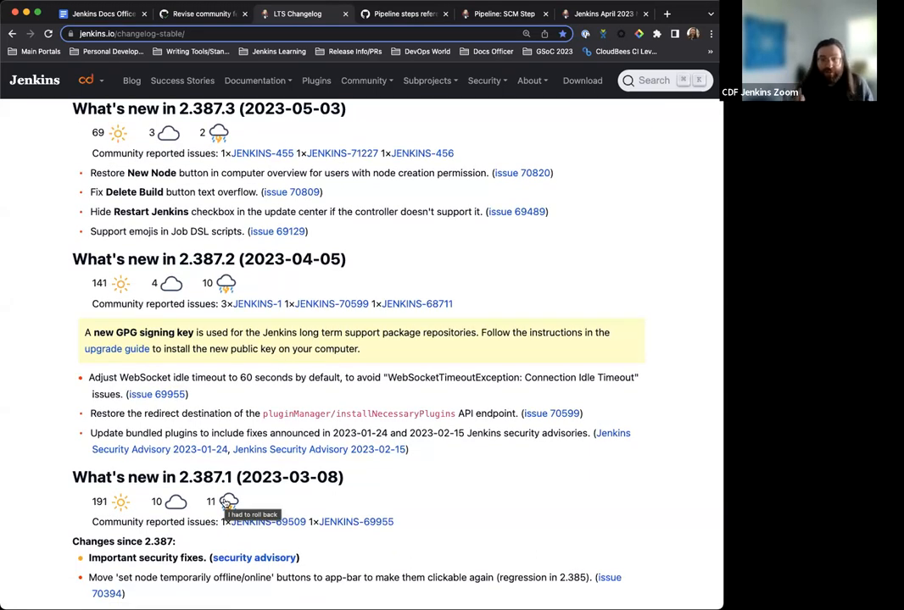
scroll(down, 3)
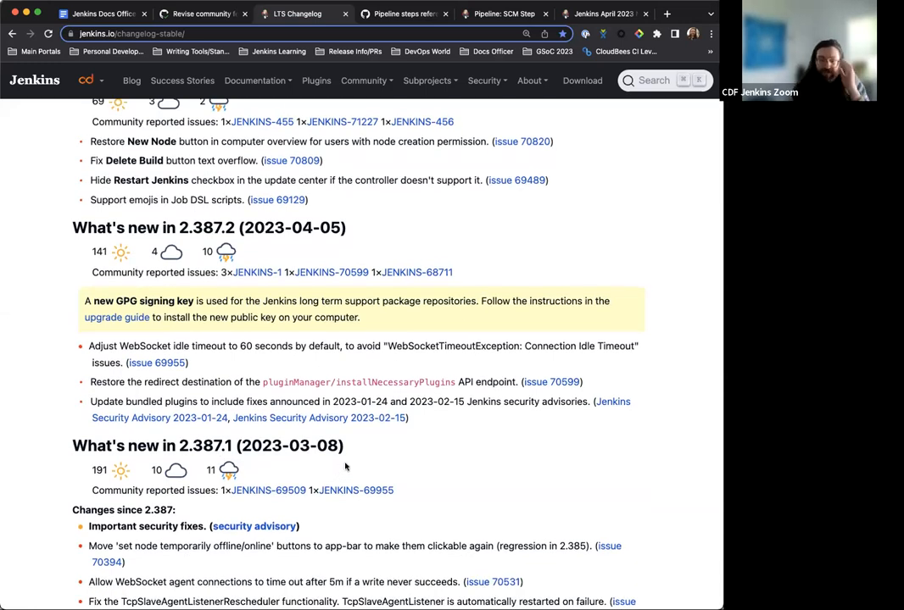
scroll(down, 3)
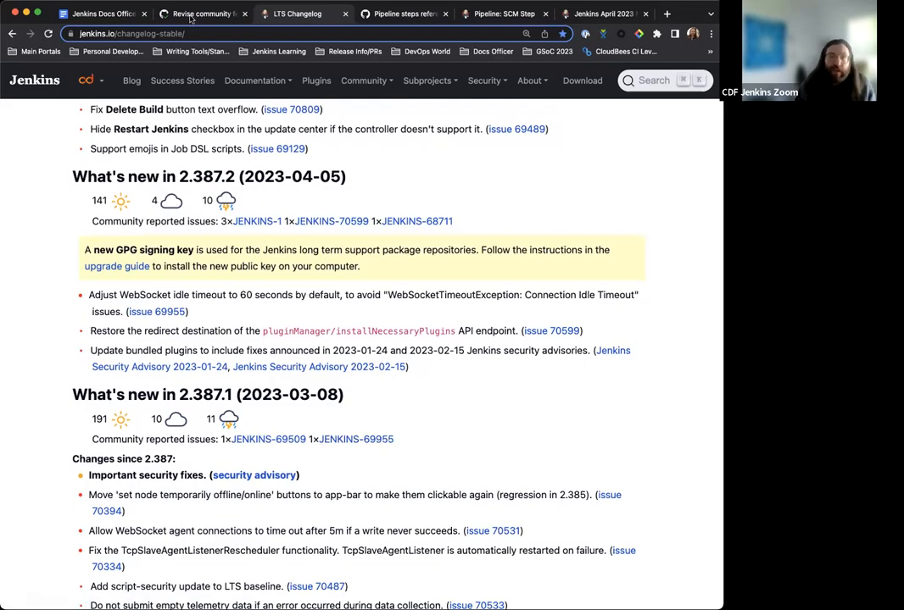
- Return to pull request #6330 and review its comments on keeping ratings
click(204, 14)
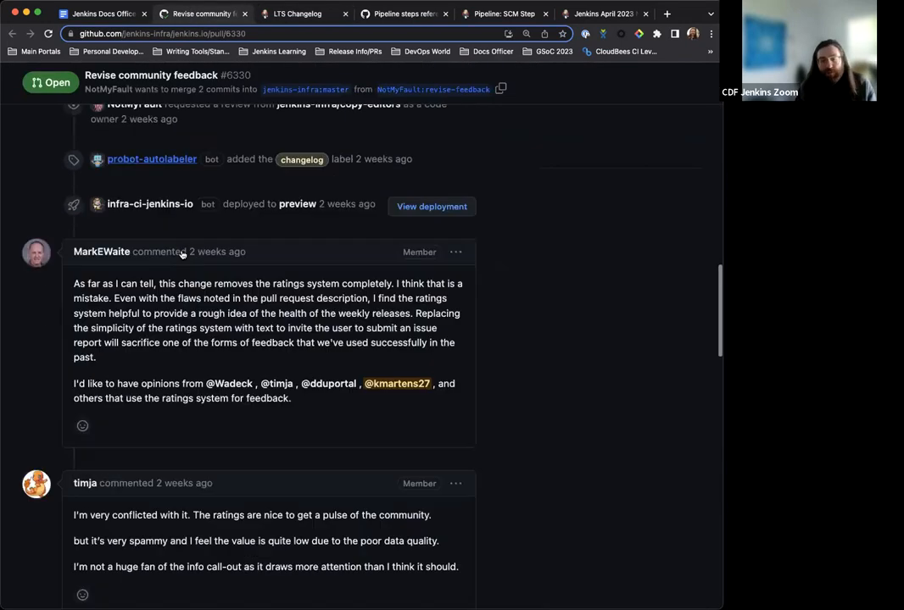
scroll(down, 3)
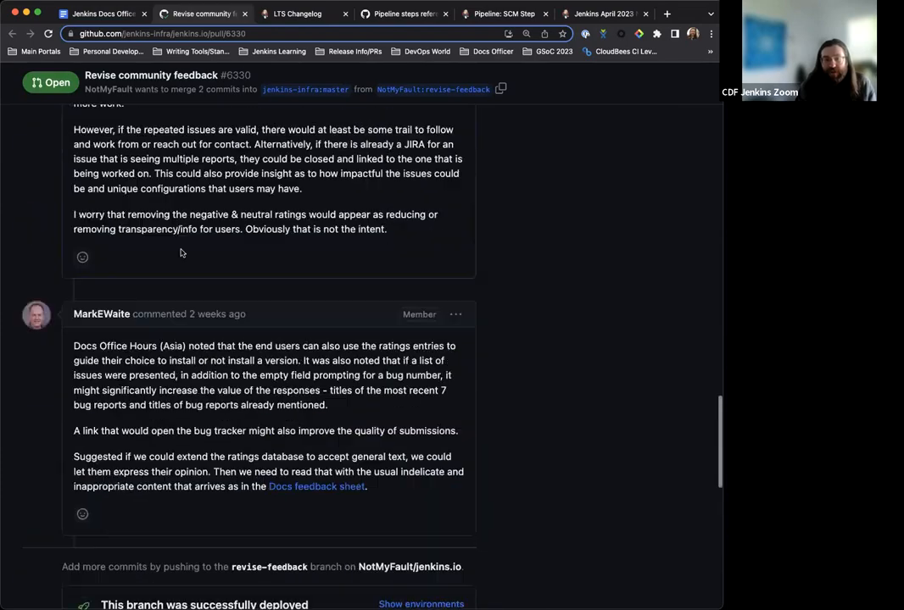
scroll(up, 3)
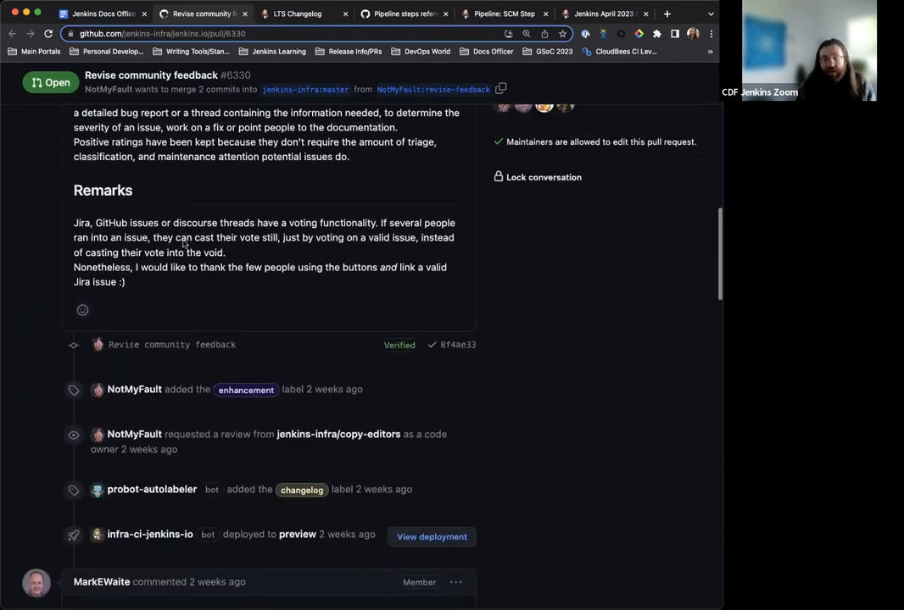
scroll(up, 3)
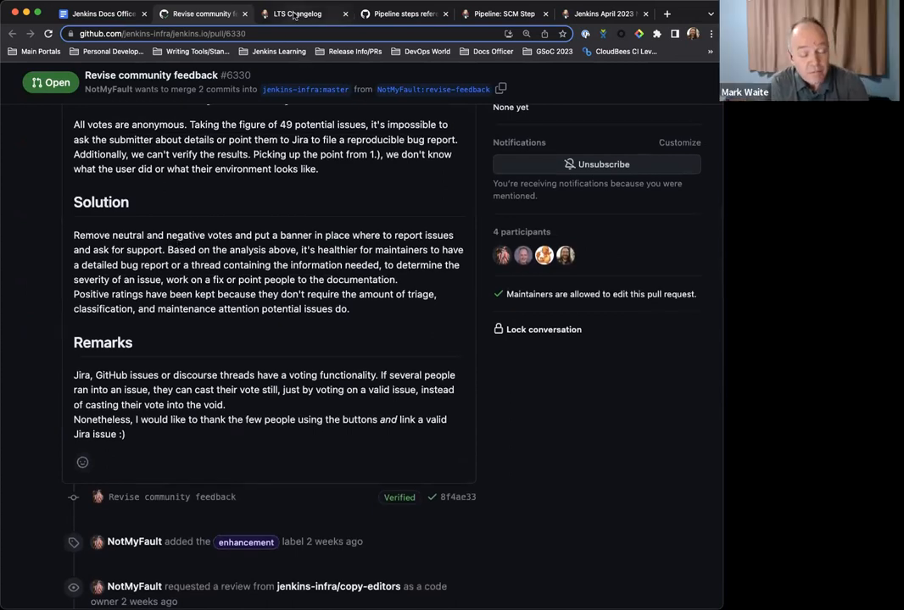
- Return to the LTS Changelog and browse the 2.387.1–2.387.3 release ratings
click(301, 14)
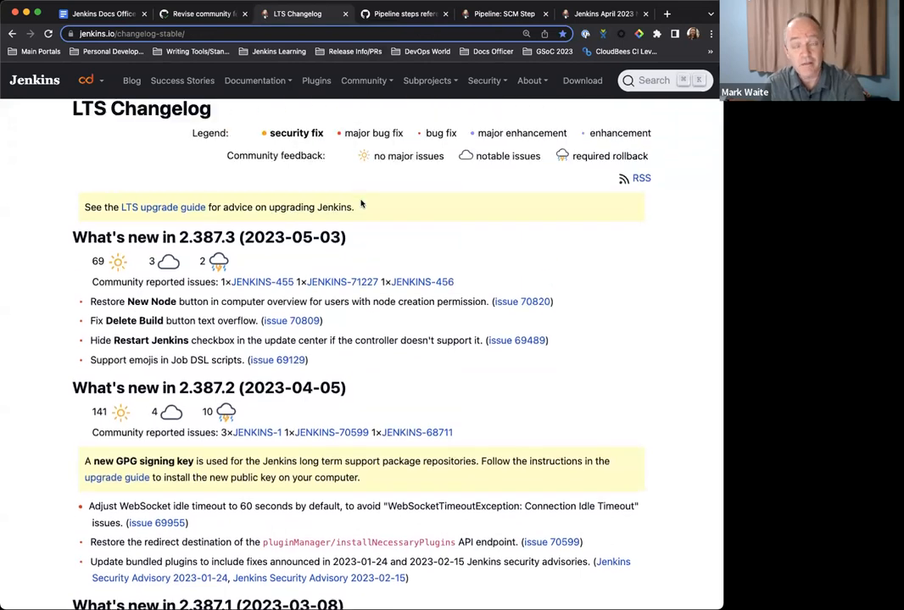
scroll(down, 3)
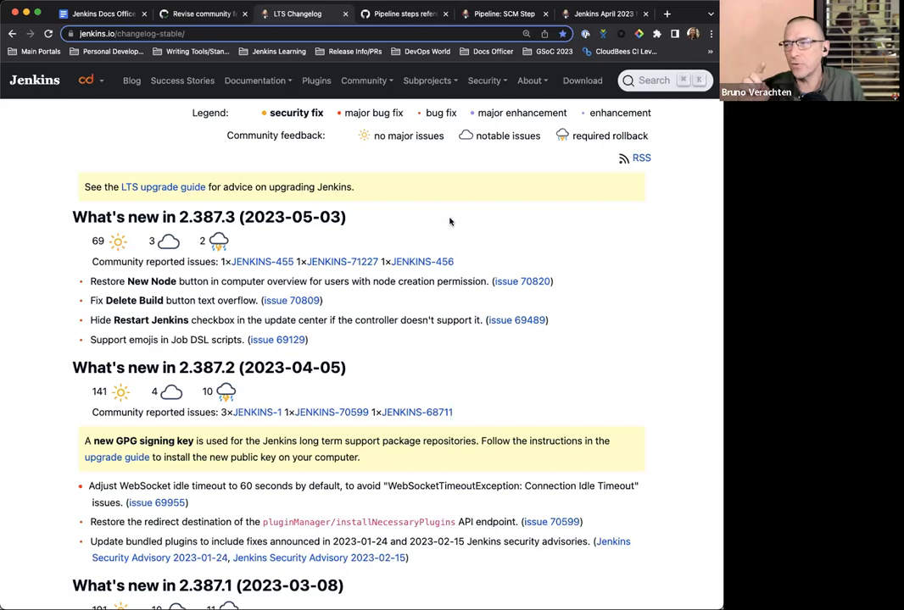
mouse_move(393, 234)
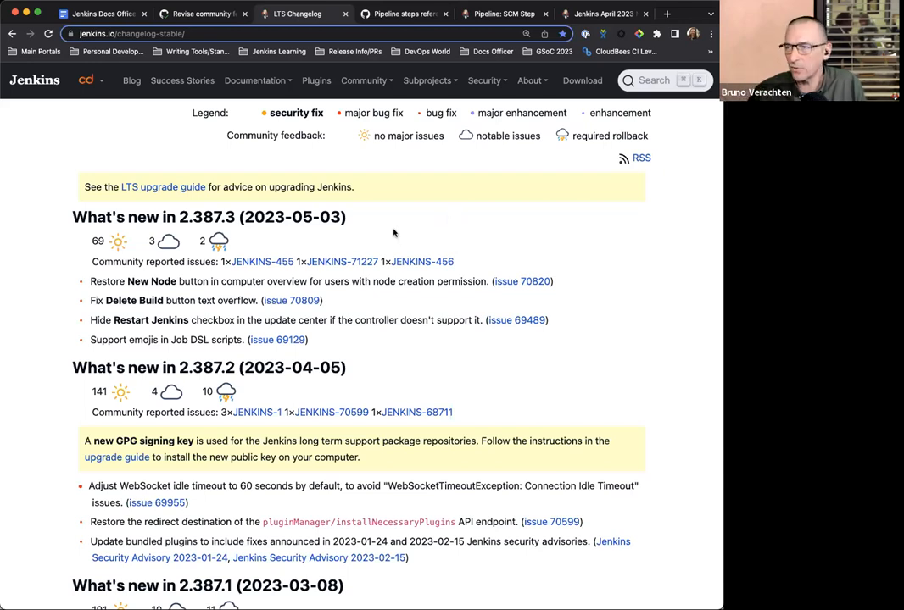
scroll(up, 3)
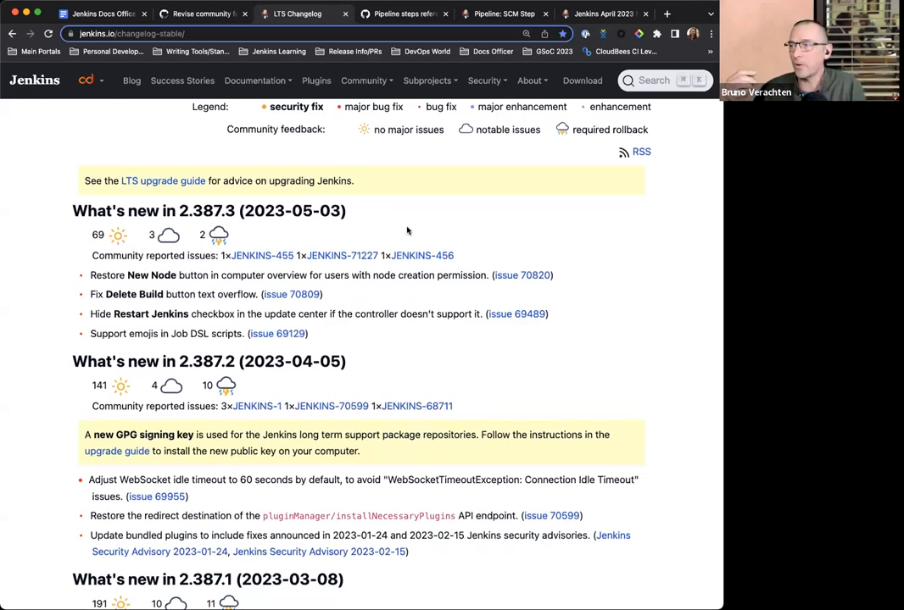
scroll(up, 3)
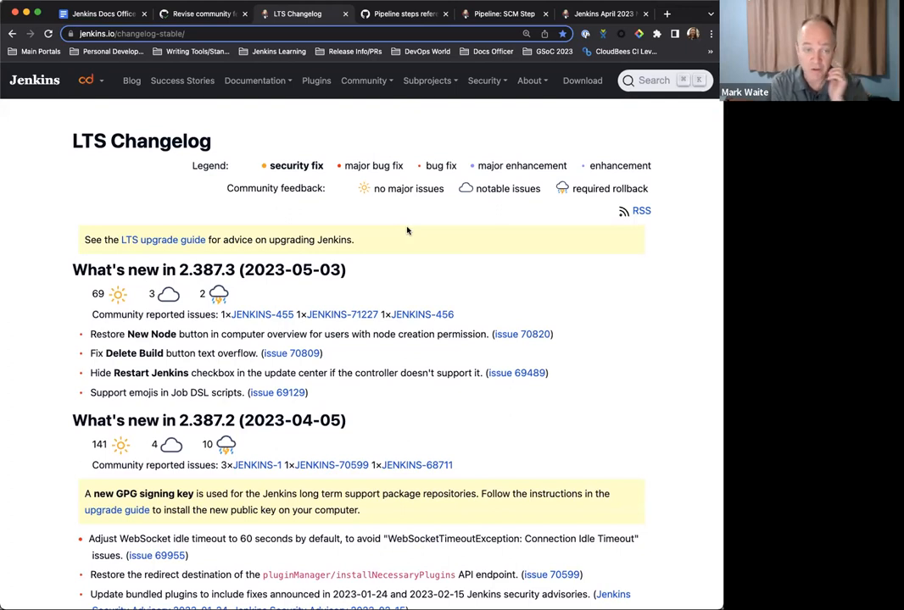
scroll(down, 3)
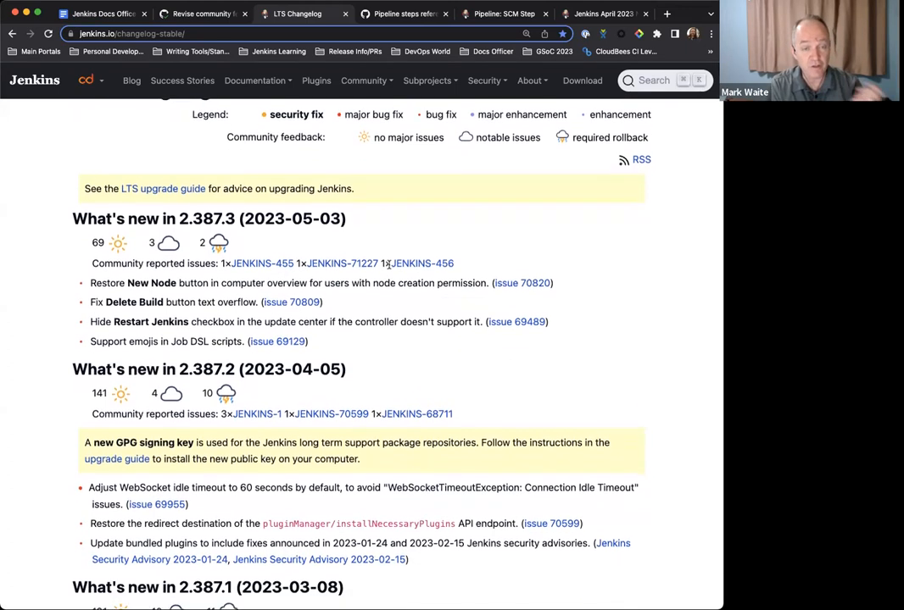
scroll(down, 3)
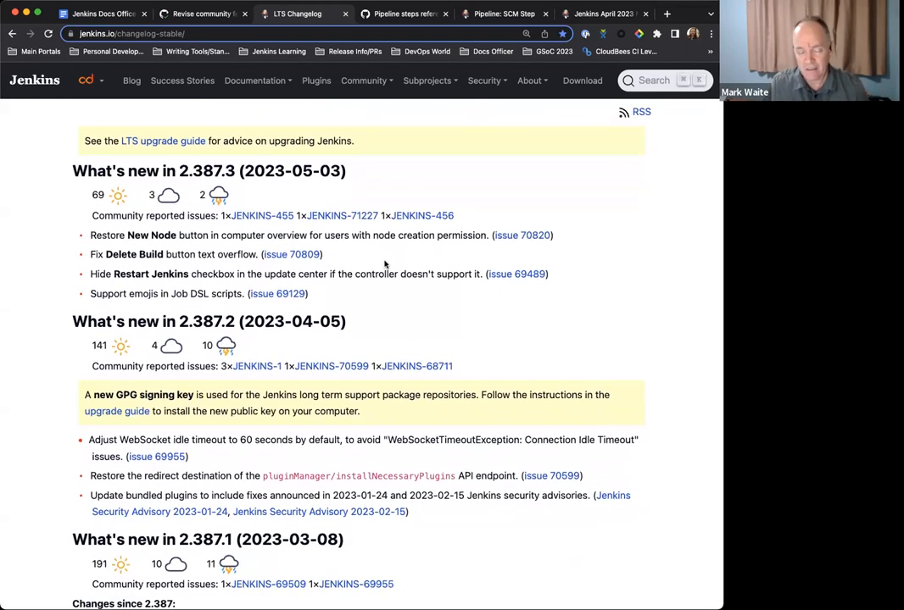
scroll(down, 3)
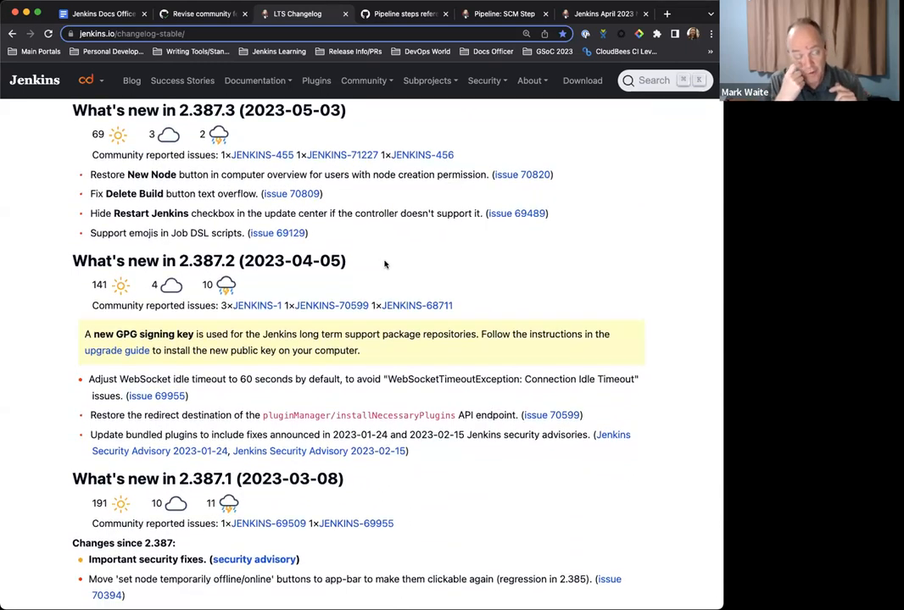
mouse_move(386, 483)
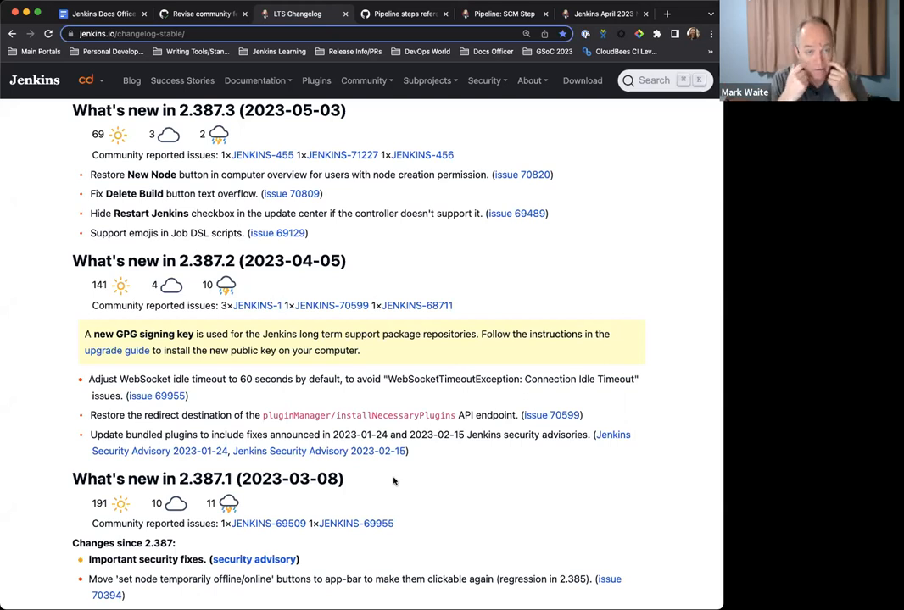
mouse_move(438, 481)
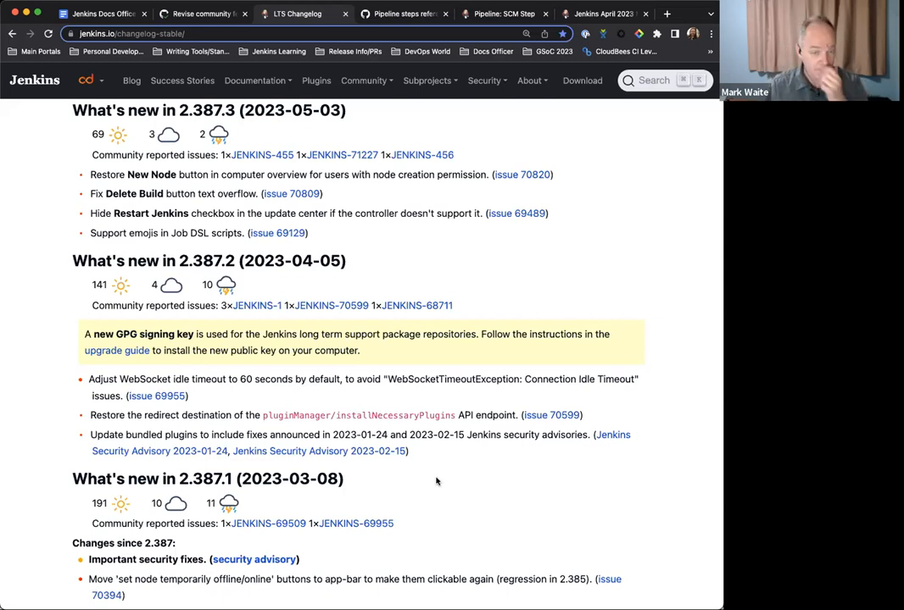
scroll(up, 3)
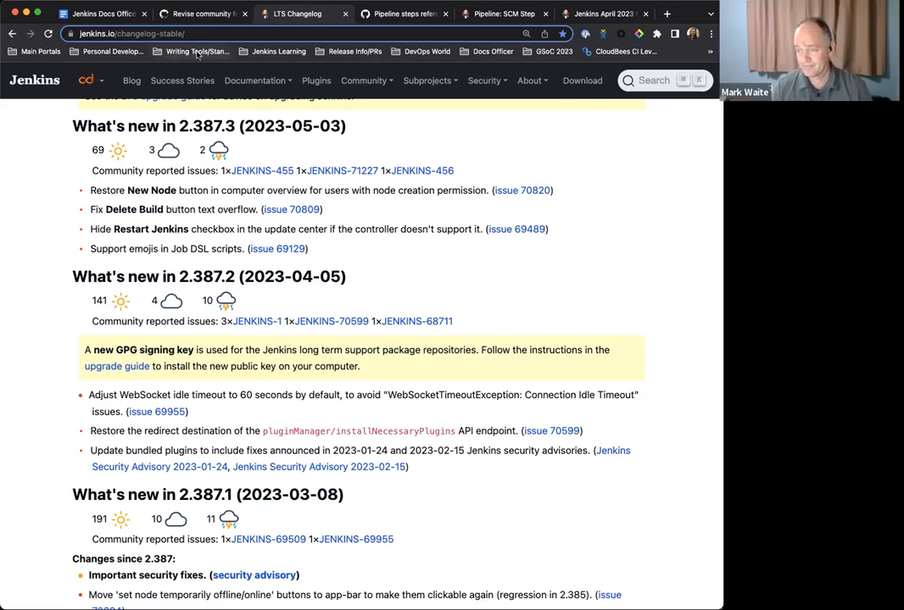
mouse_move(203, 14)
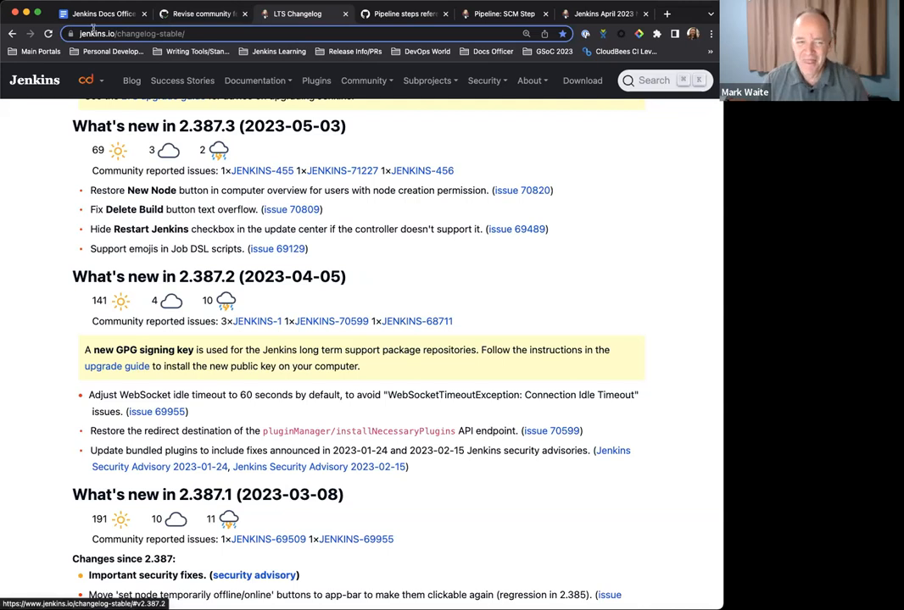
mouse_move(103, 14)
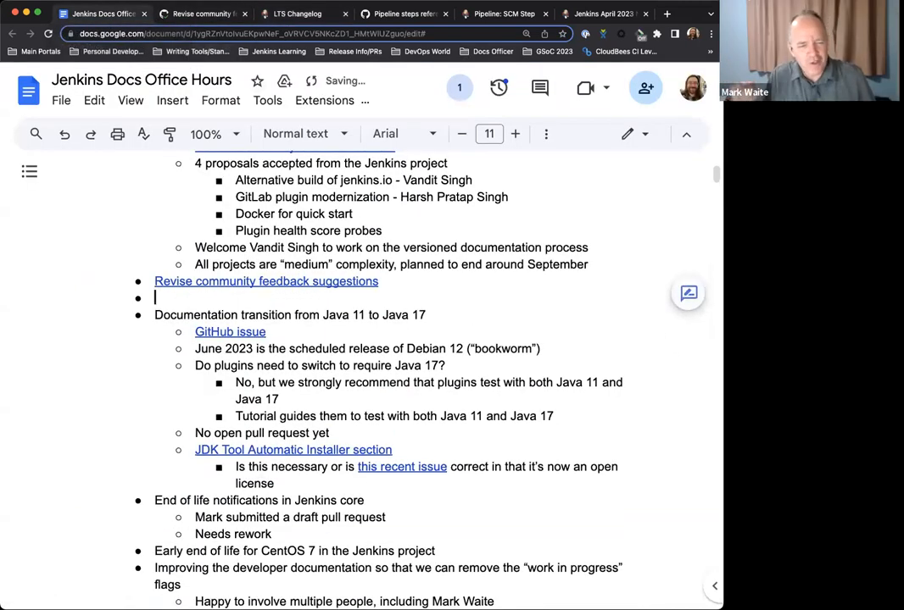
- Type the sub-bullet 'Share PRs for suggestions and ideas!' under Revise community feedback
text(Share PR)
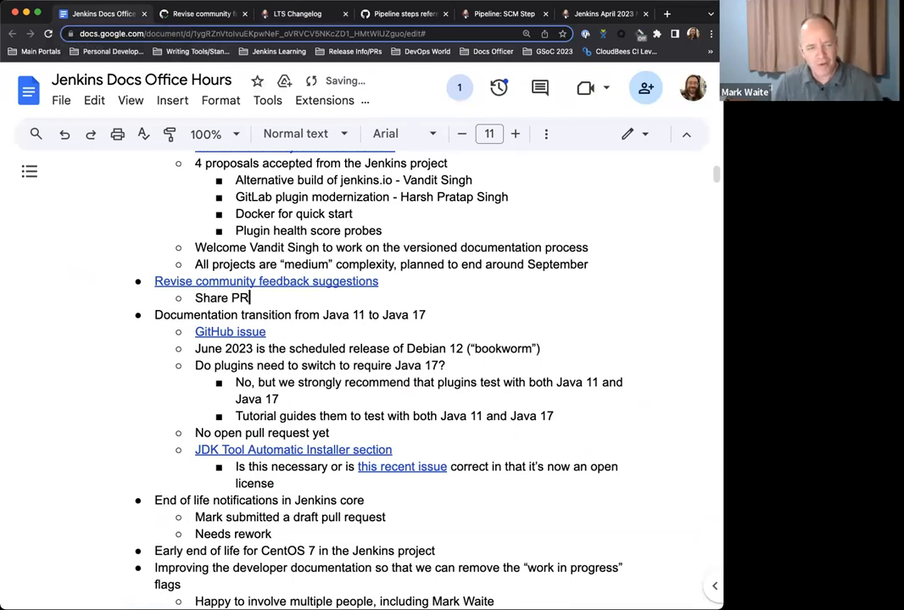
text(s for suggestions)
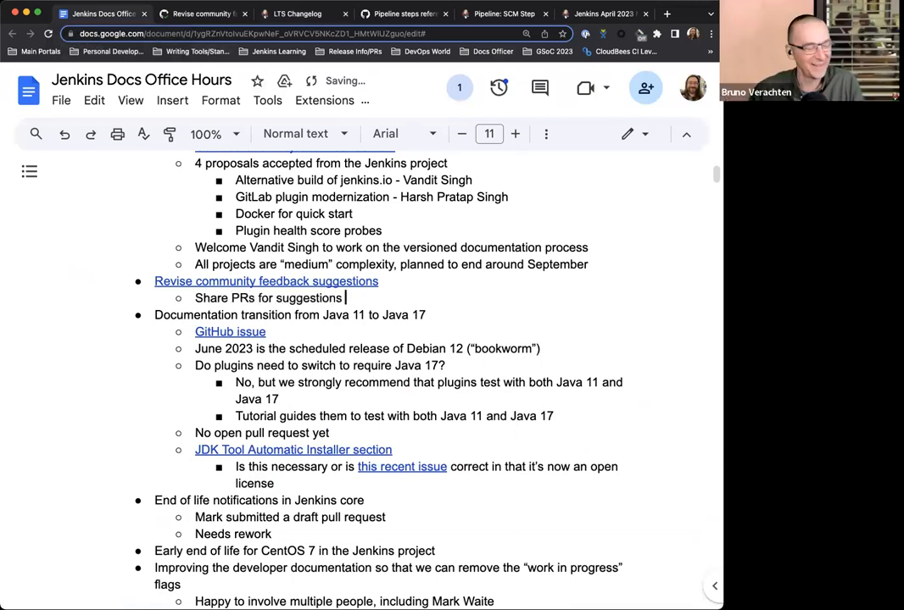
text(and ideas!)
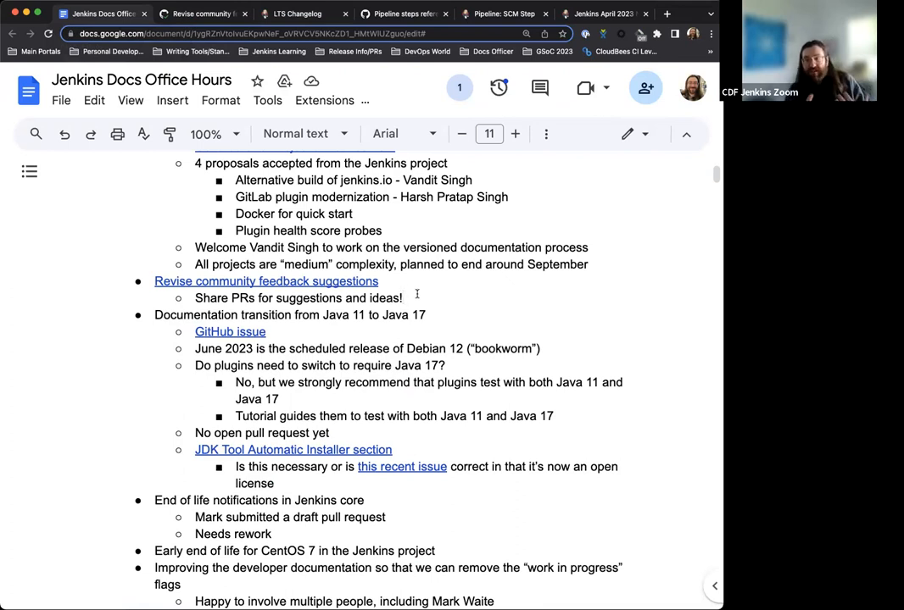
scroll(down, 3)
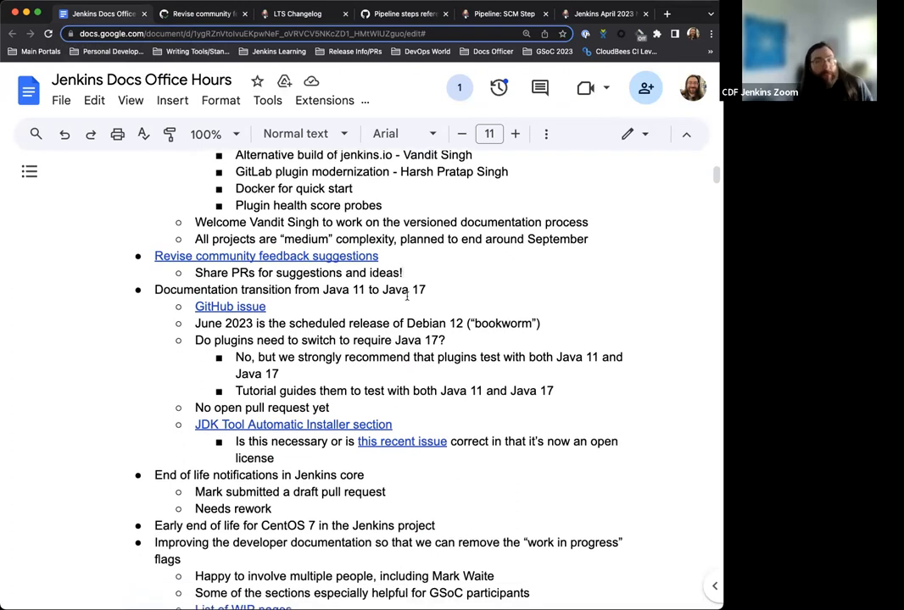
scroll(down, 3)
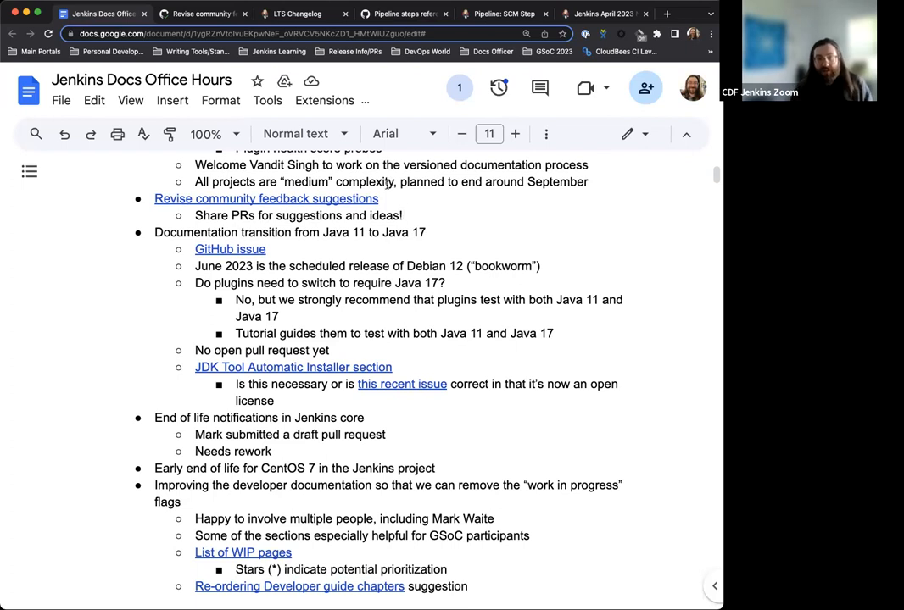
click(403, 215)
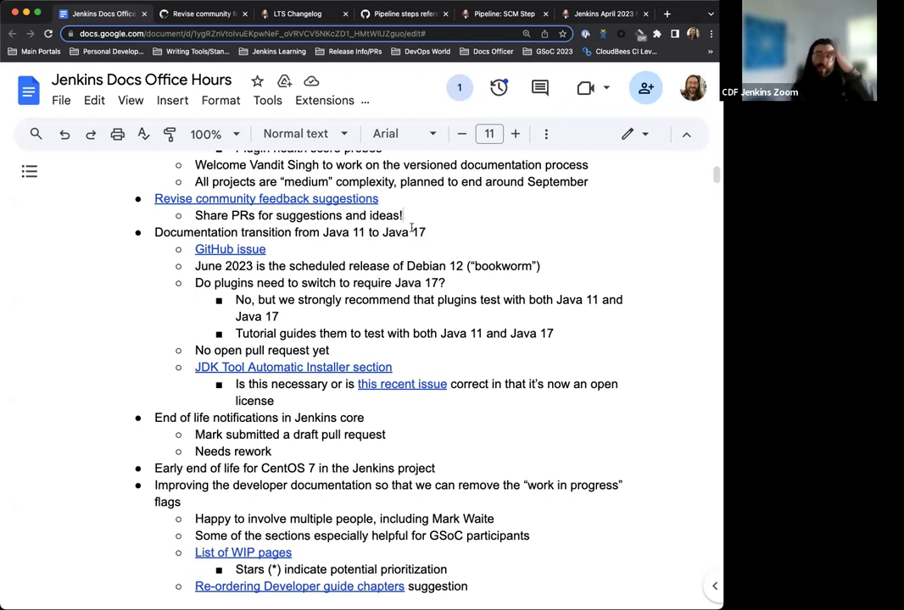
mouse_move(438, 233)
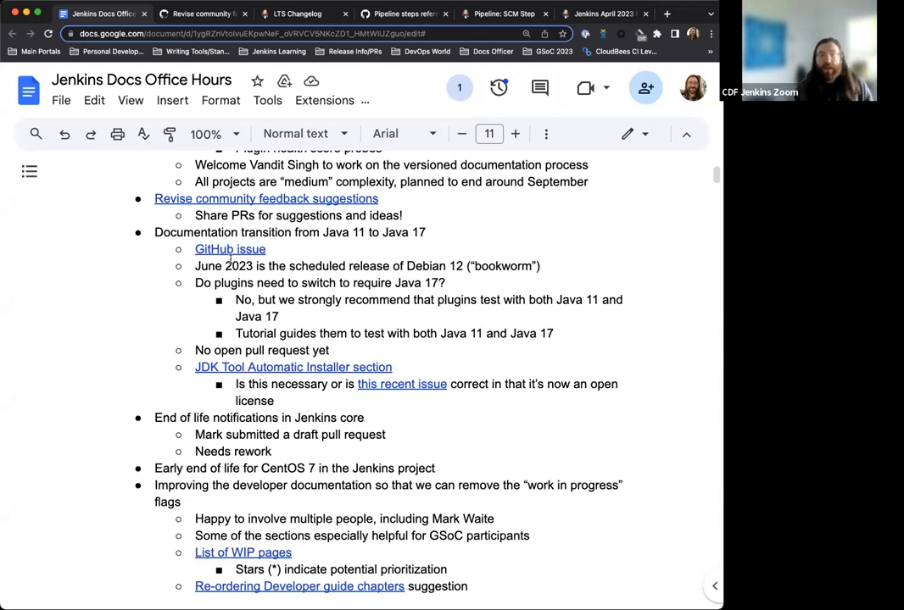
- Read GitHub issue #6310 on moving docs to Java 17, then return to the notes
click(230, 248)
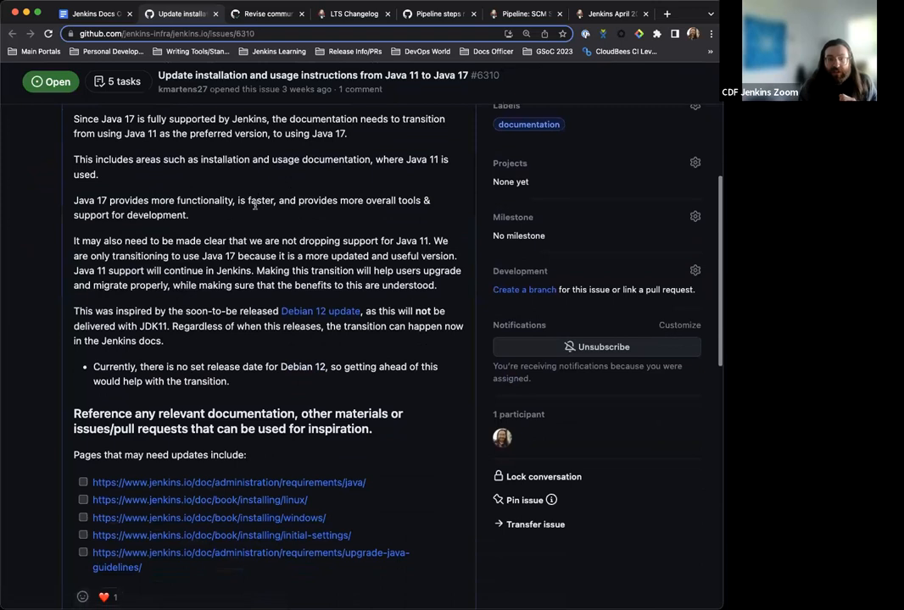
scroll(down, 3)
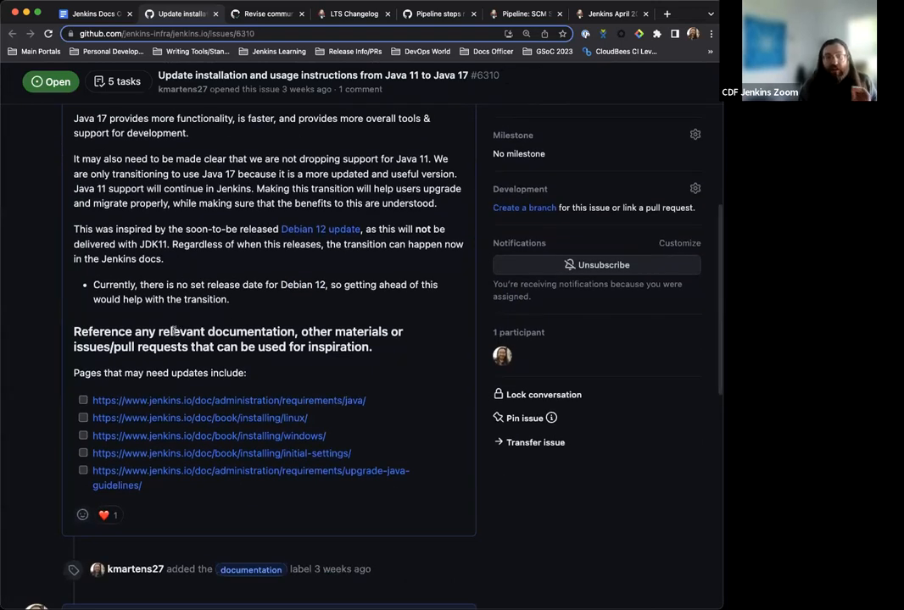
scroll(down, 3)
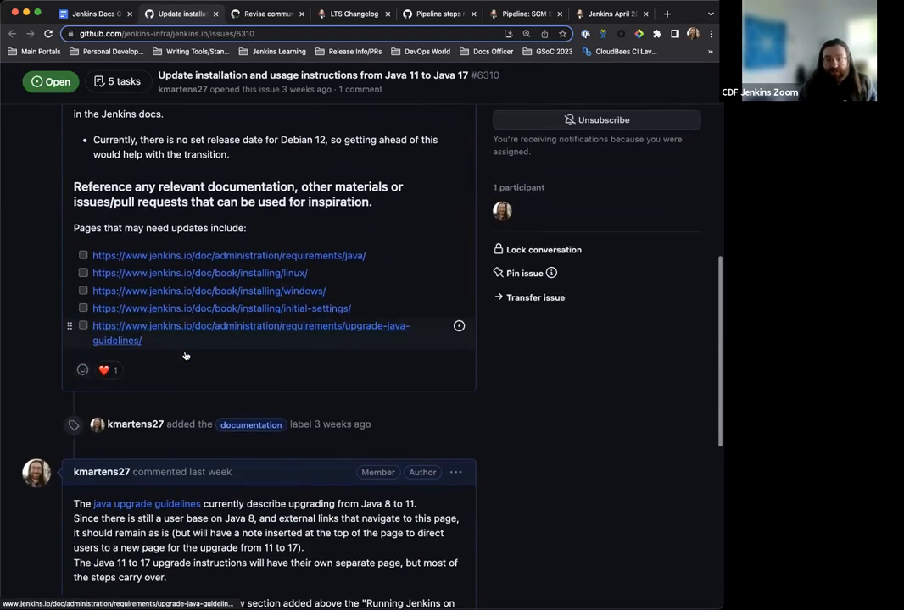
scroll(down, 3)
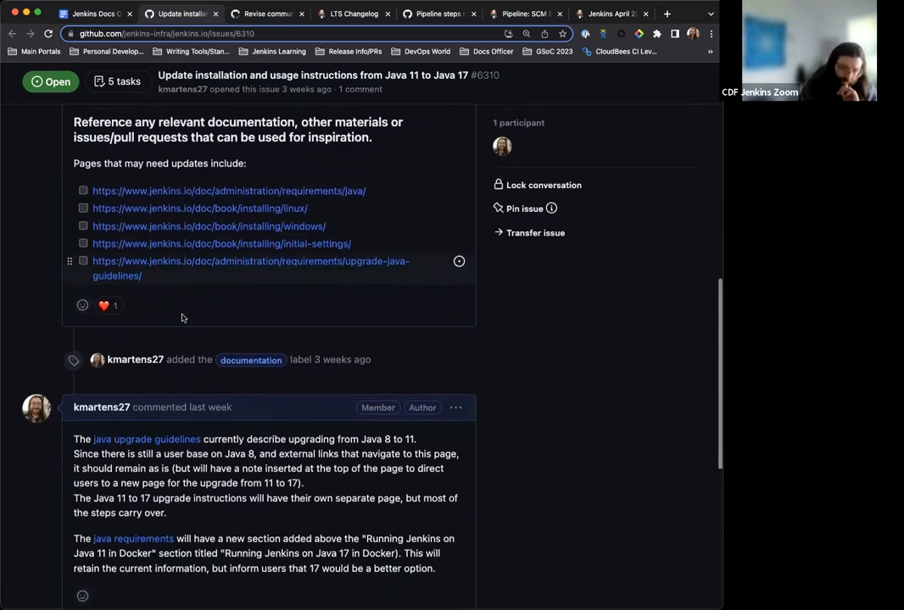
scroll(down, 3)
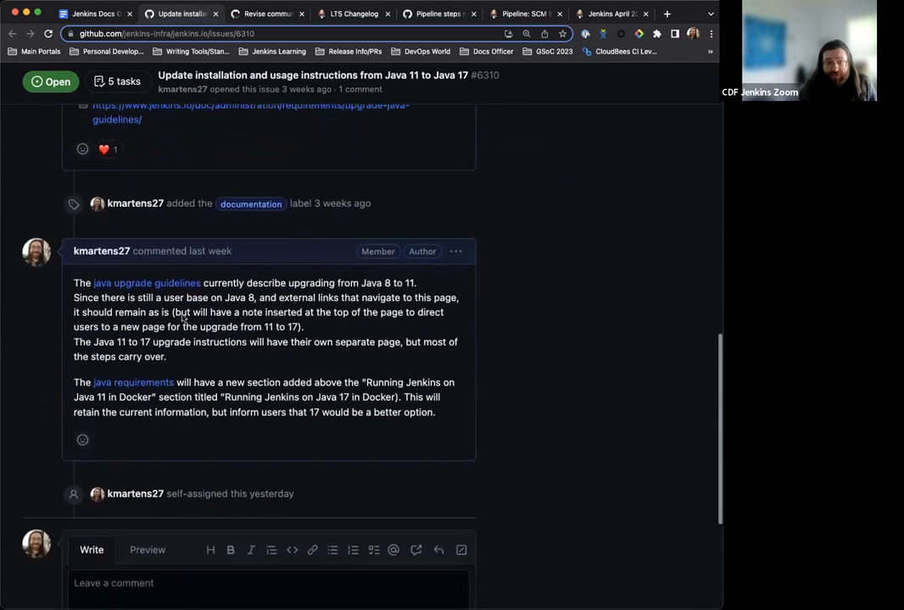
click(93, 13)
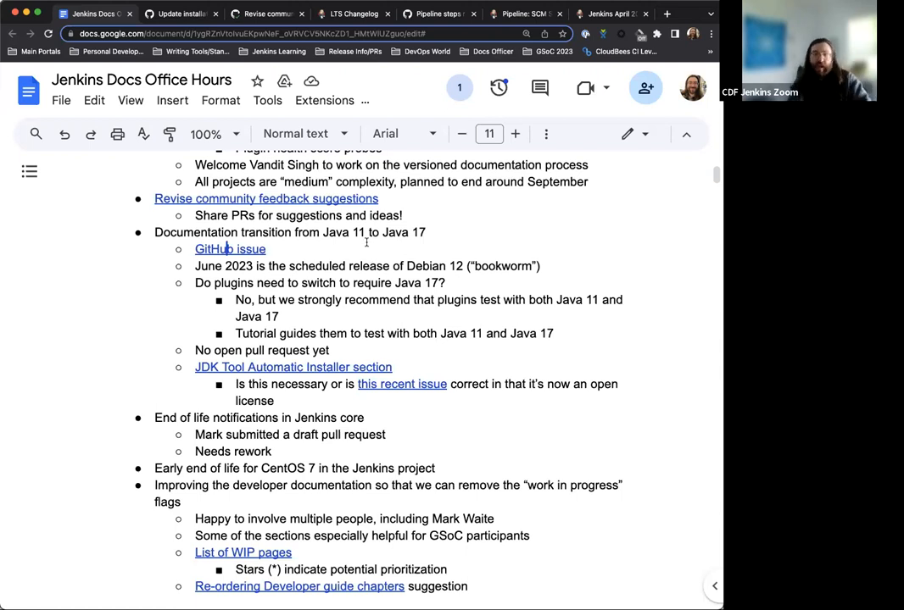
mouse_move(318, 318)
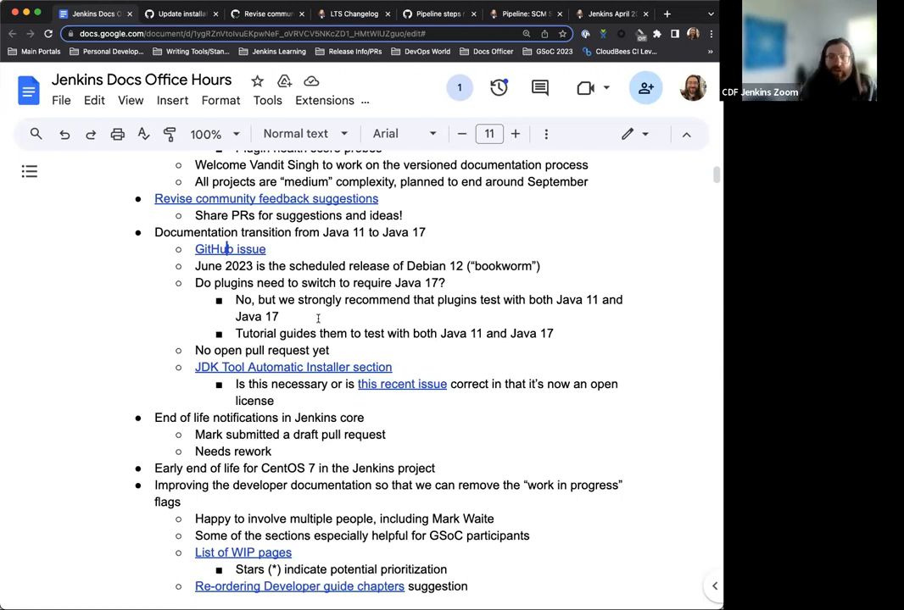
scroll(down, 3)
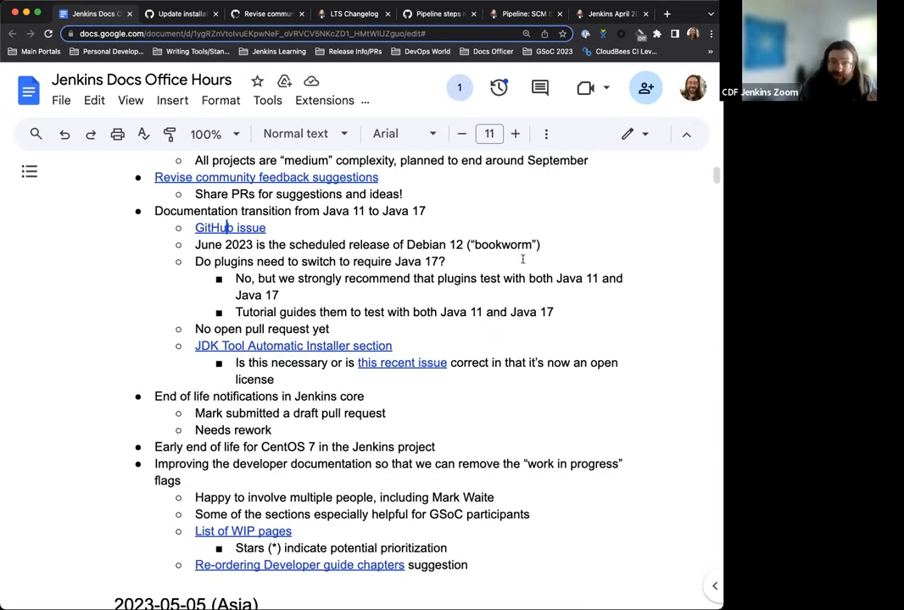
mouse_move(522, 245)
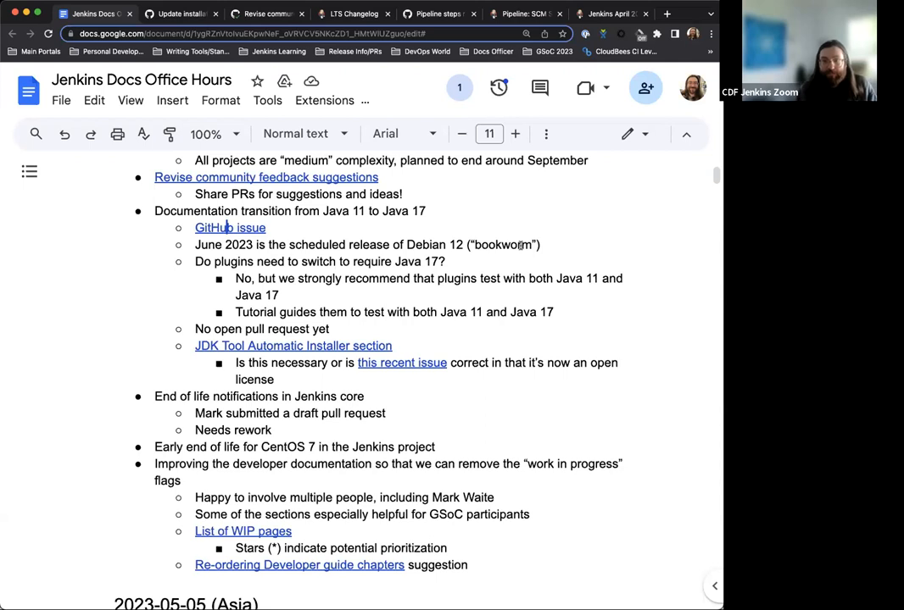
mouse_move(427, 360)
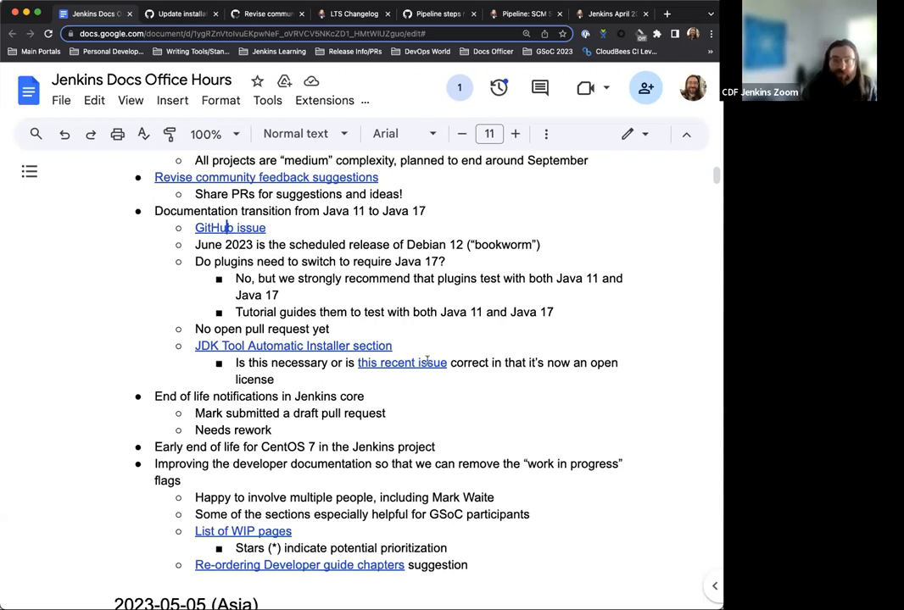
scroll(down, 3)
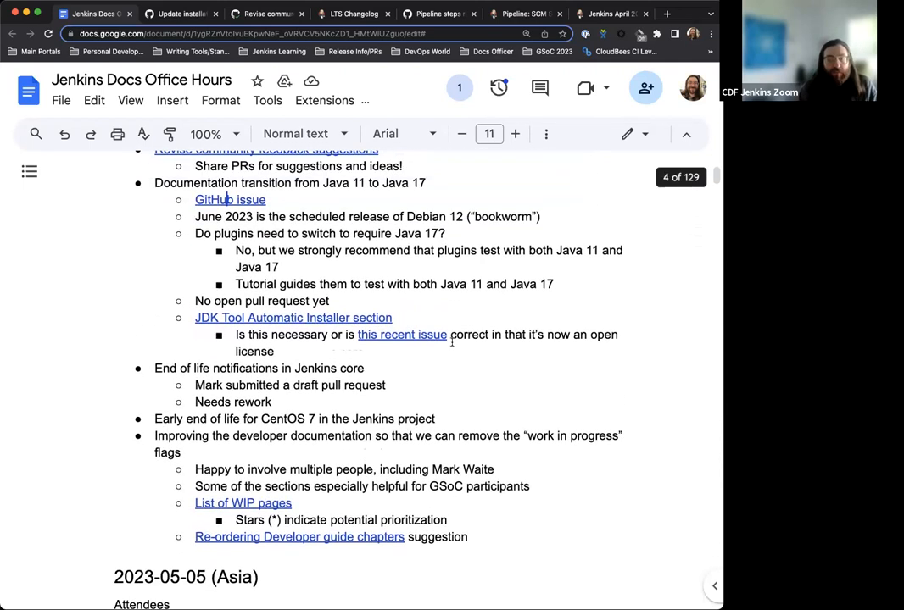
scroll(up, 3)
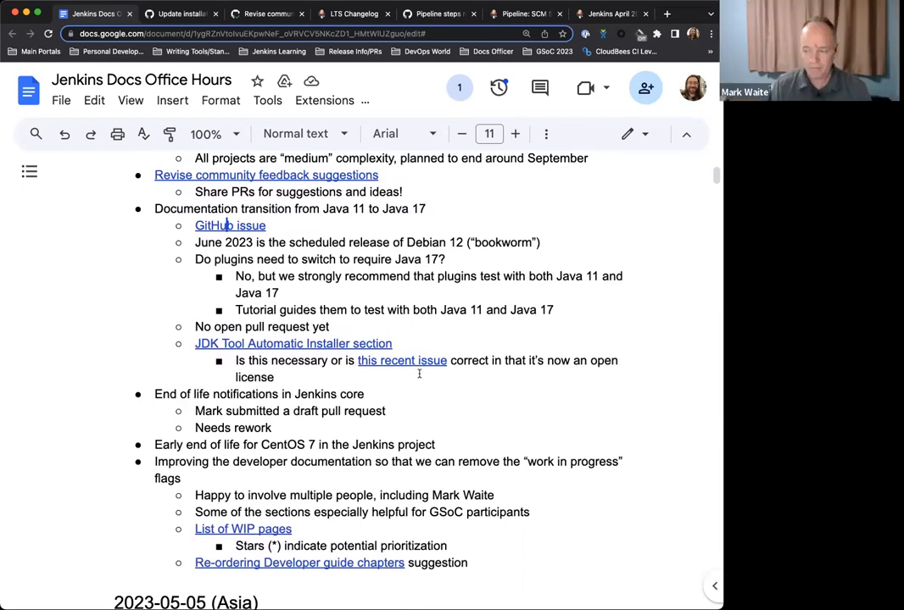
scroll(down, 3)
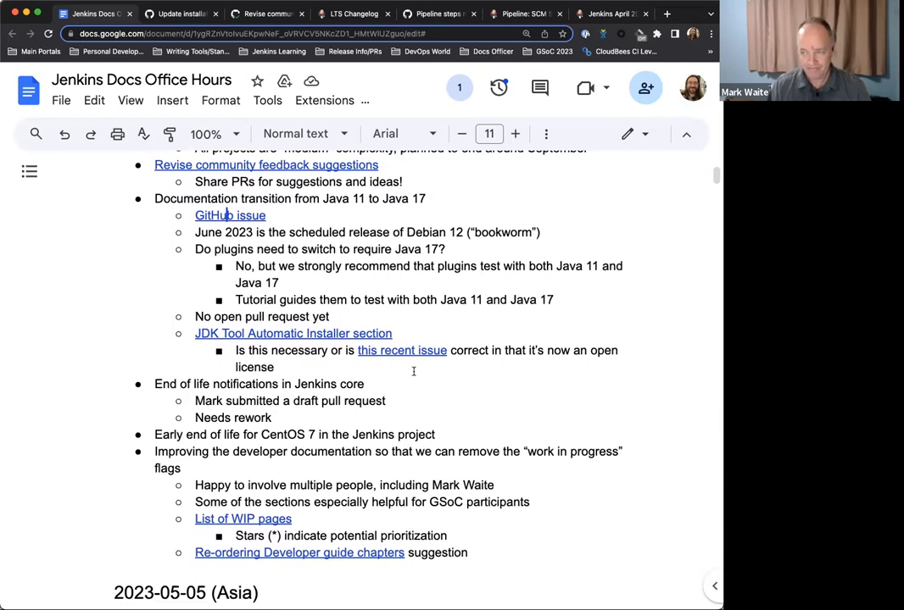
scroll(down, 3)
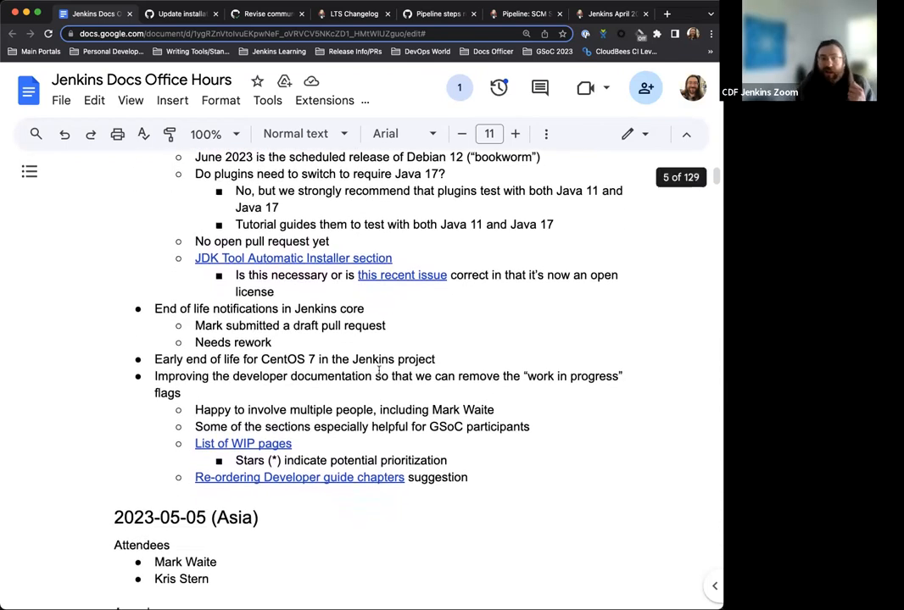
scroll(down, 3)
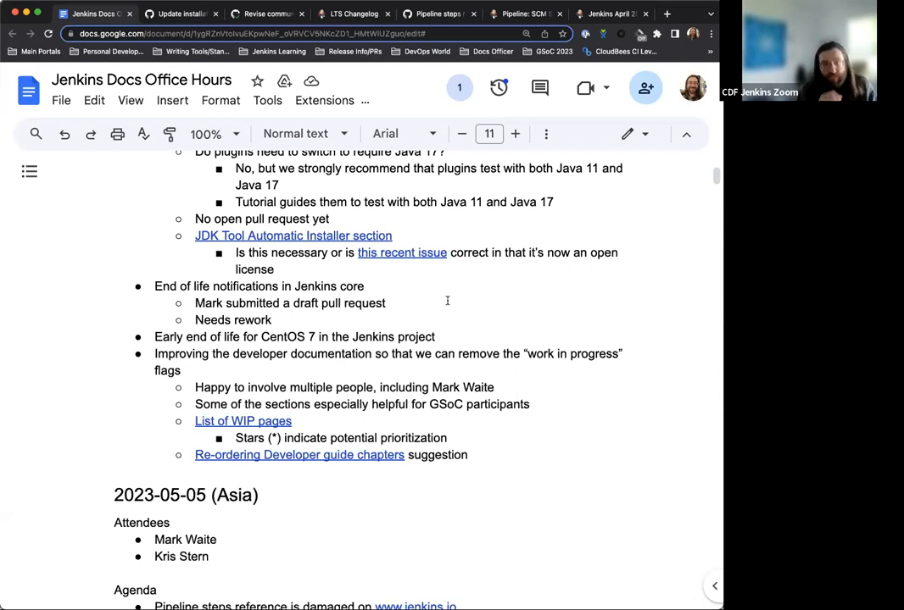
scroll(down, 3)
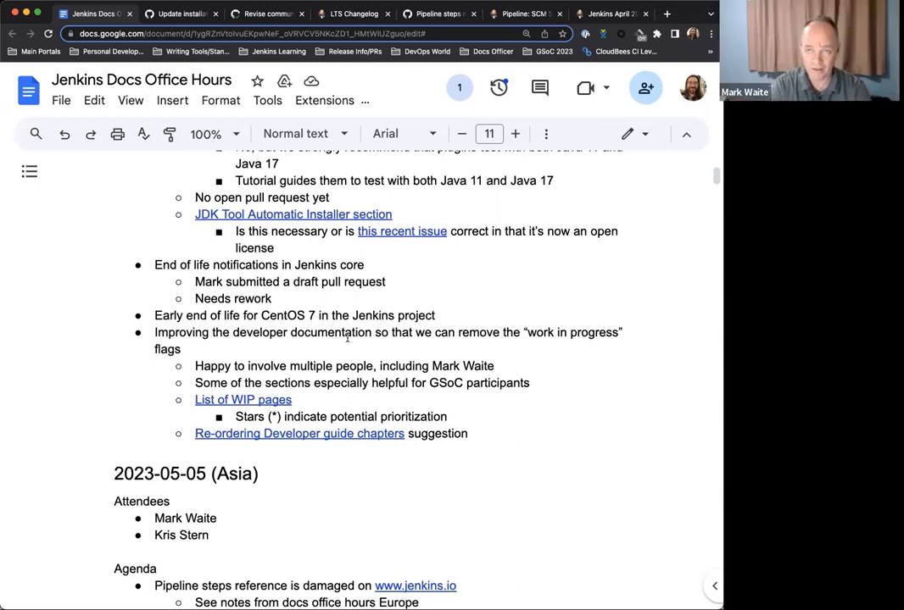
mouse_move(443, 297)
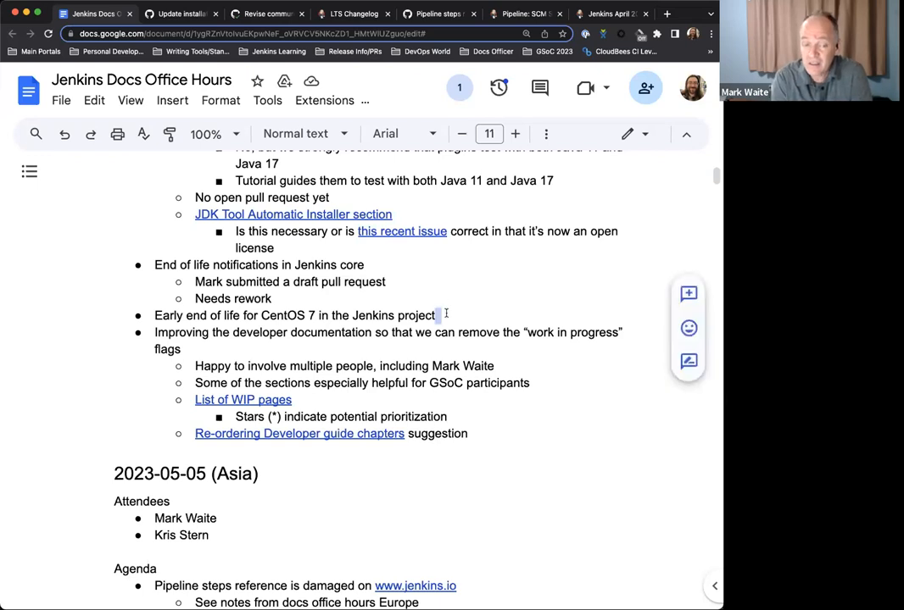
- Type the notes 'Message to Jenkins d' and 'No negative responses' under the CentOS 7 item
text(Messag)
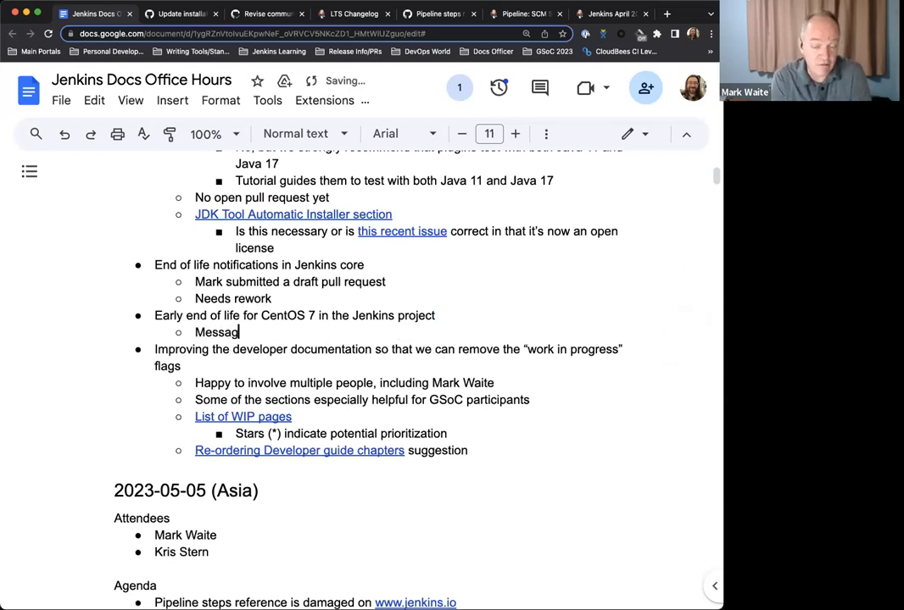
text(e to Jenkins developer list)
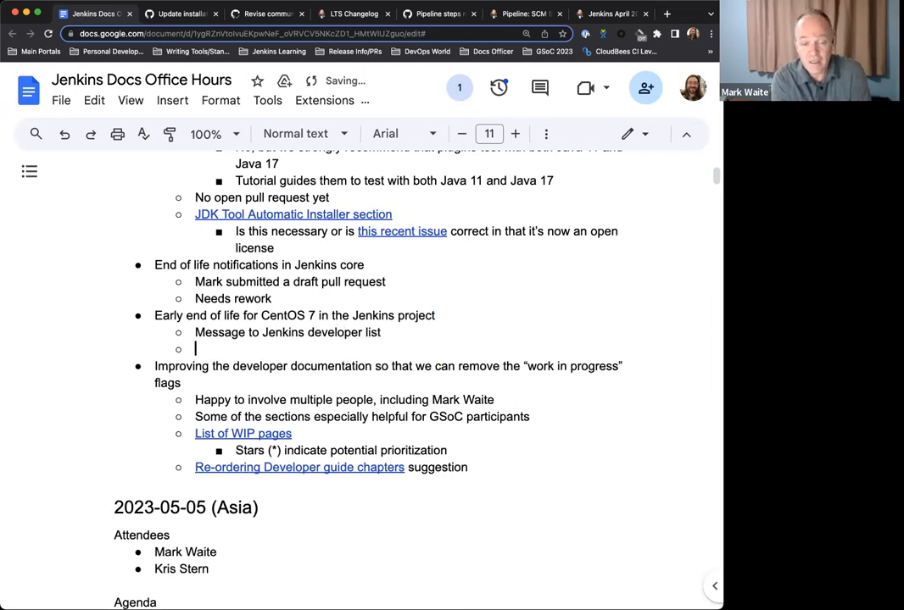
text(No negative)
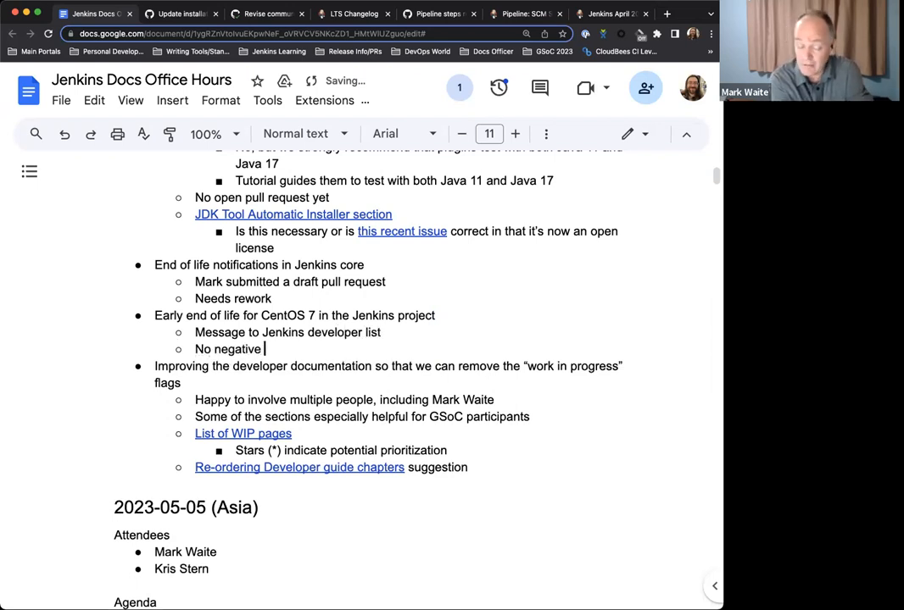
text(responses)
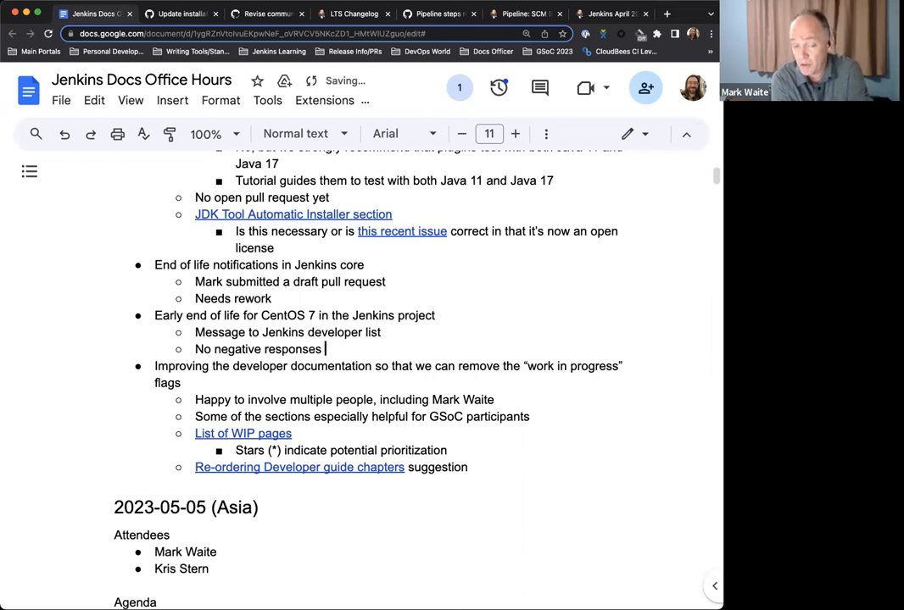
- Add the note 'Basil noted that other projects have dropped CentOS 7 in other are'
text(Basil)
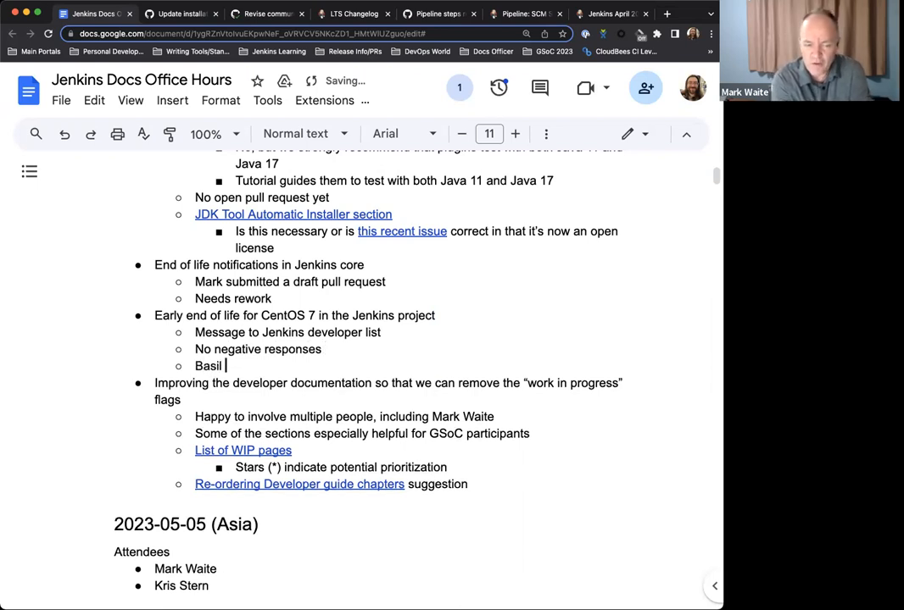
text(noted that)
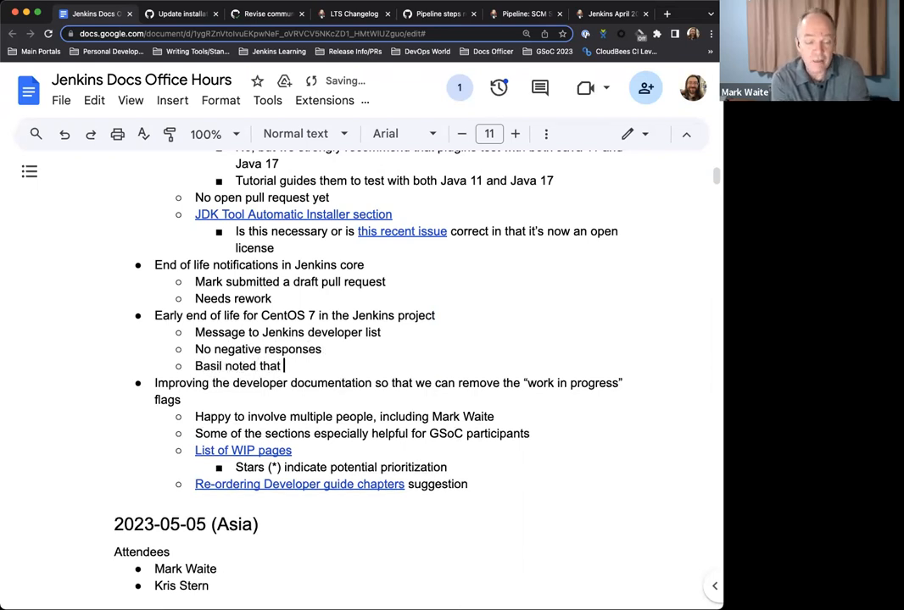
text(other proj)
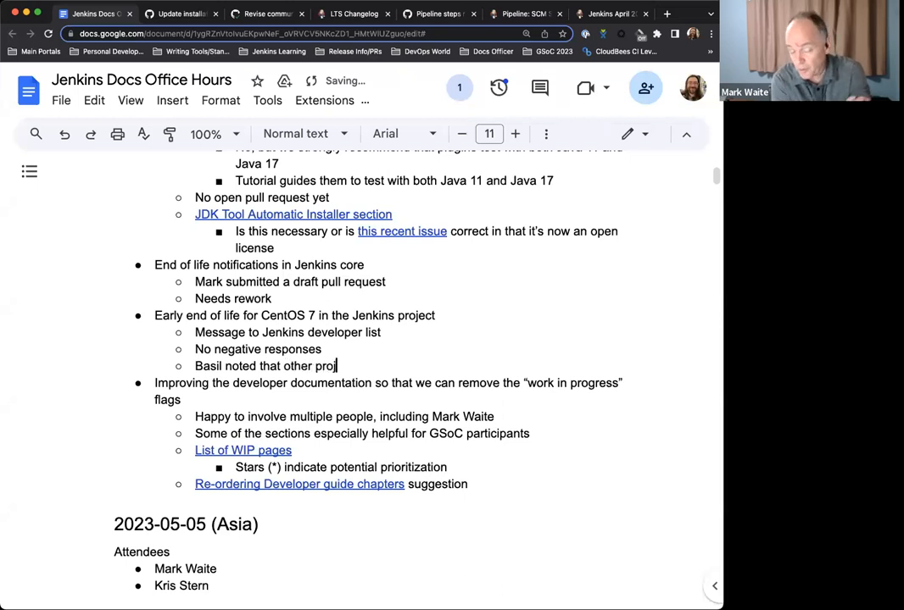
text(ects have dropped)
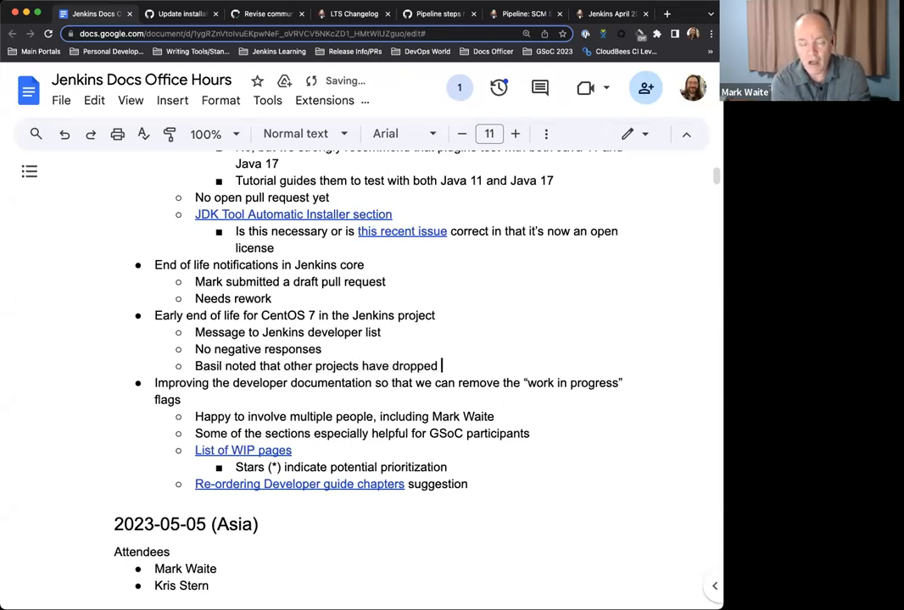
text(CentOS)
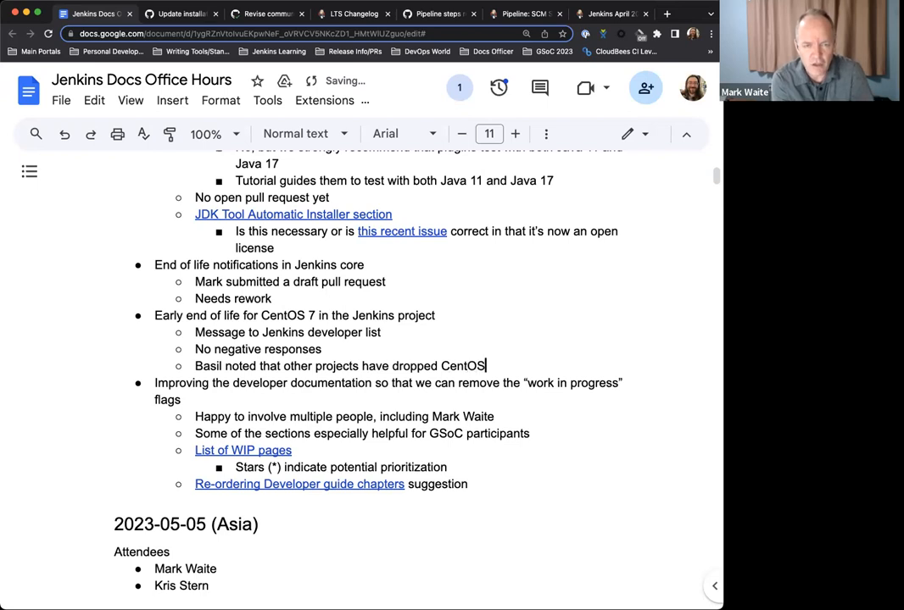
text(7 in)
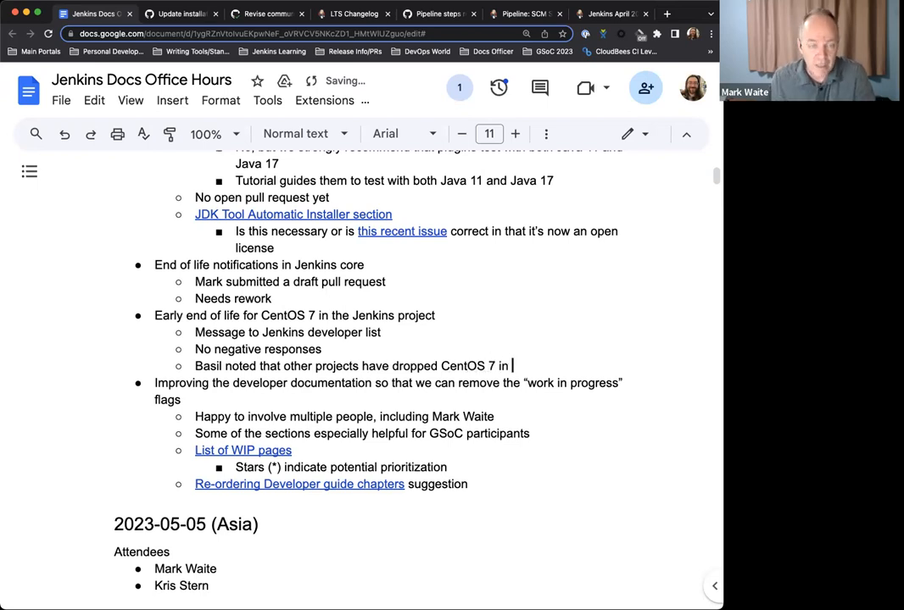
text(other are)
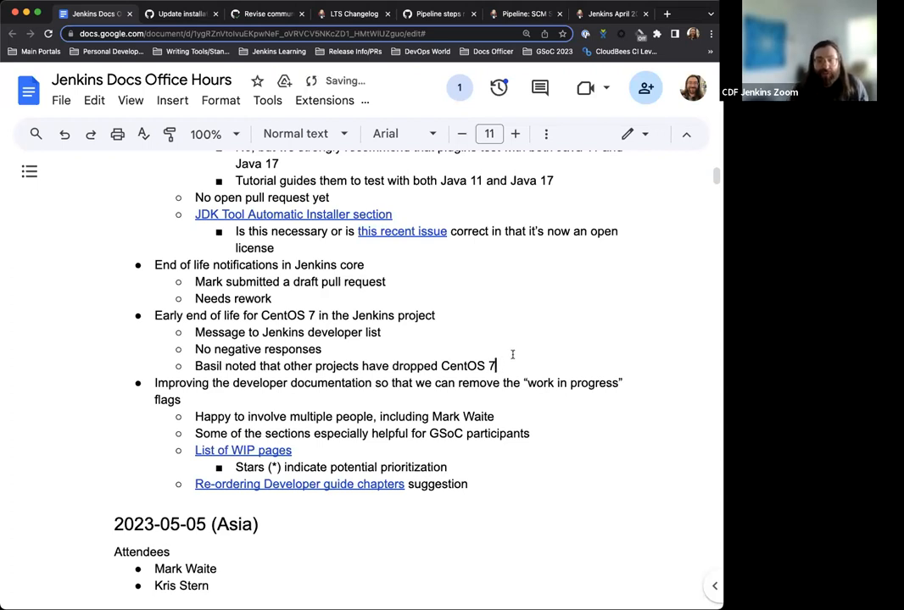
mouse_move(321, 396)
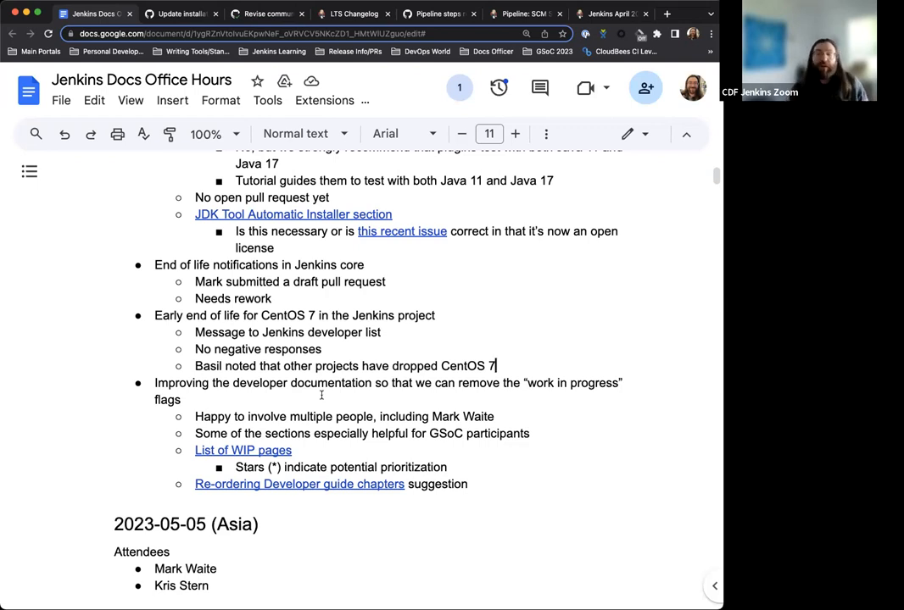
mouse_move(407, 366)
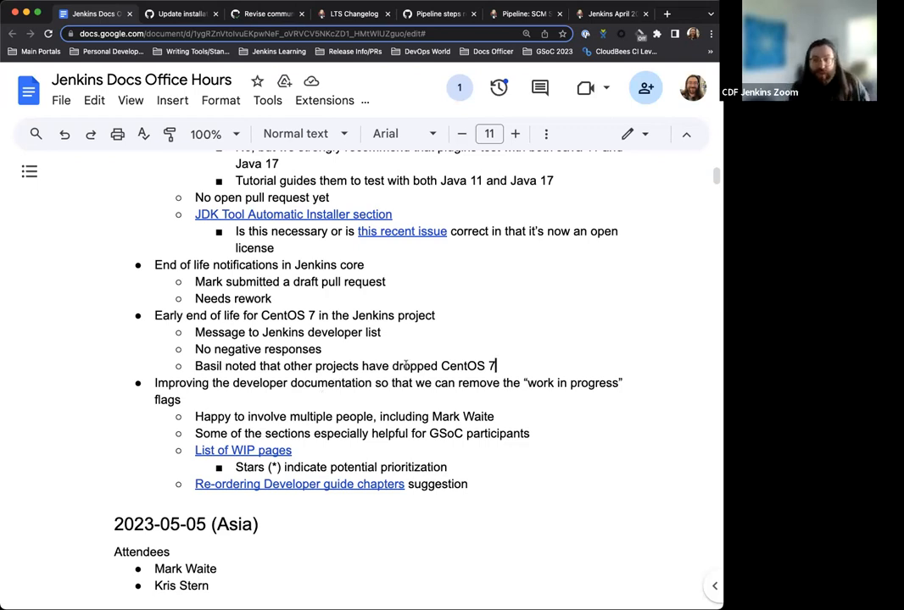
- Scroll down the meeting notes toward the List of WIP pages link
scroll(down, 3)
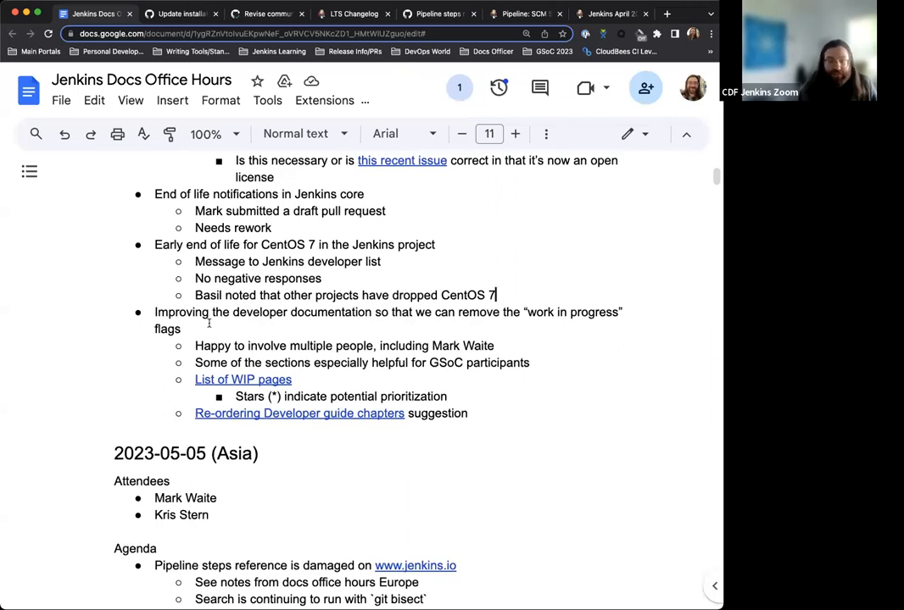
scroll(down, 3)
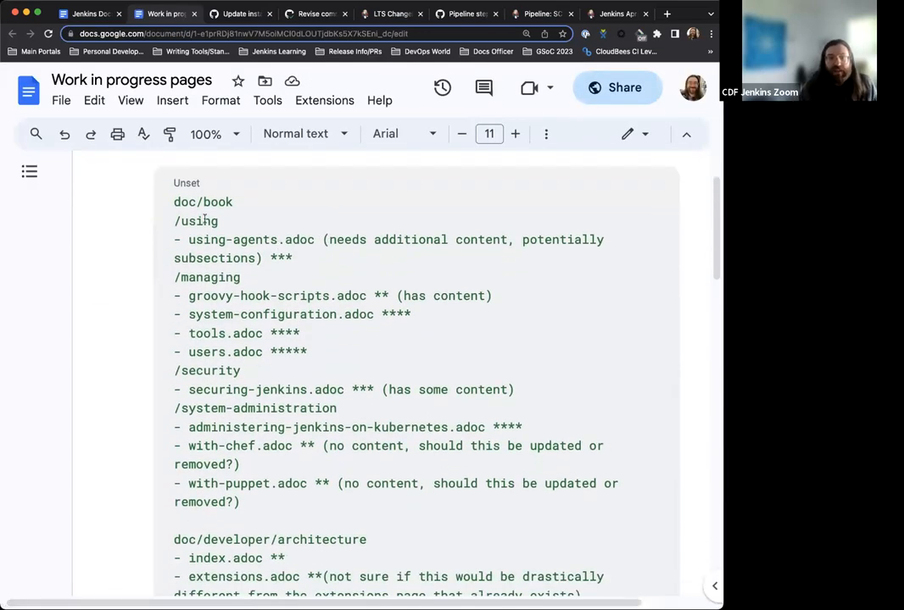
- Highlight the using-agents.adoc entry, then scroll through the Work in progress pages list
double_click(202, 202)
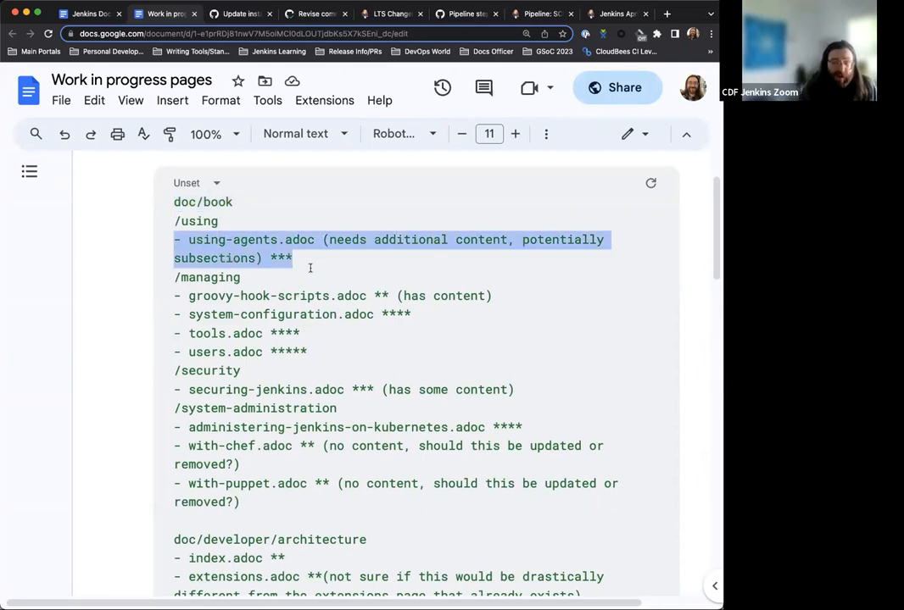
click(310, 268)
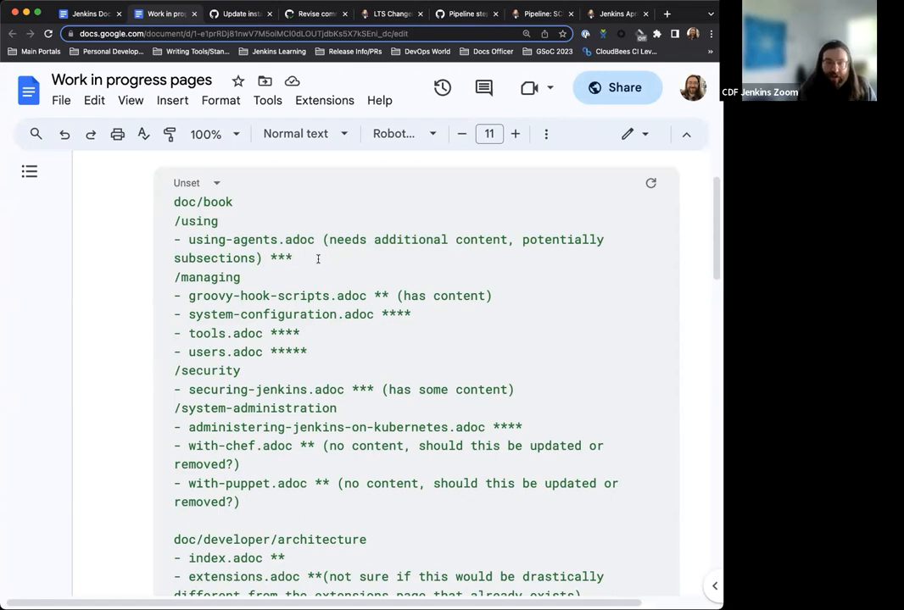
scroll(down, 3)
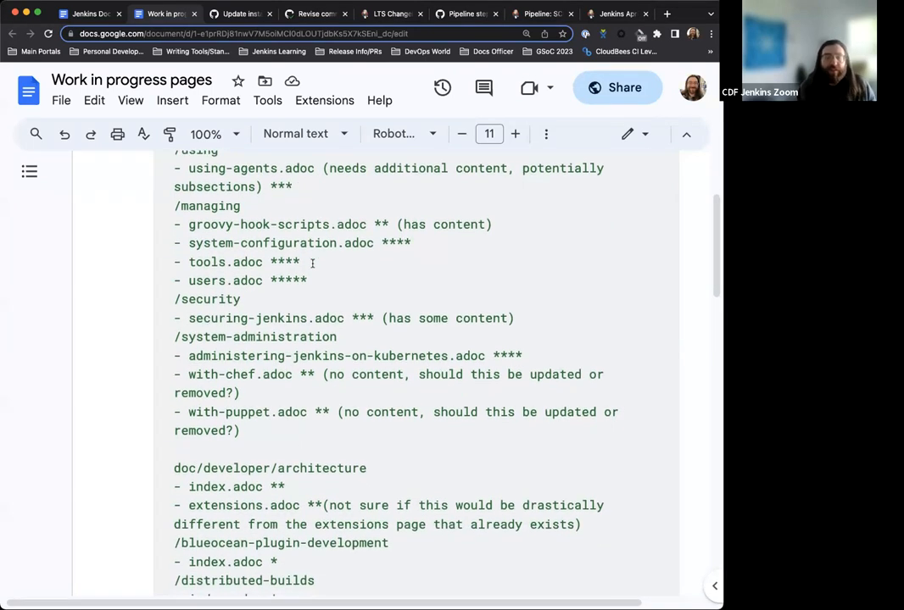
scroll(down, 3)
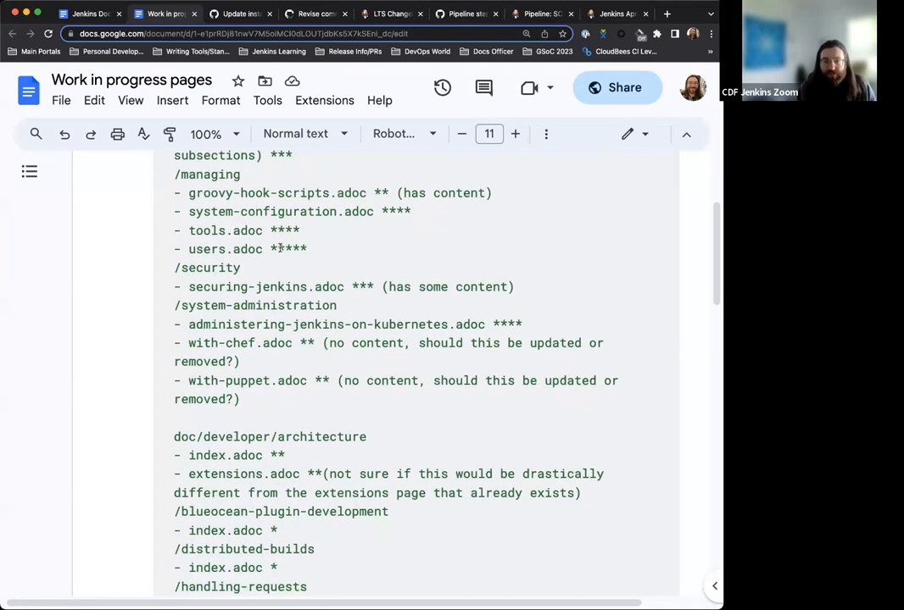
scroll(down, 3)
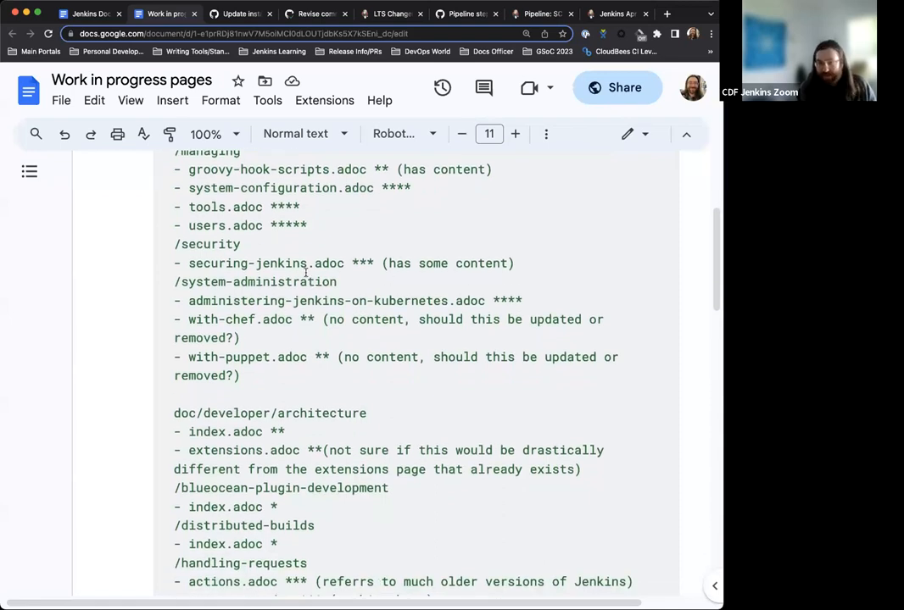
scroll(down, 3)
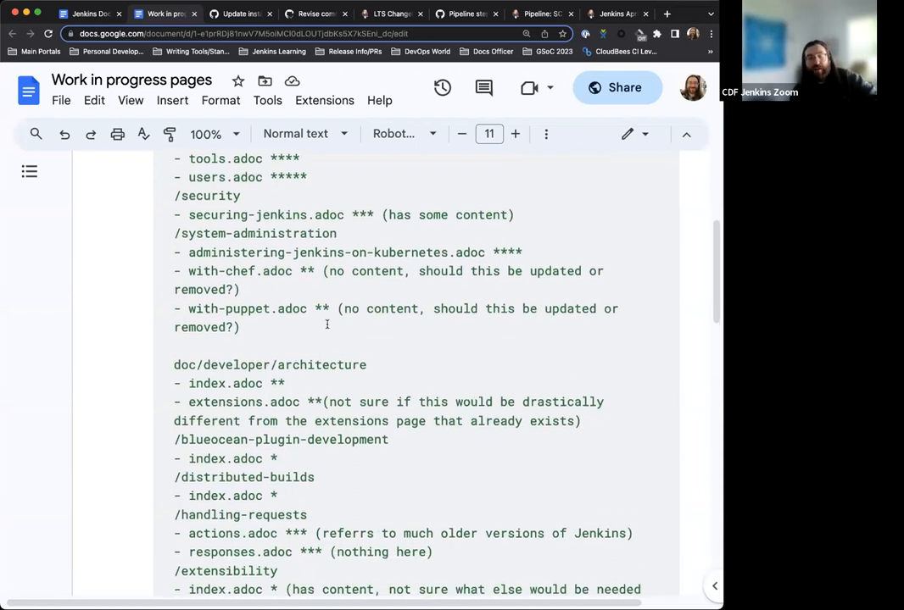
scroll(down, 3)
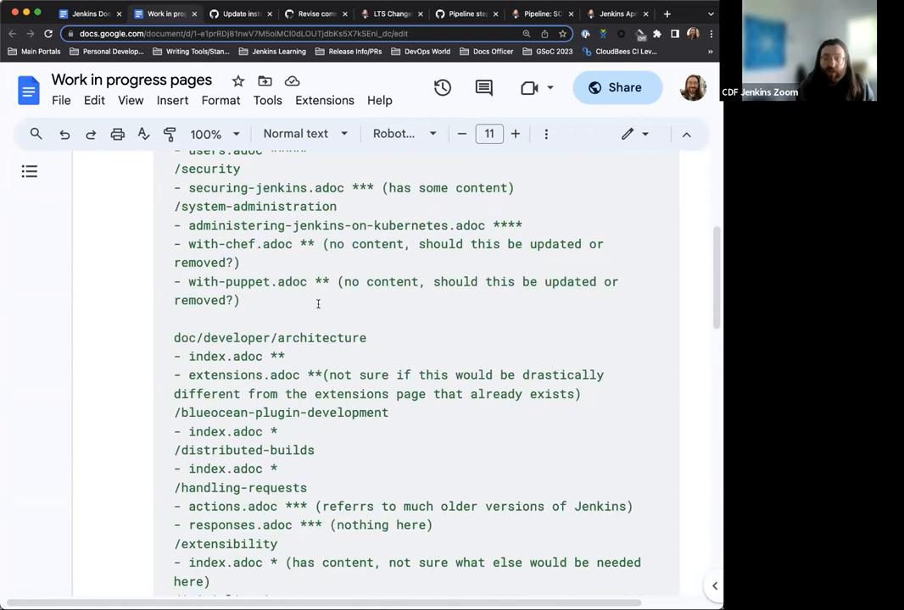
scroll(down, 3)
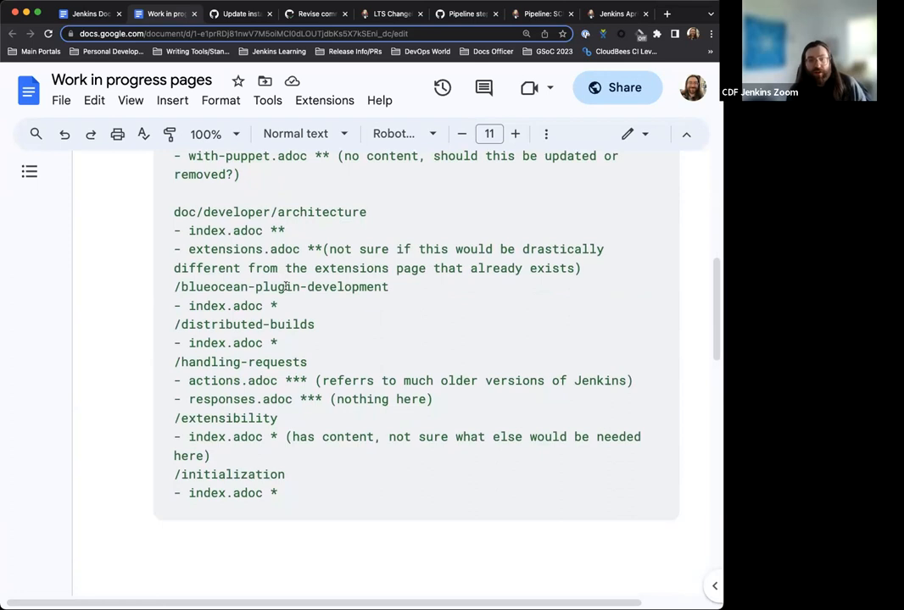
scroll(down, 3)
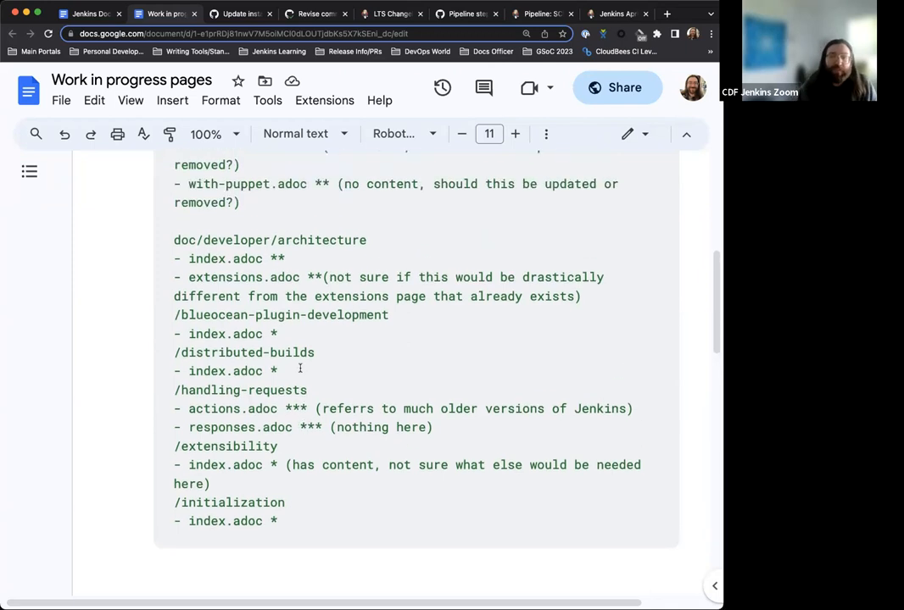
scroll(up, 3)
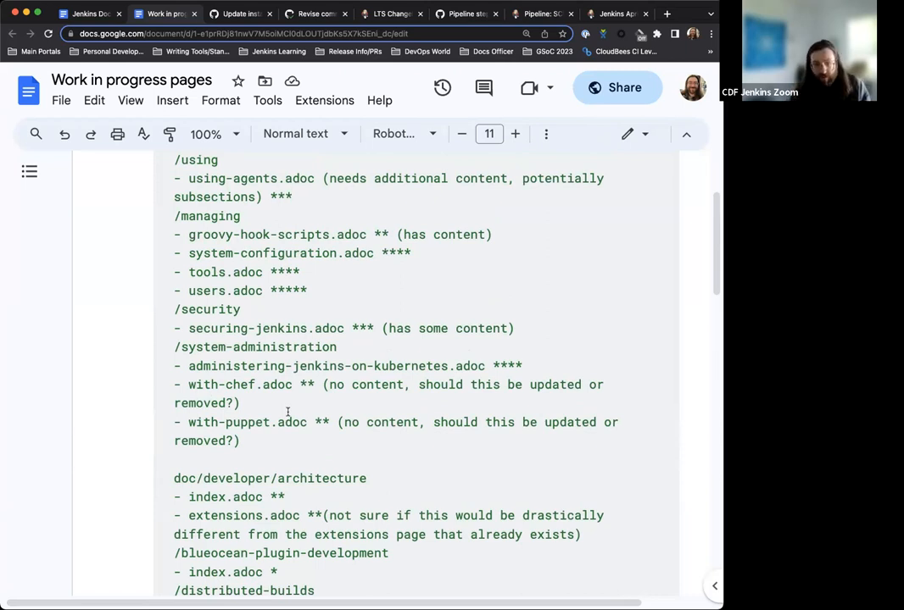
scroll(down, 3)
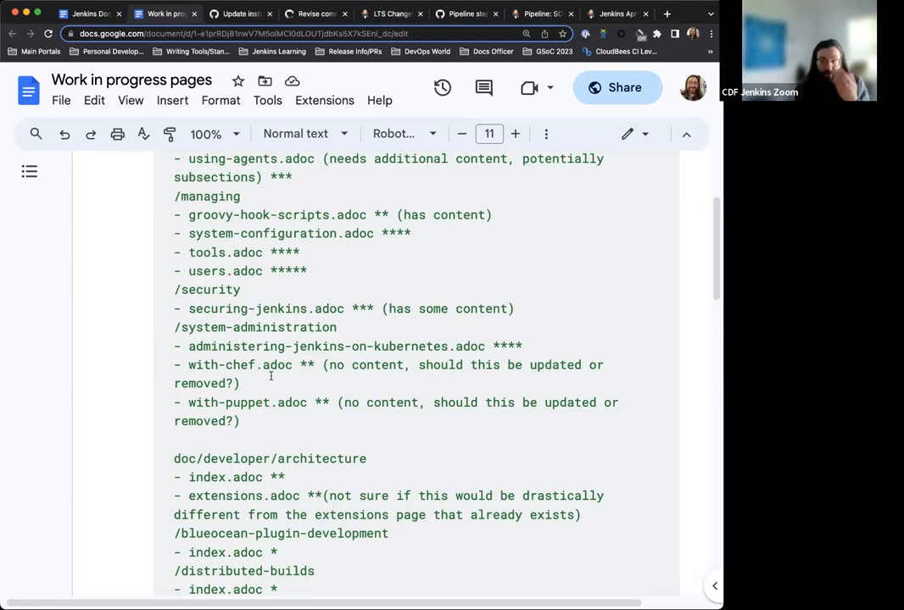
scroll(down, 3)
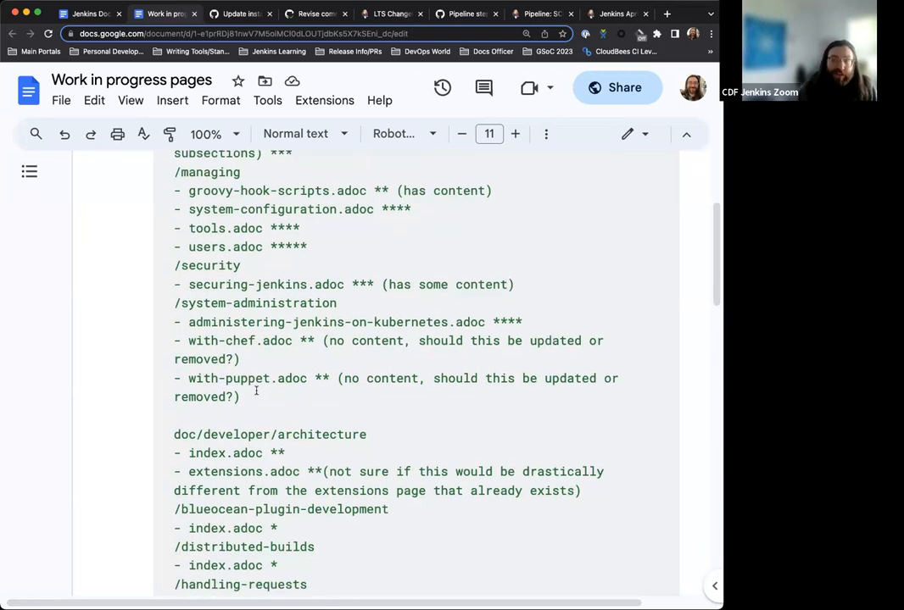
scroll(down, 3)
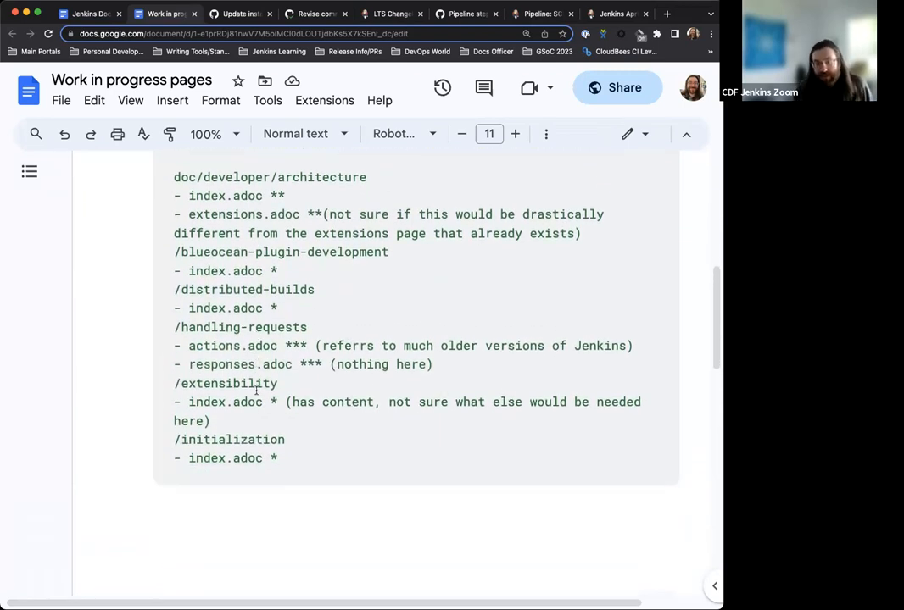
scroll(up, 3)
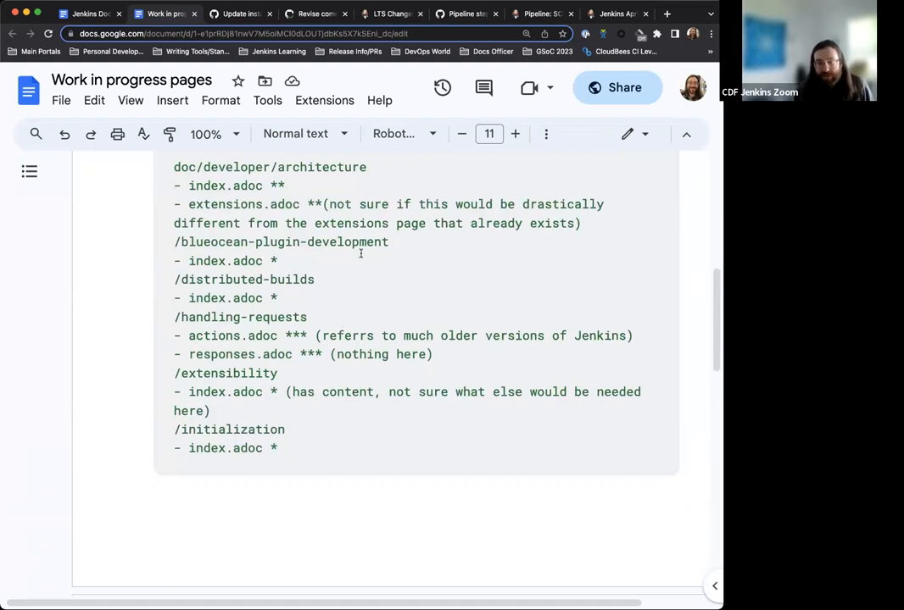
scroll(down, 3)
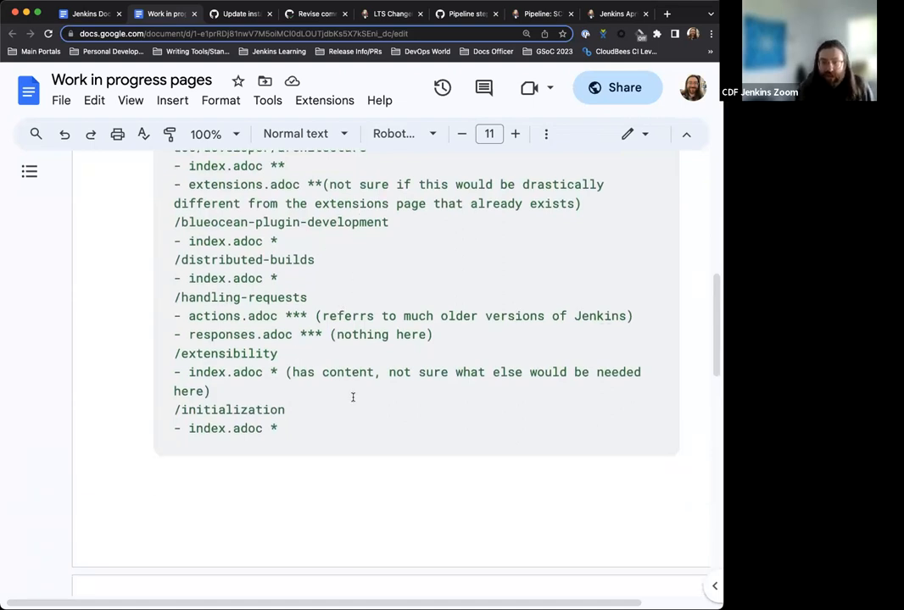
scroll(down, 3)
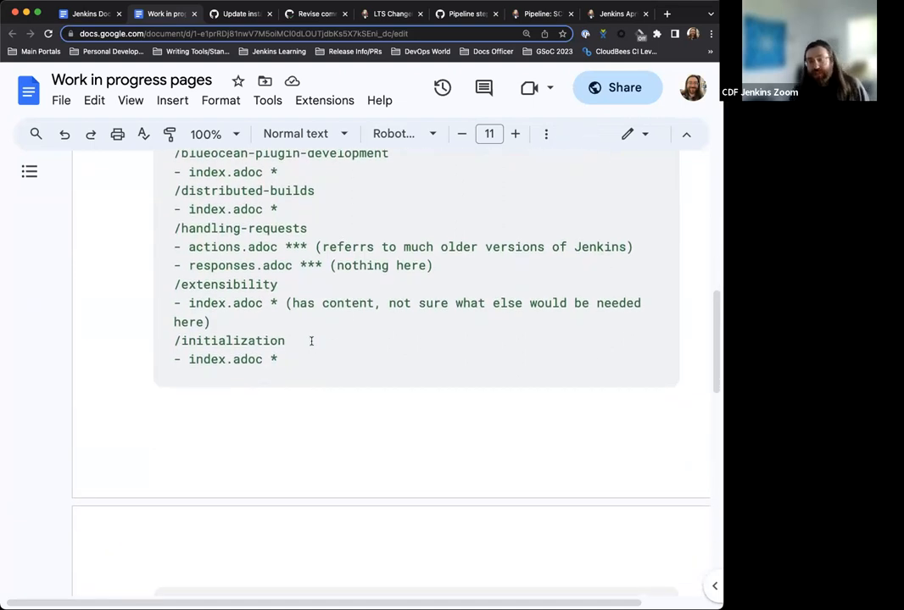
scroll(down, 3)
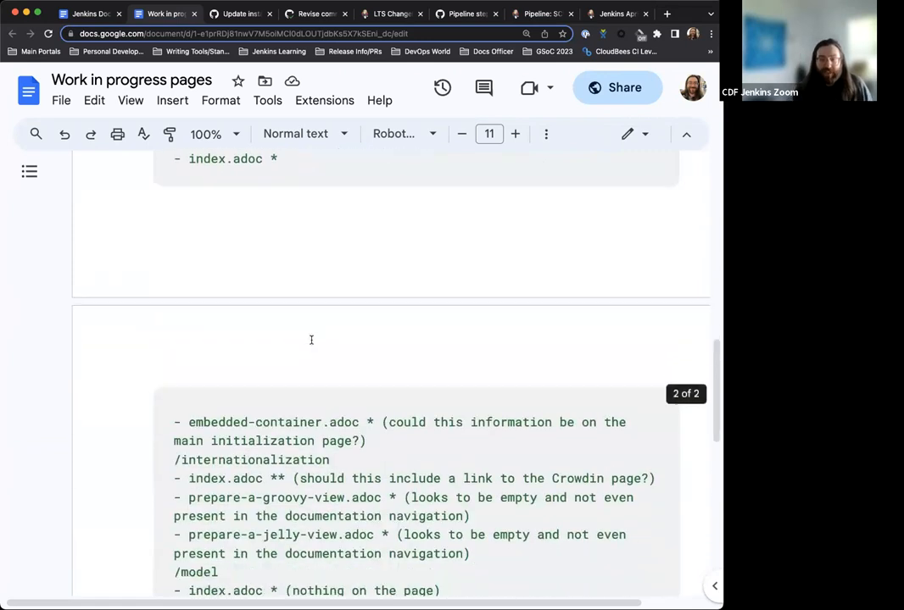
scroll(down, 3)
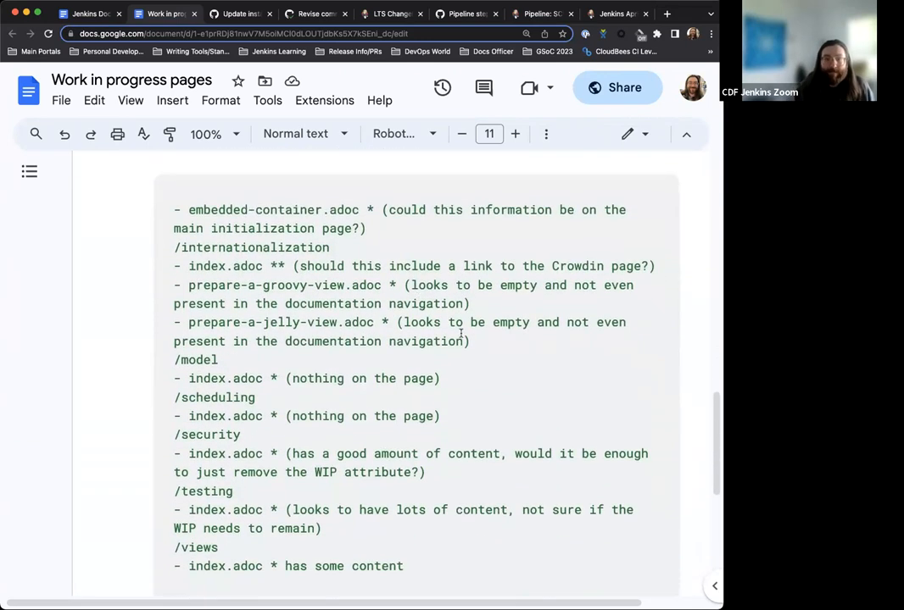
scroll(down, 3)
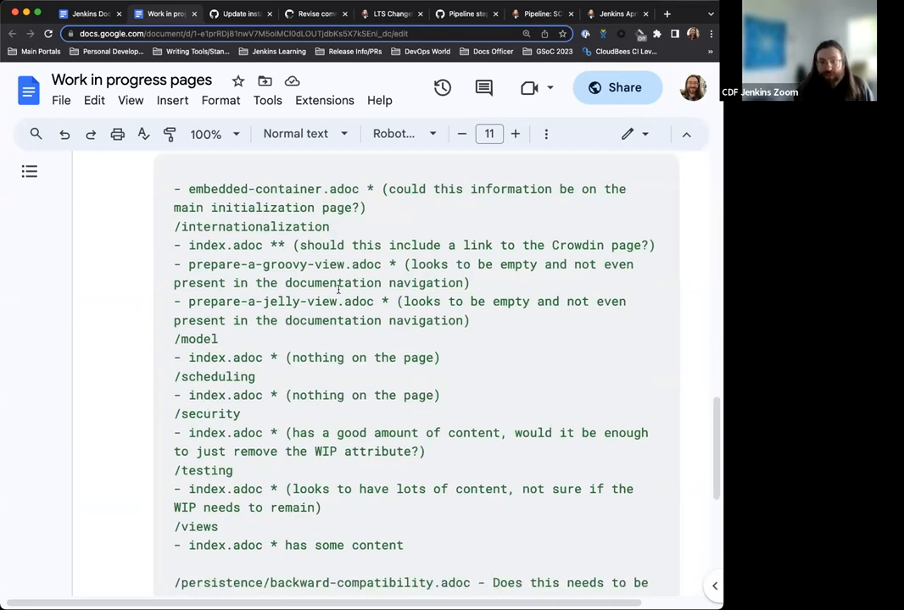
scroll(down, 3)
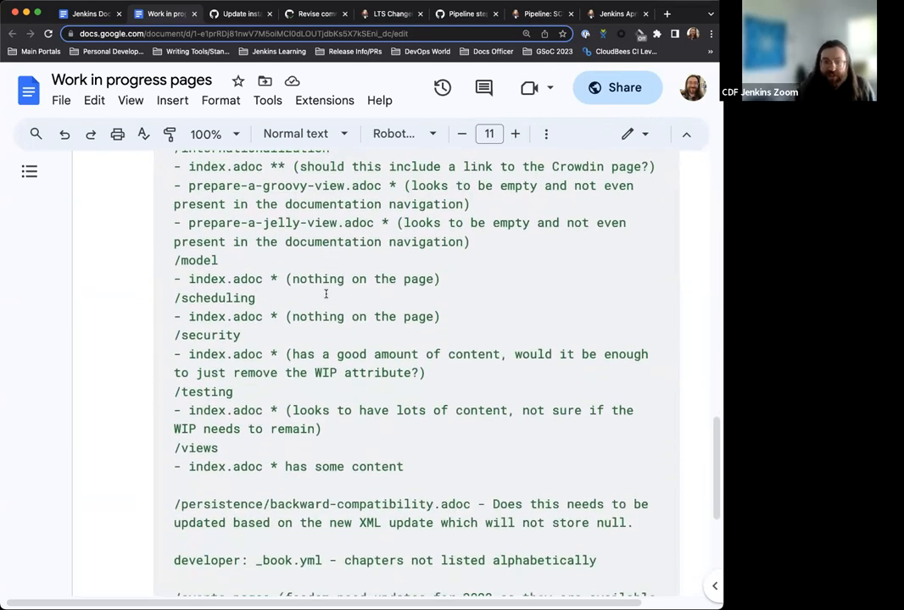
scroll(down, 3)
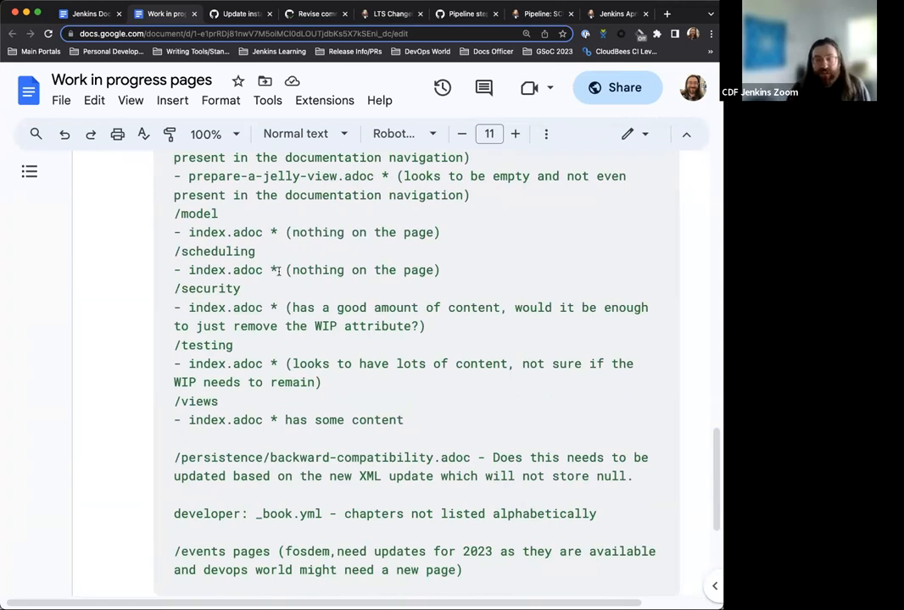
- Finish browsing the WIP list and open the Re-ordering Developer guide chapters pull request
scroll(down, 3)
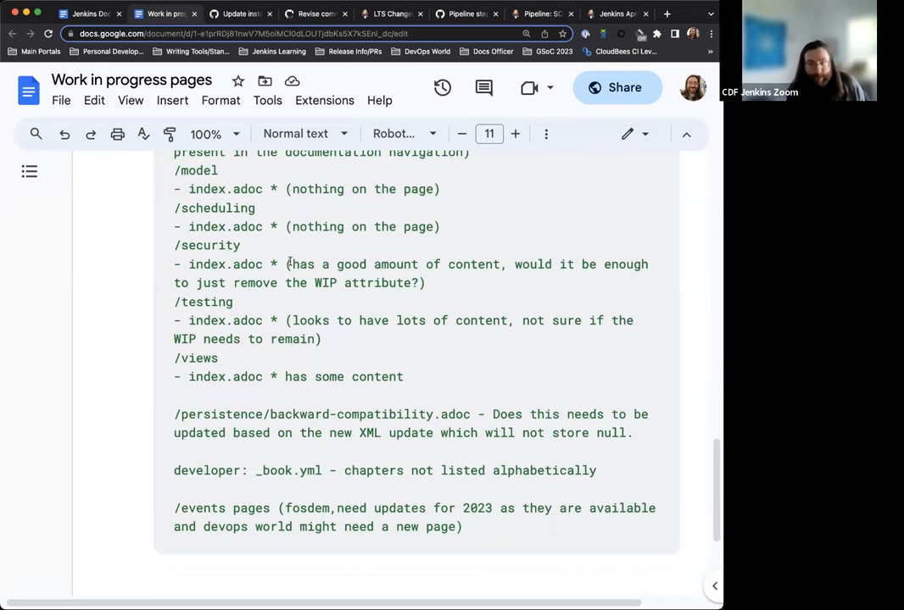
scroll(down, 3)
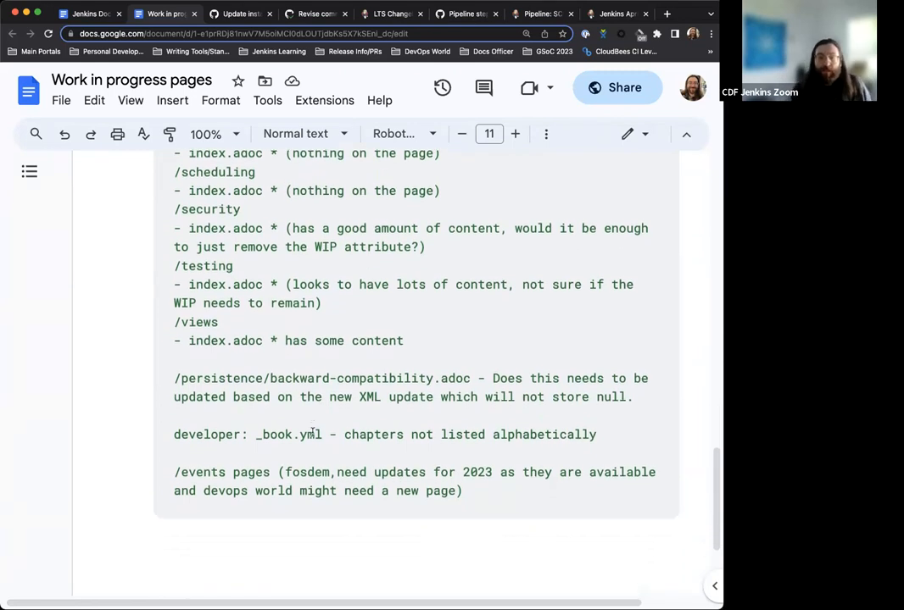
scroll(down, 3)
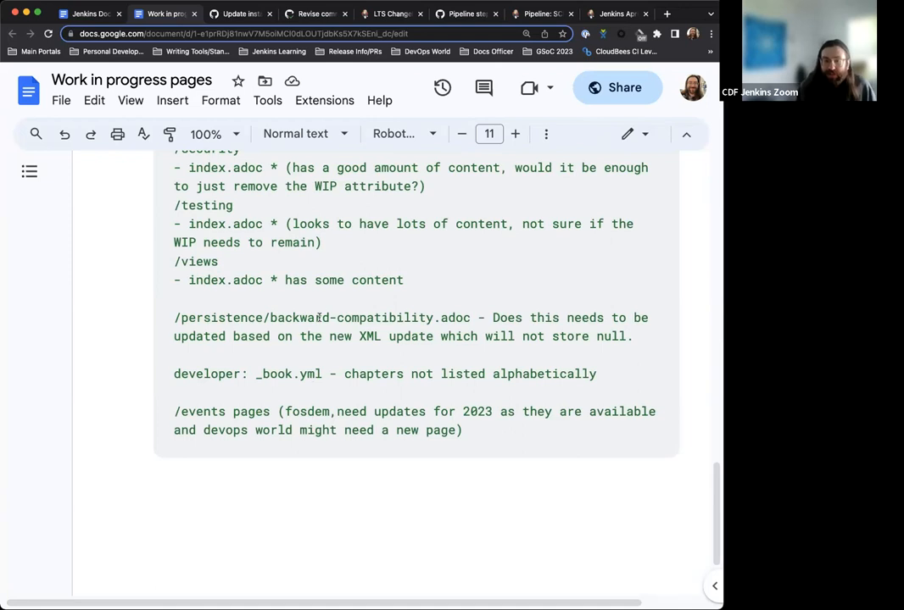
mouse_move(356, 327)
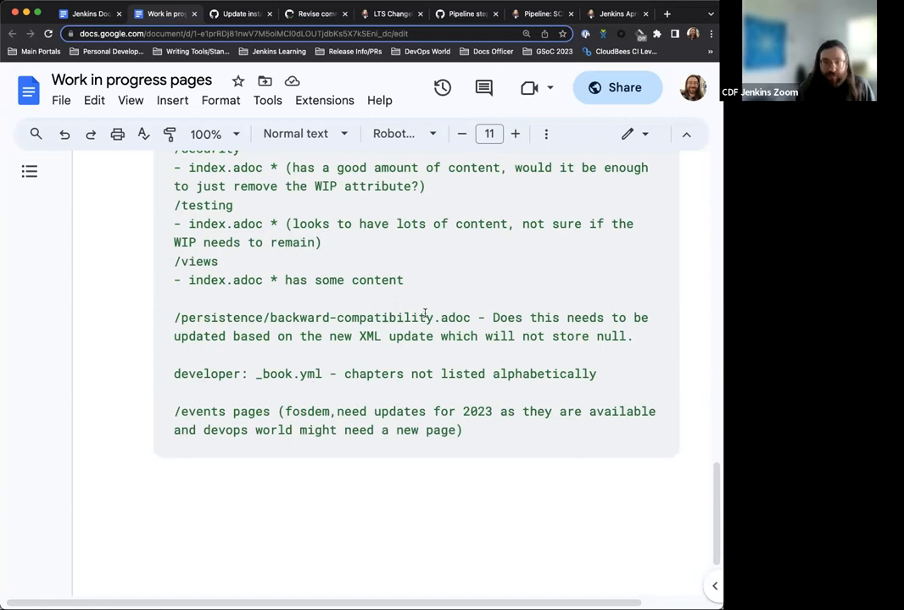
scroll(down, 3)
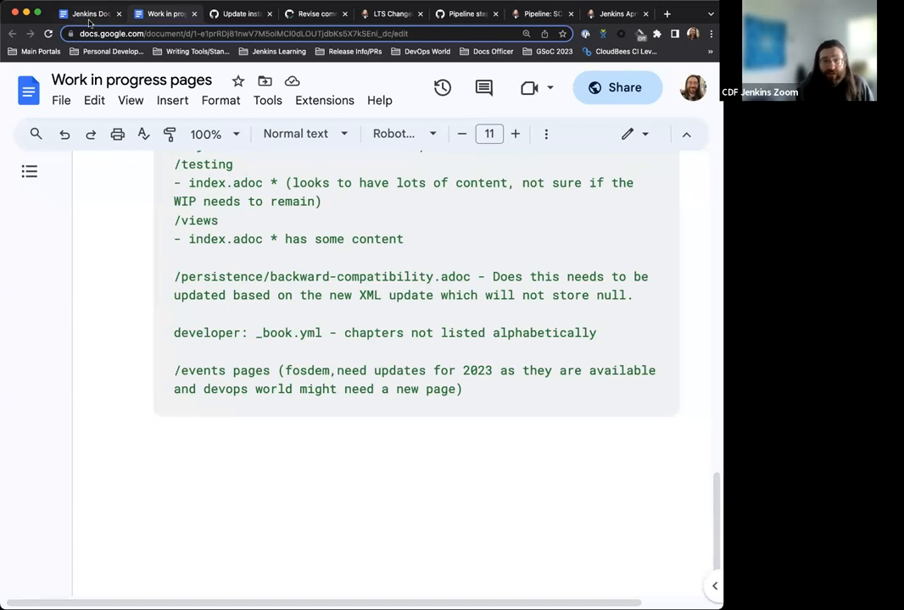
click(89, 15)
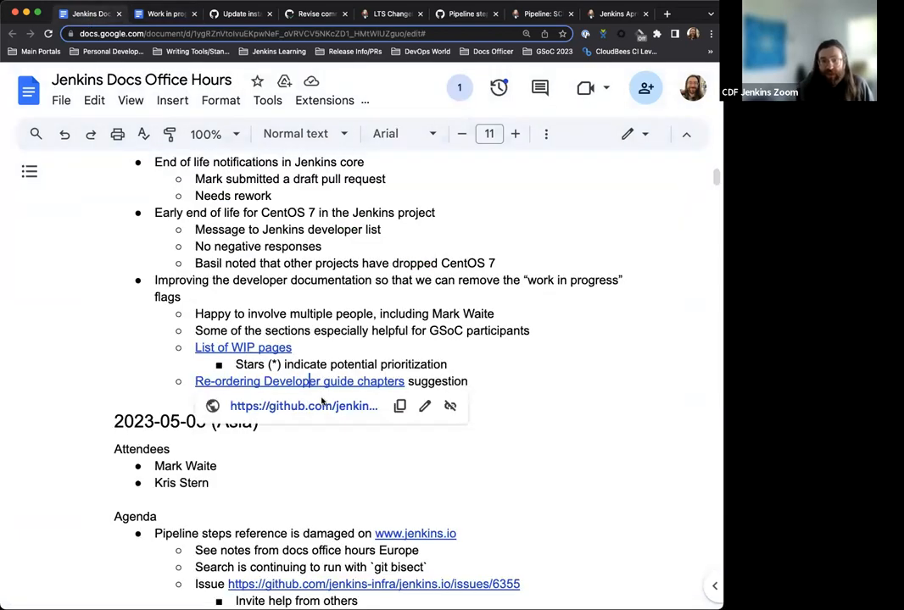
click(299, 381)
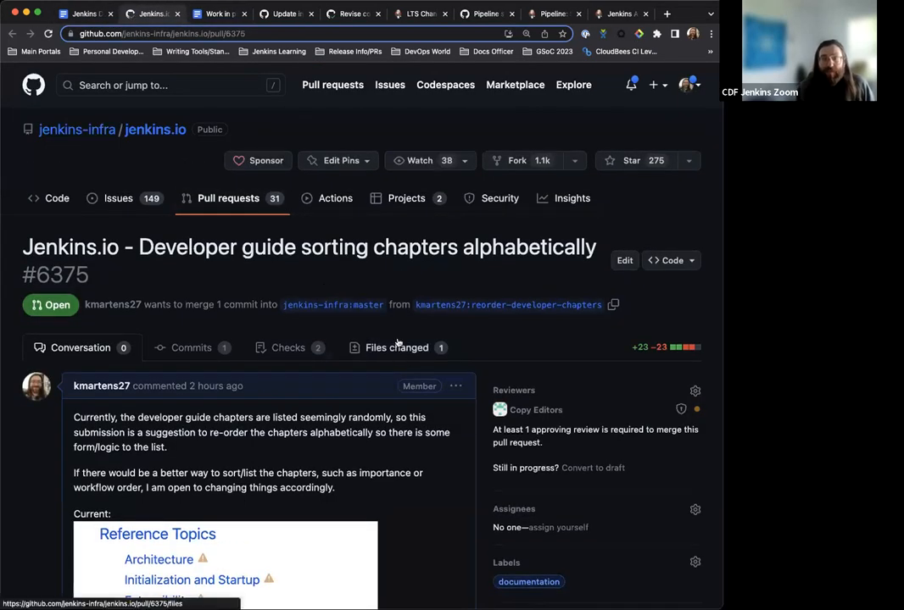
scroll(down, 3)
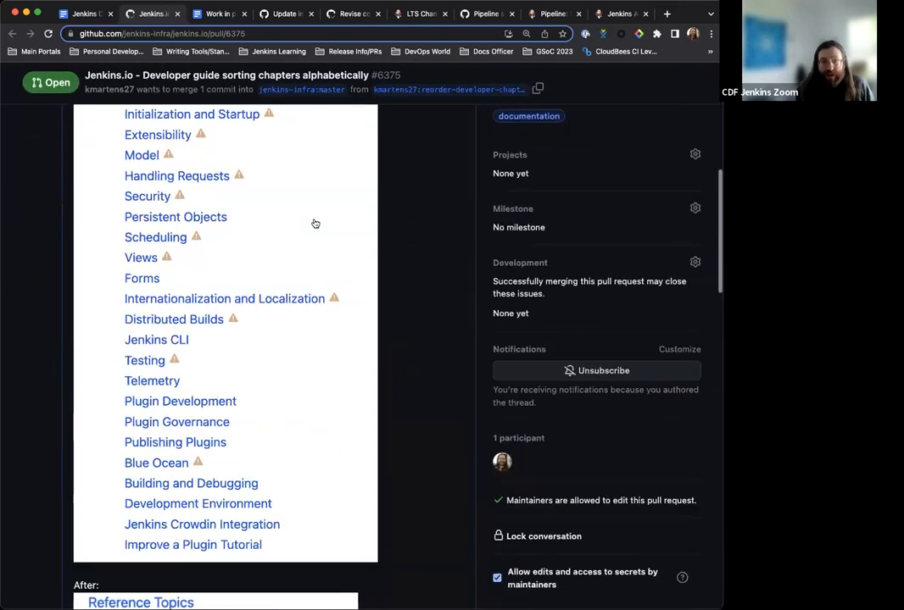
scroll(down, 3)
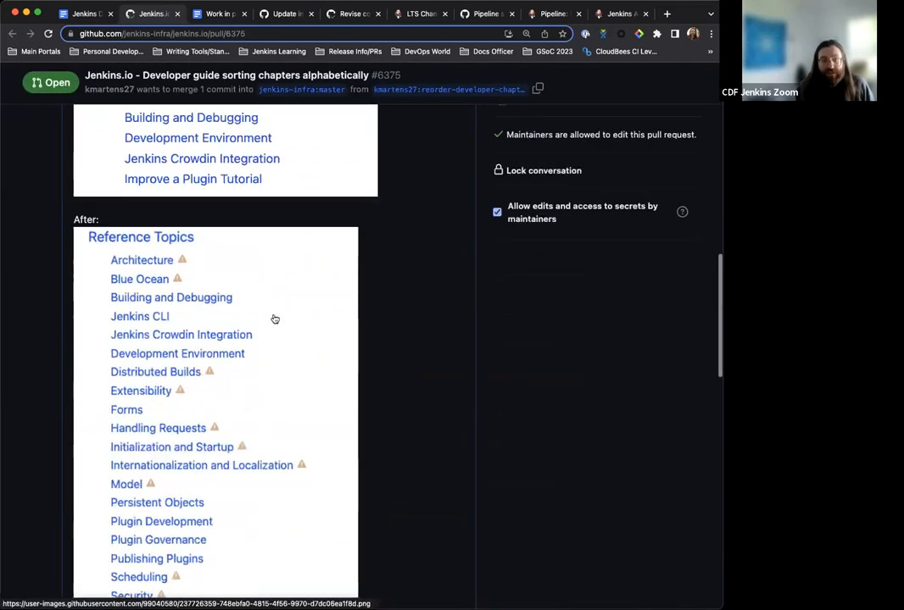
scroll(down, 3)
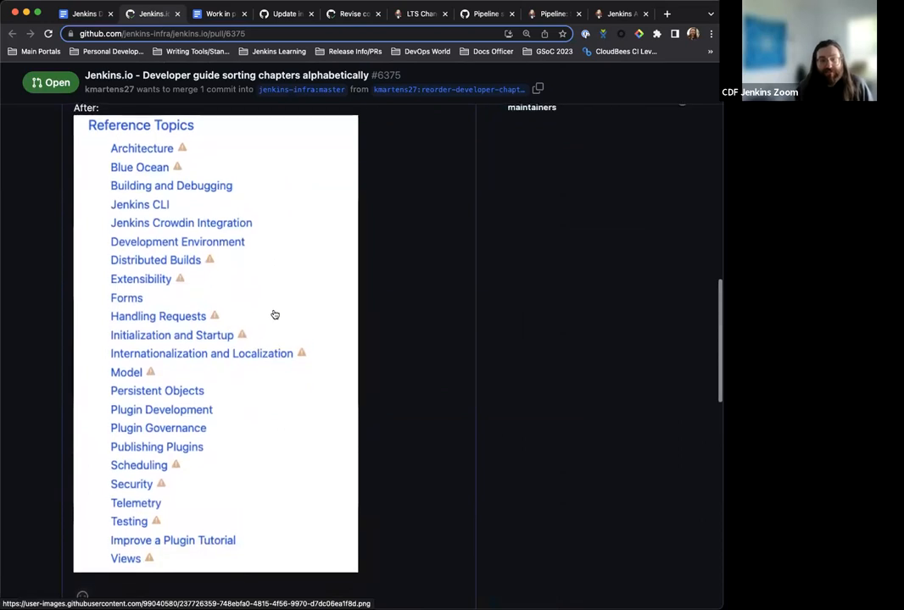
mouse_move(280, 288)
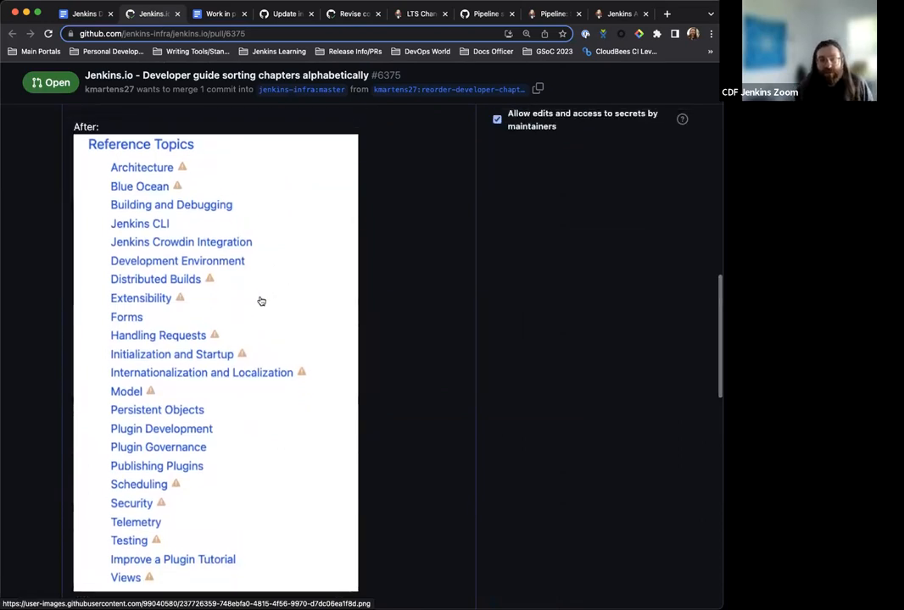
scroll(up, 3)
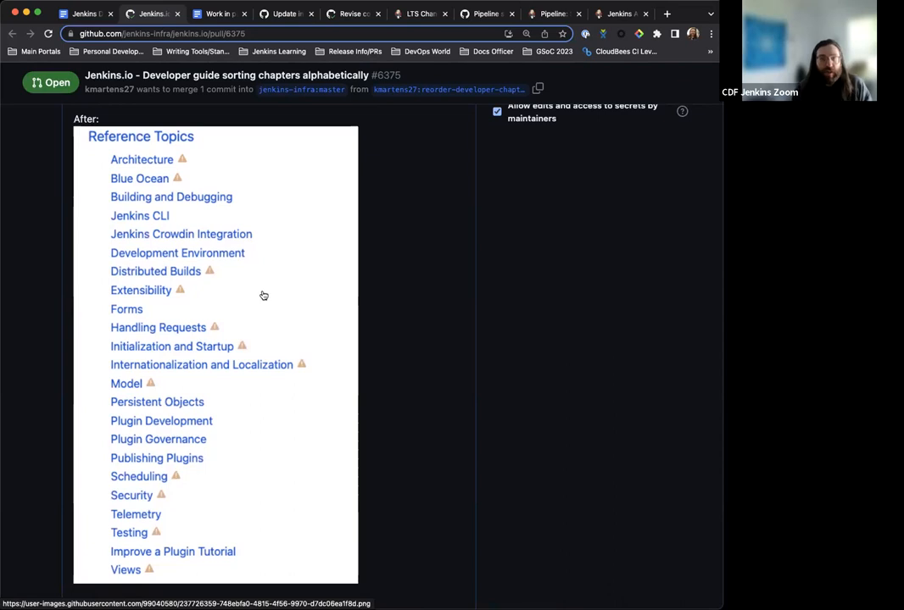
mouse_move(150, 248)
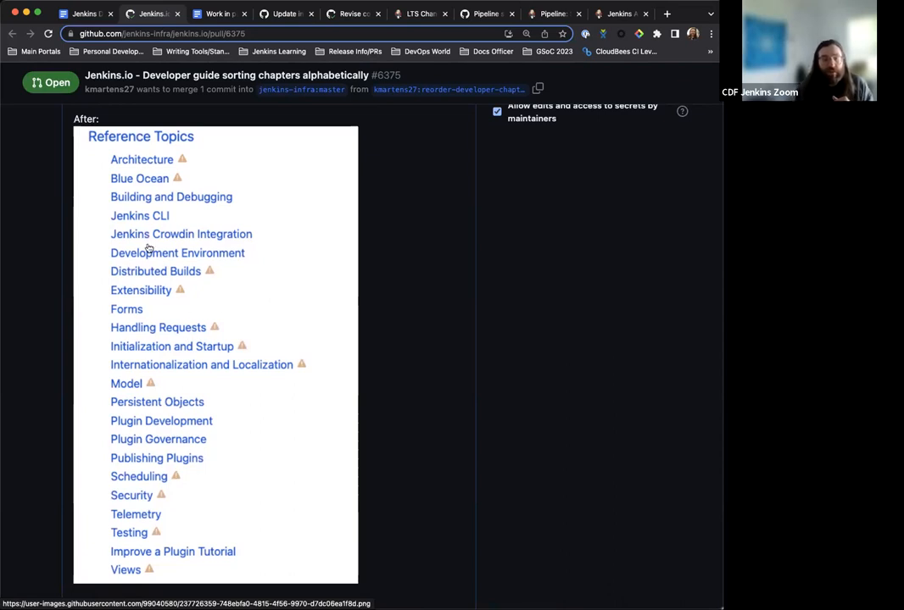
mouse_move(148, 196)
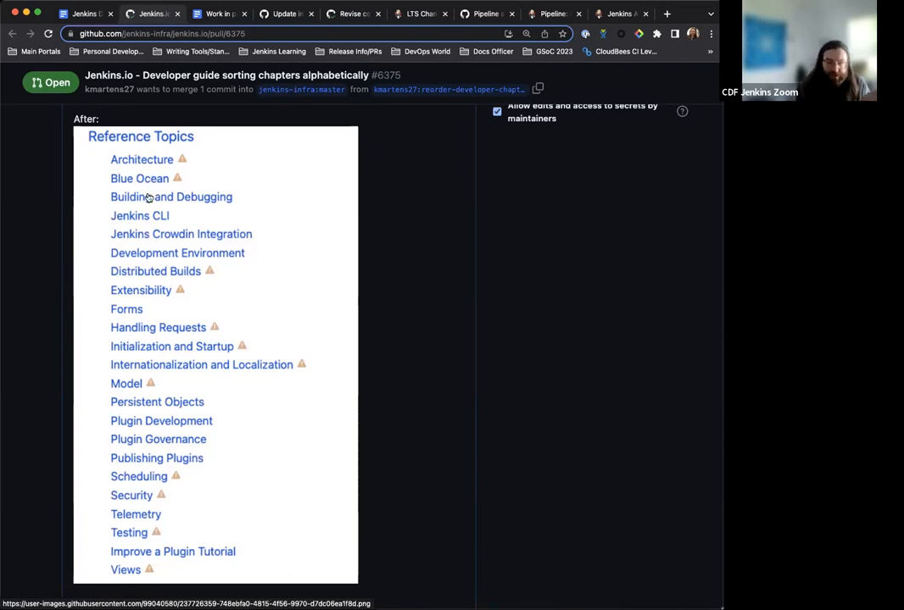
mouse_move(142, 160)
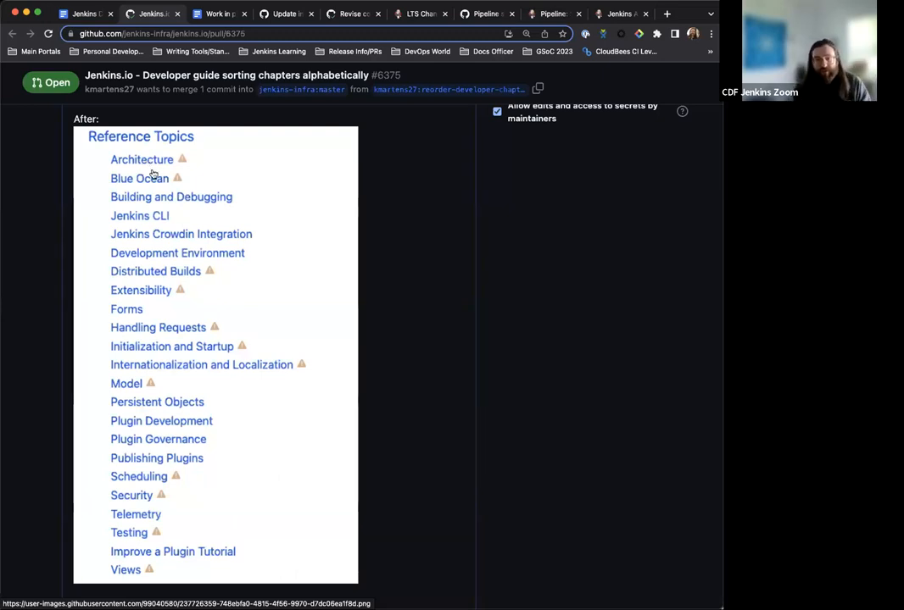
mouse_move(157, 500)
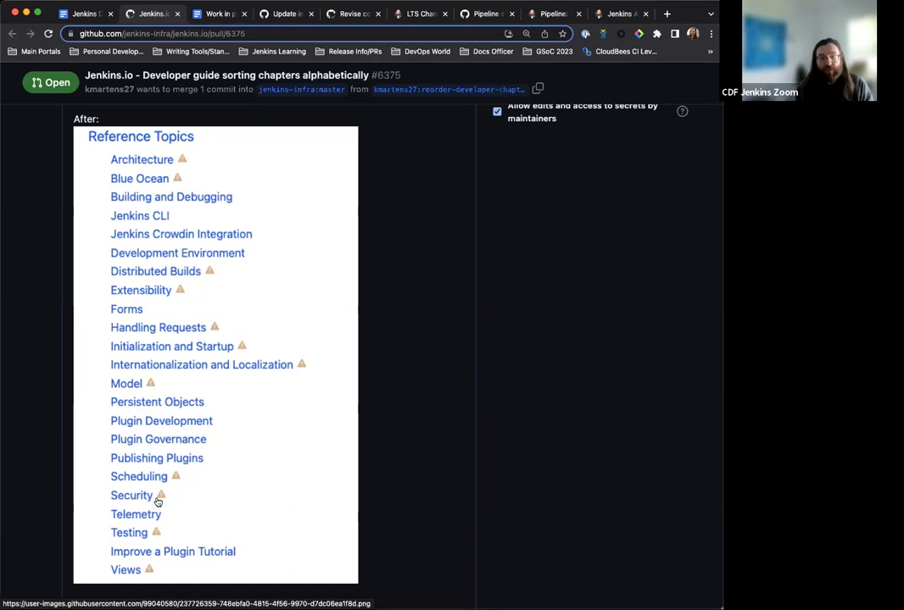
mouse_move(184, 463)
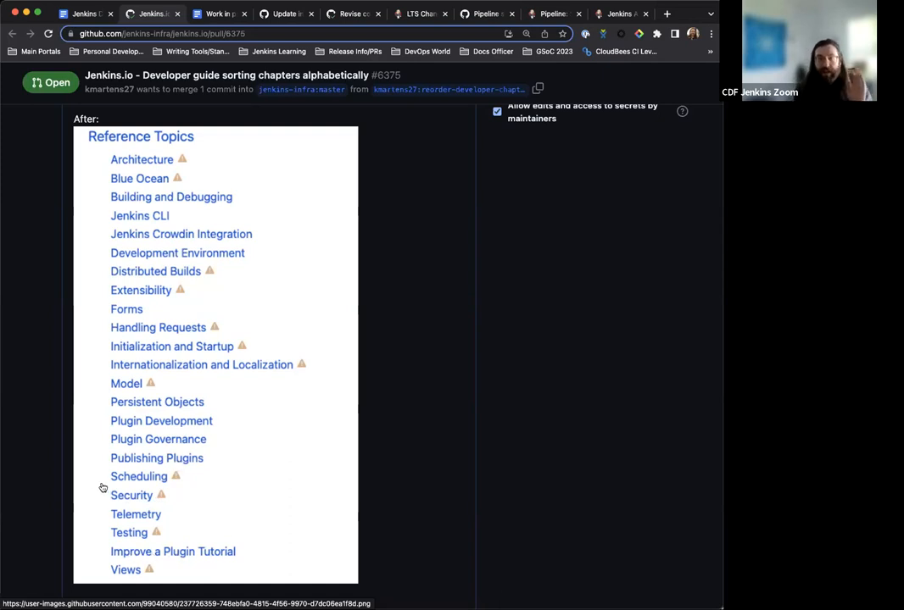
mouse_move(92, 477)
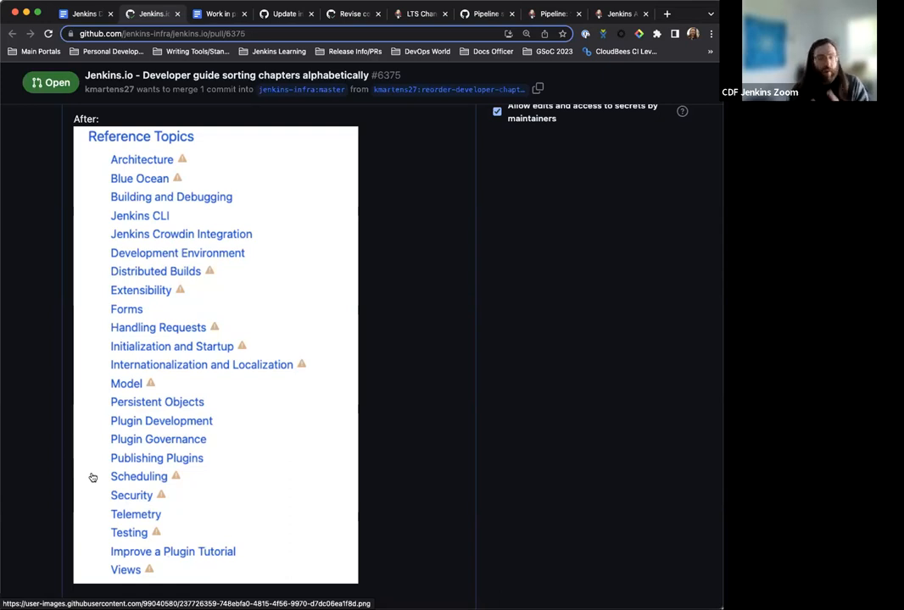
scroll(down, 3)
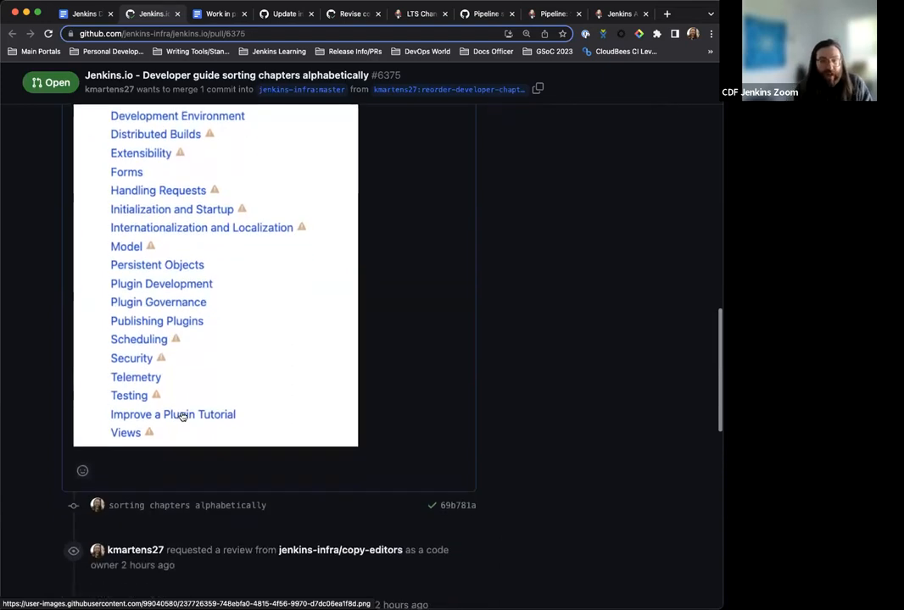
scroll(down, 3)
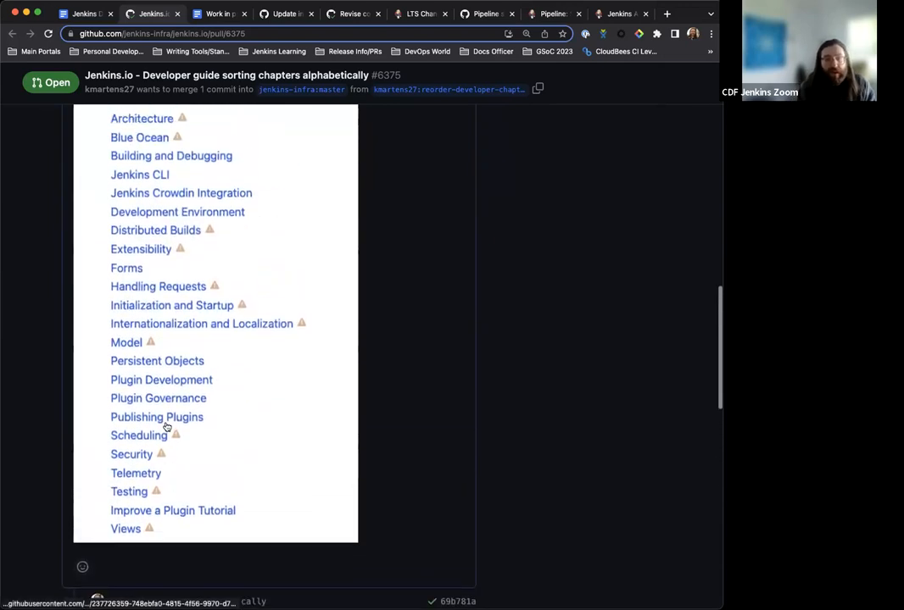
scroll(up, 3)
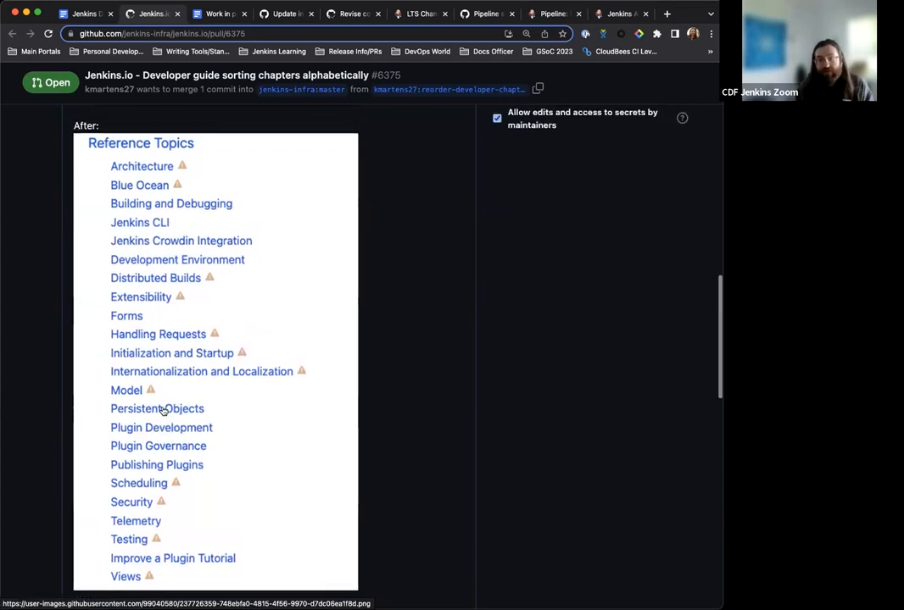
scroll(up, 3)
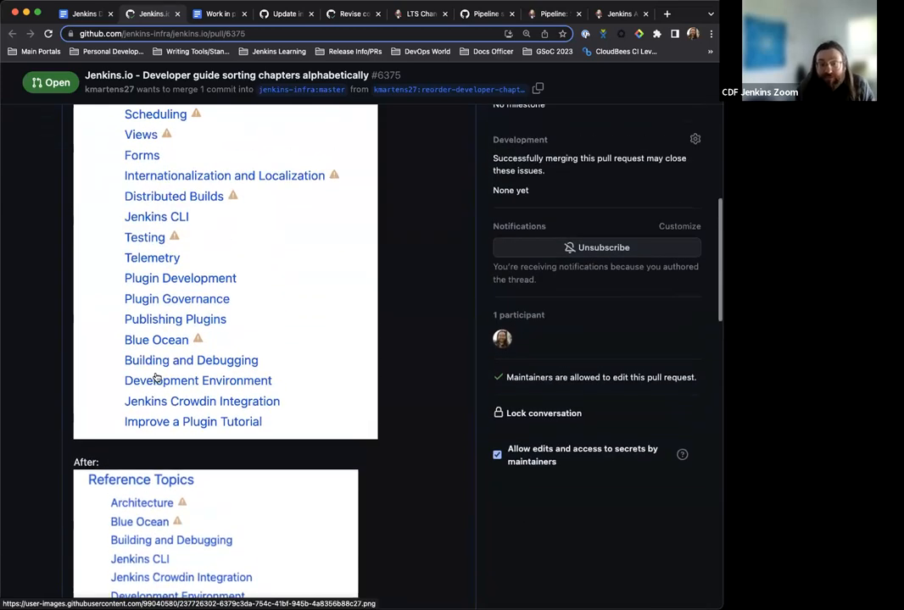
scroll(up, 3)
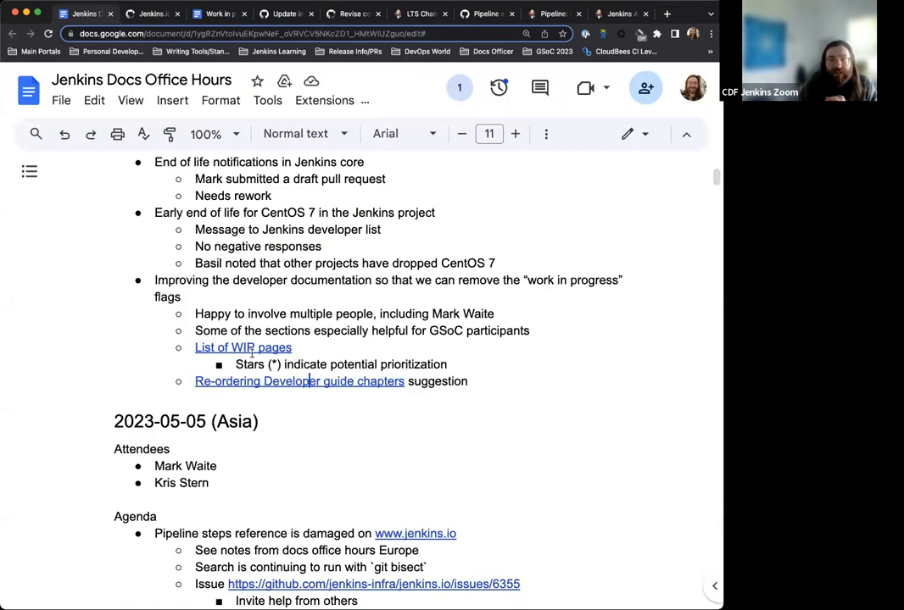
mouse_move(343, 301)
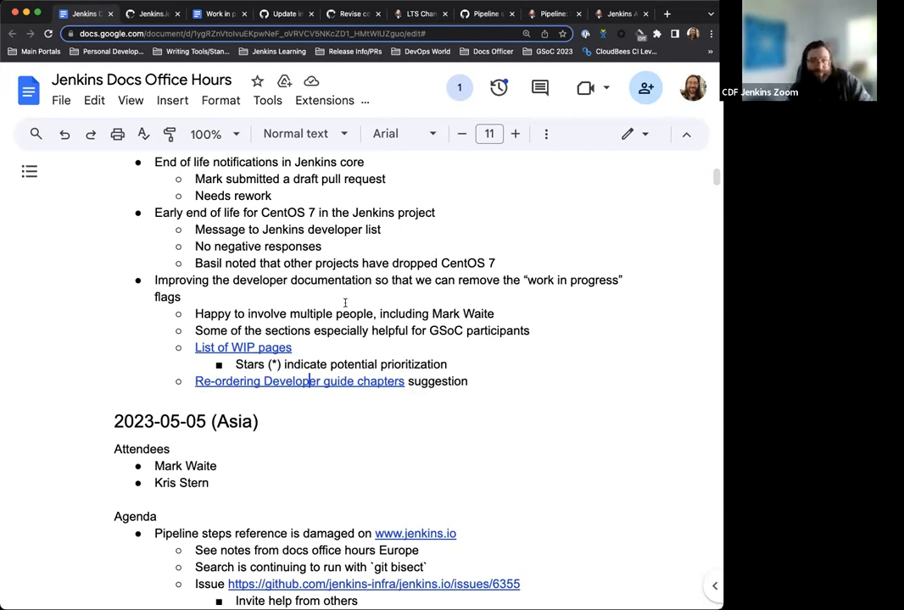
mouse_move(282, 337)
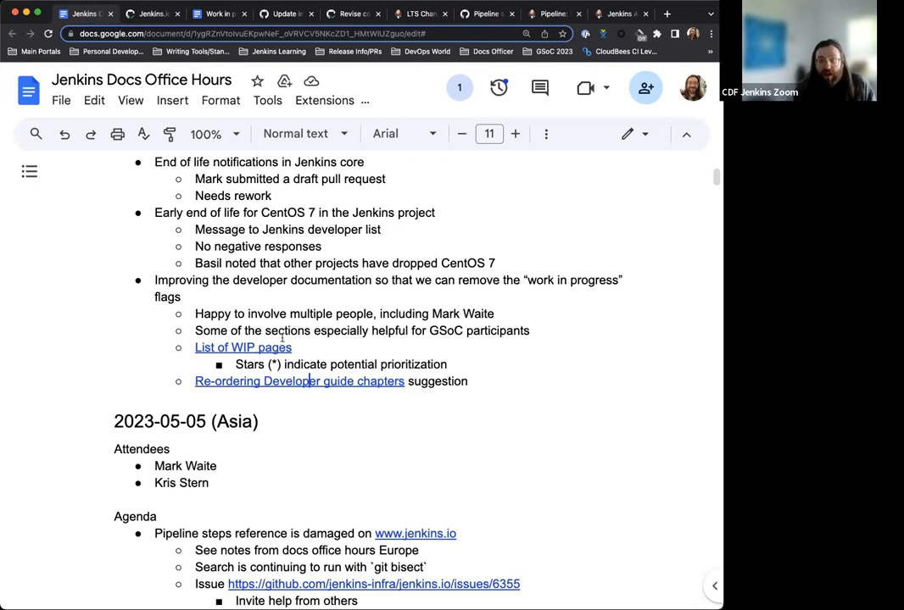
scroll(up, 3)
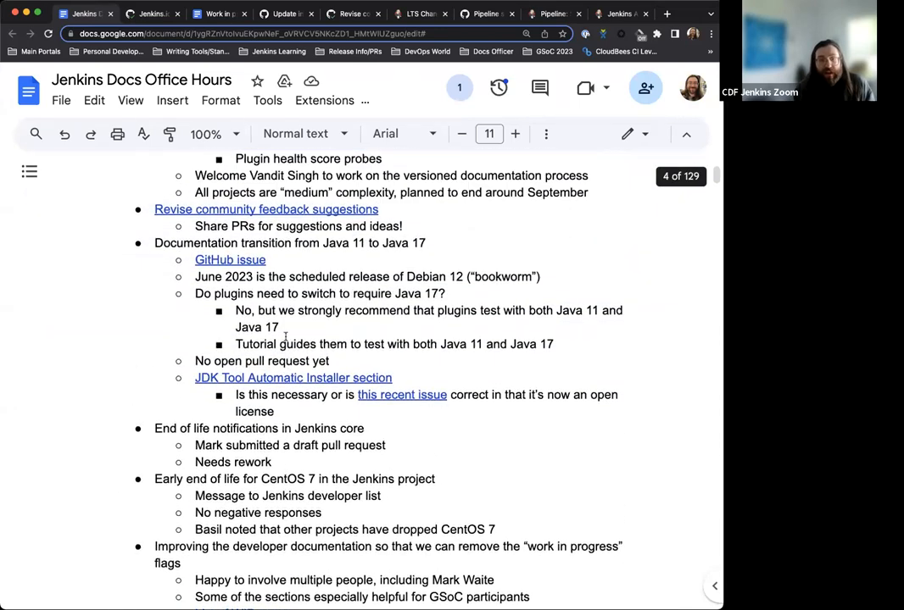
scroll(up, 3)
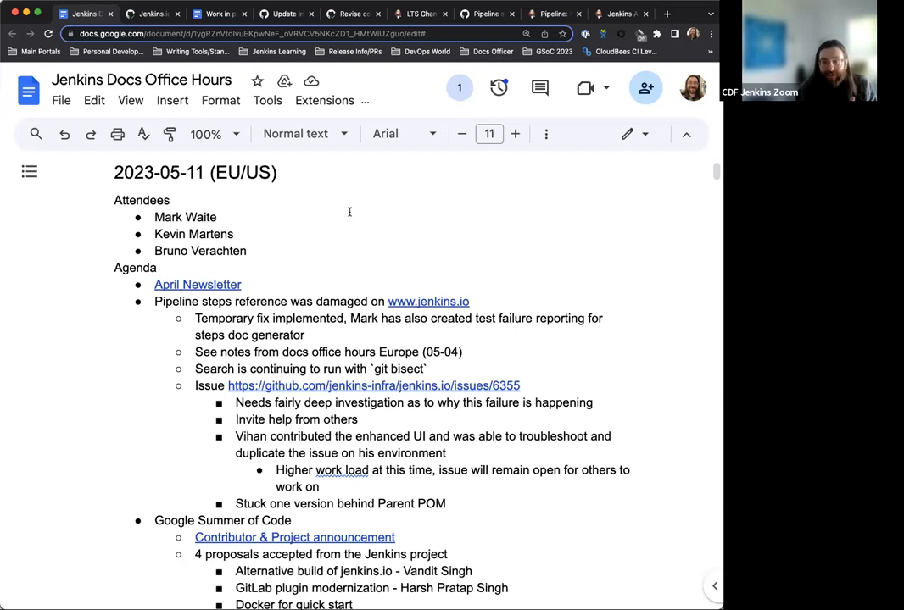
mouse_move(331, 96)
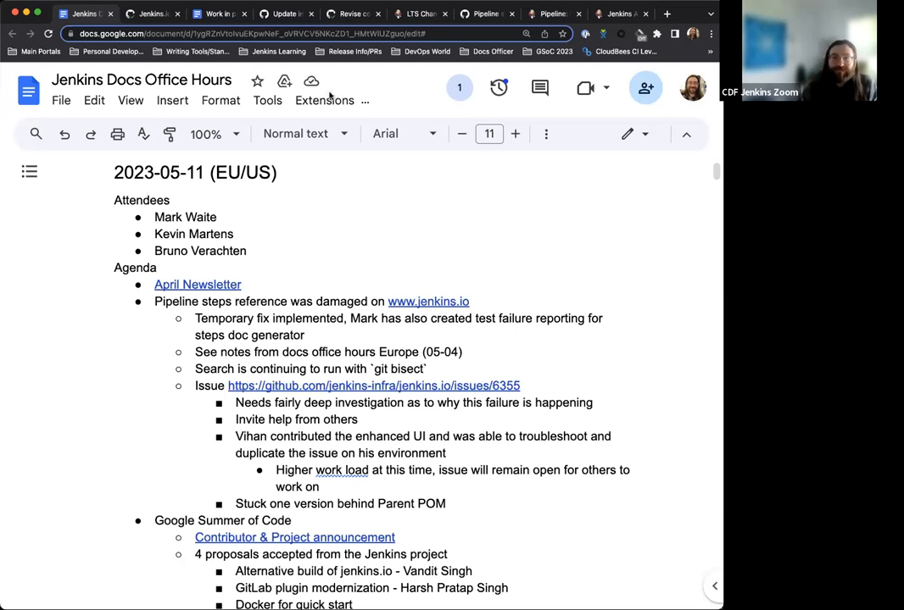